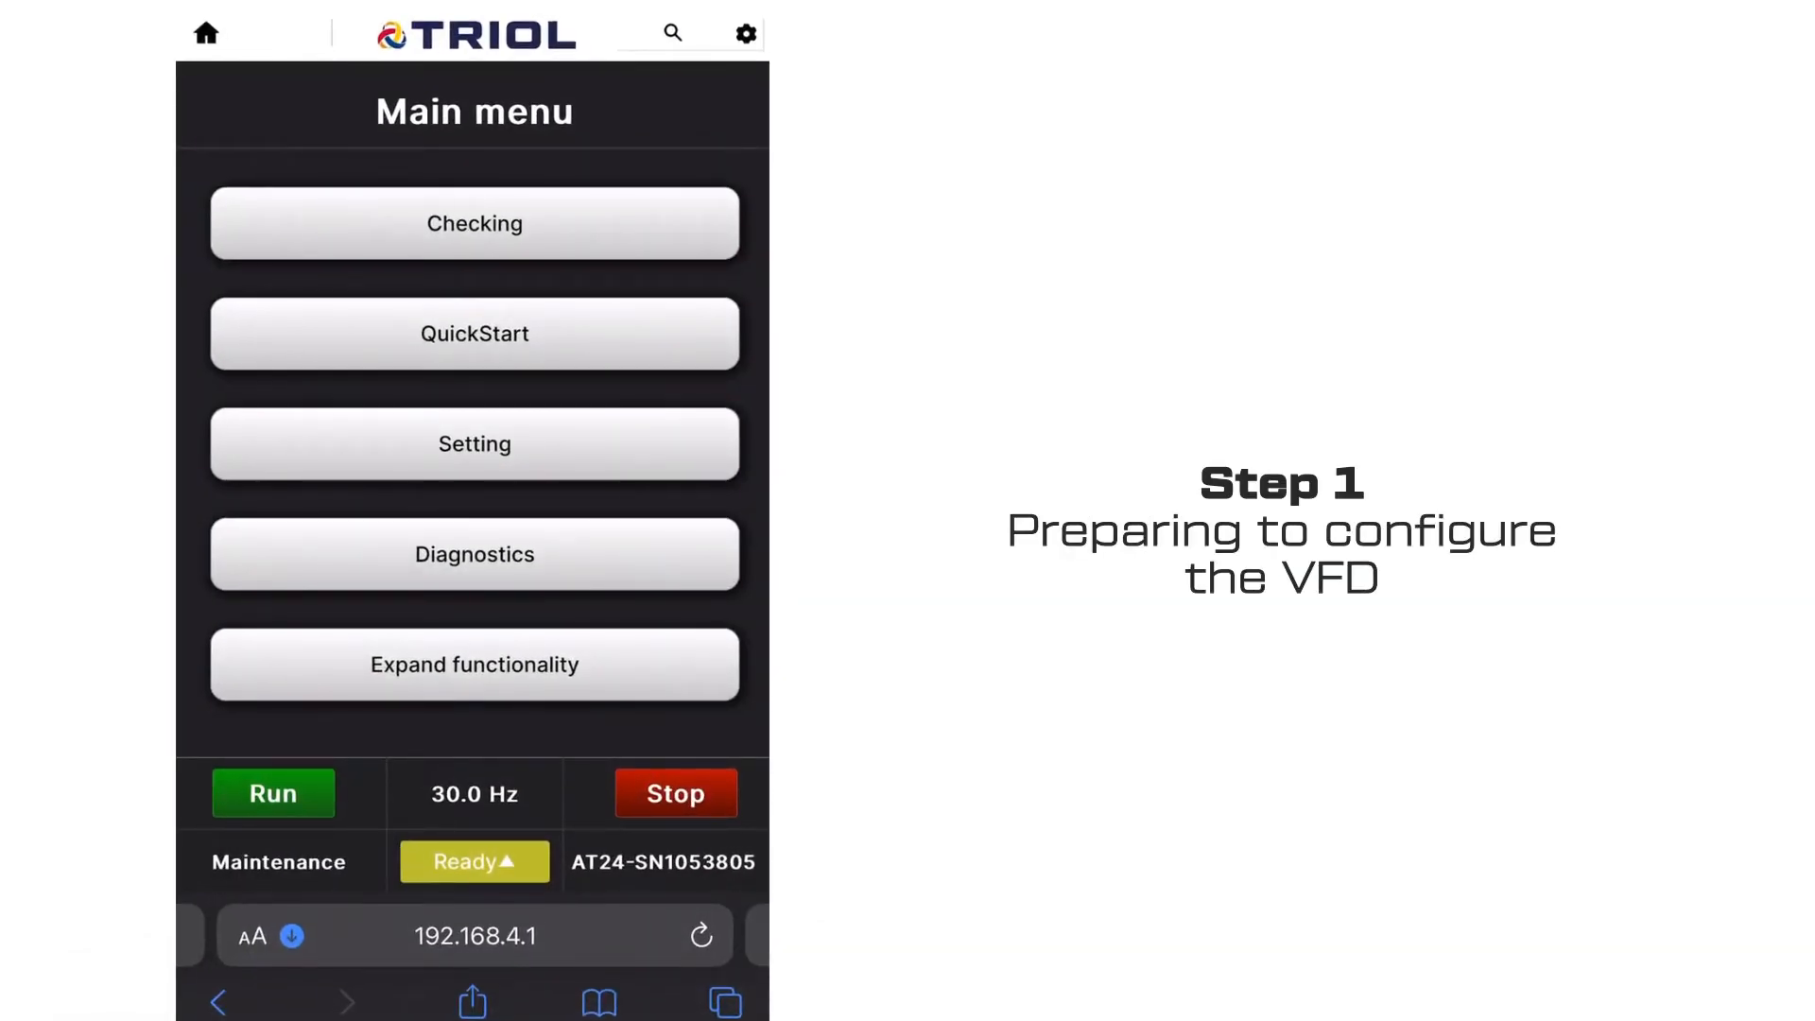
- Begin QuickStart step-by-step setup with a factory reset, keeping Fan as the mechanism
click(474, 333)
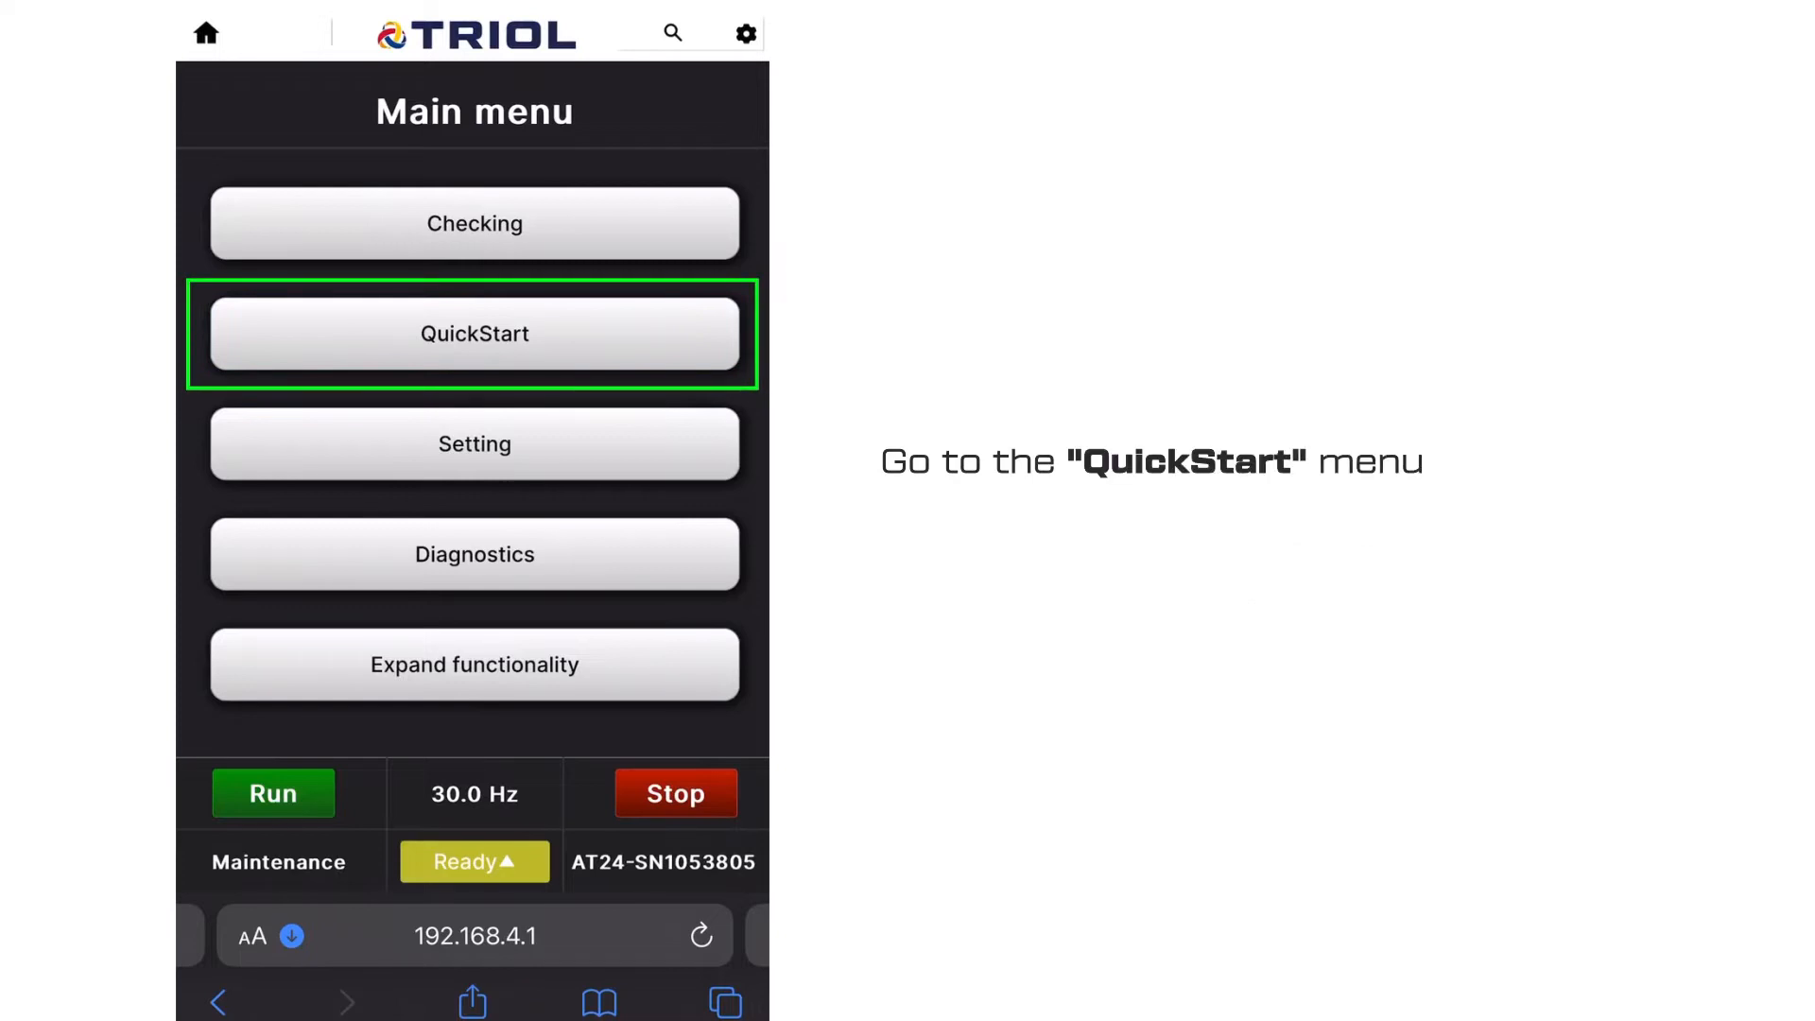
click(474, 332)
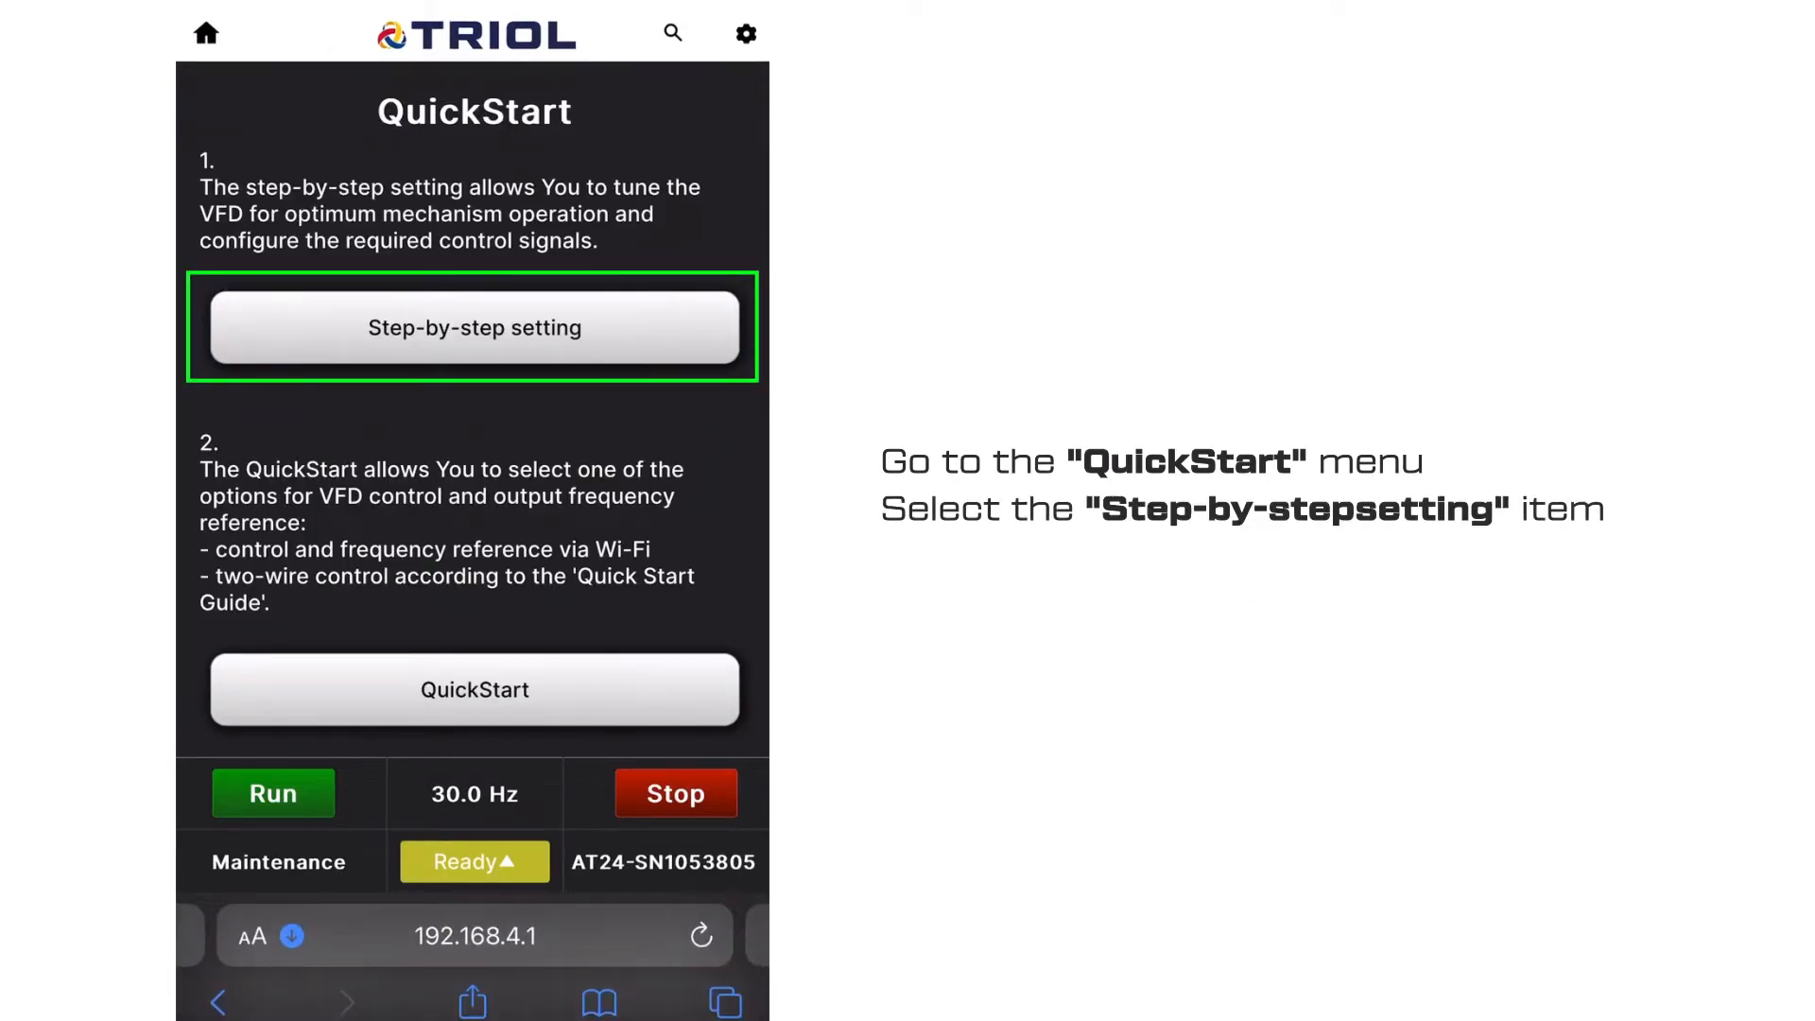
click(473, 328)
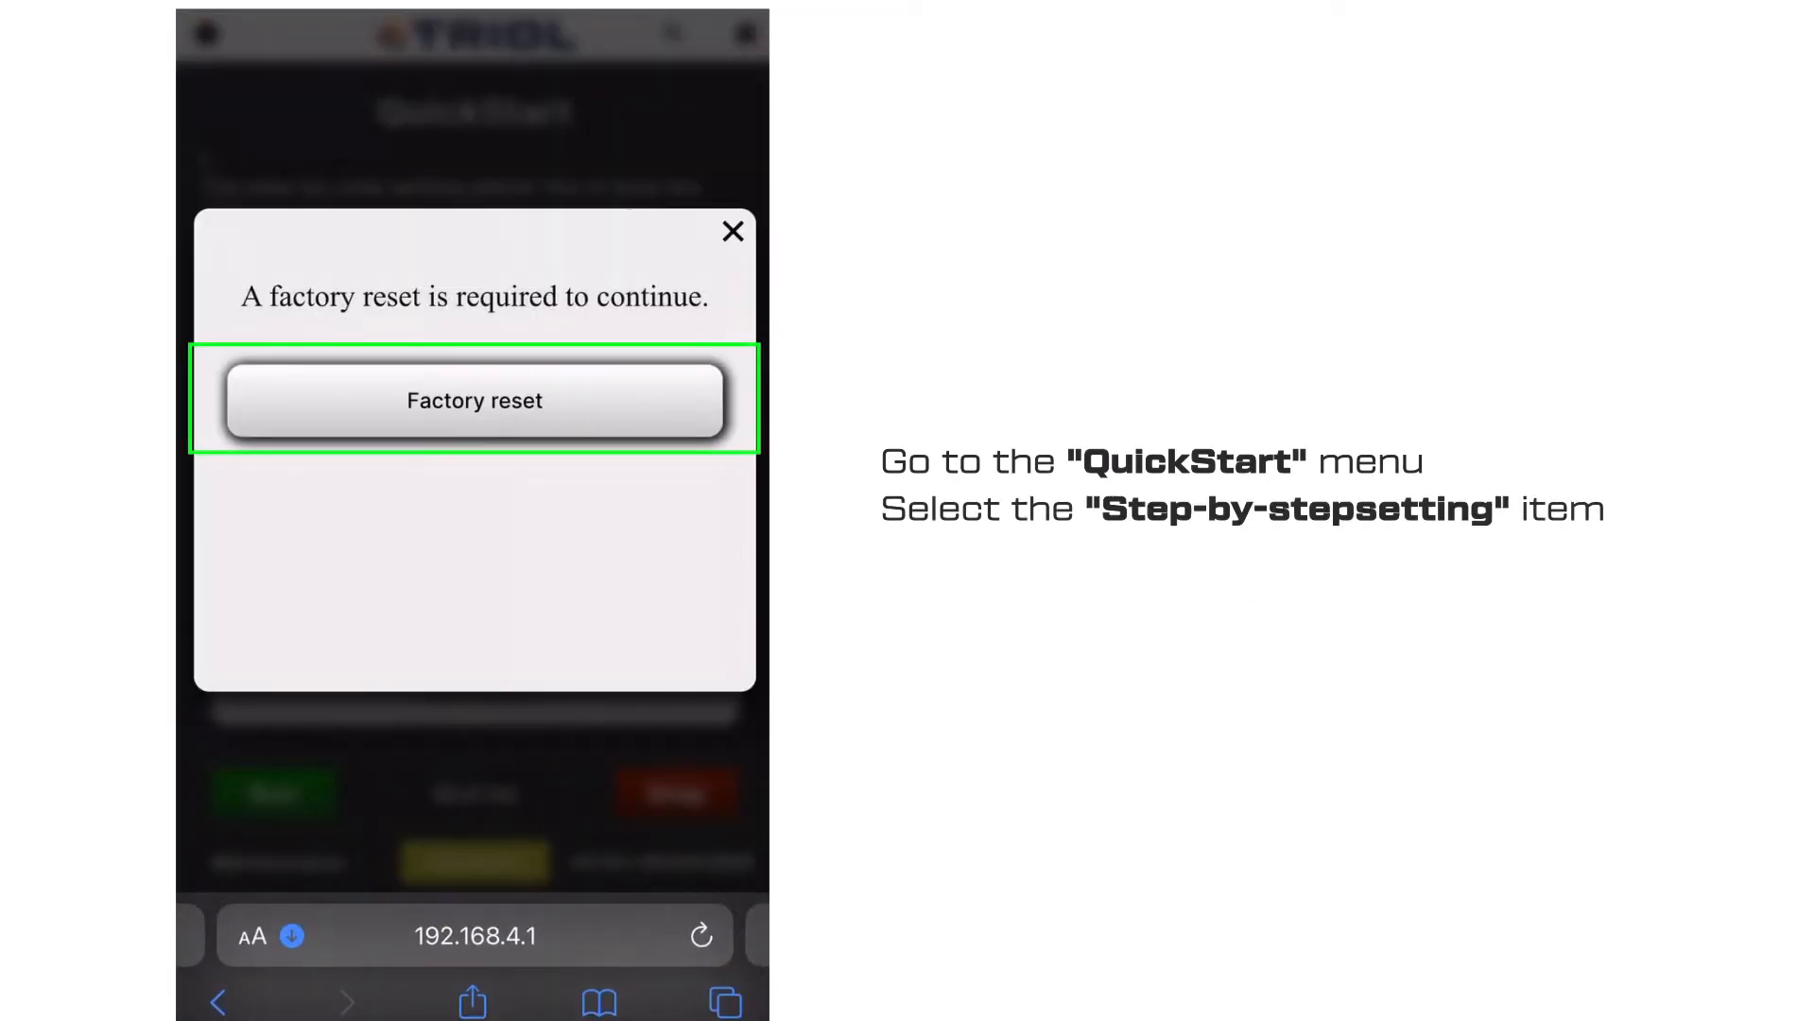
click(474, 402)
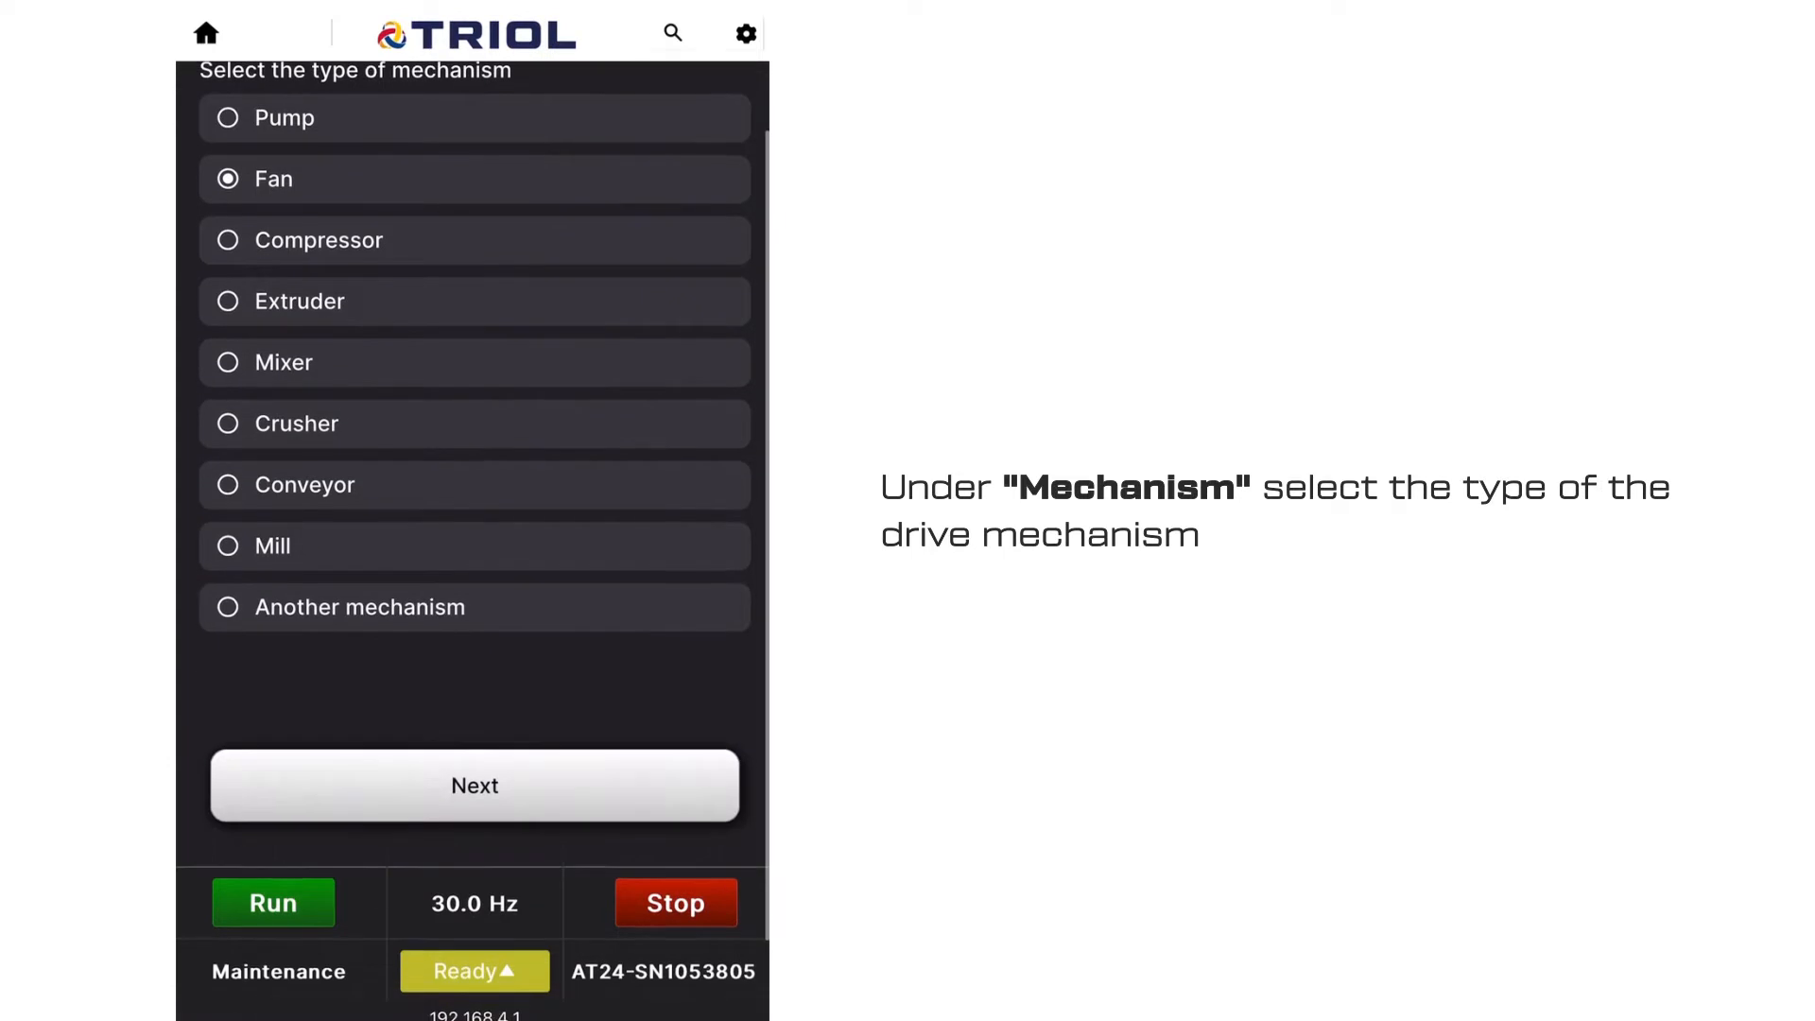
click(474, 786)
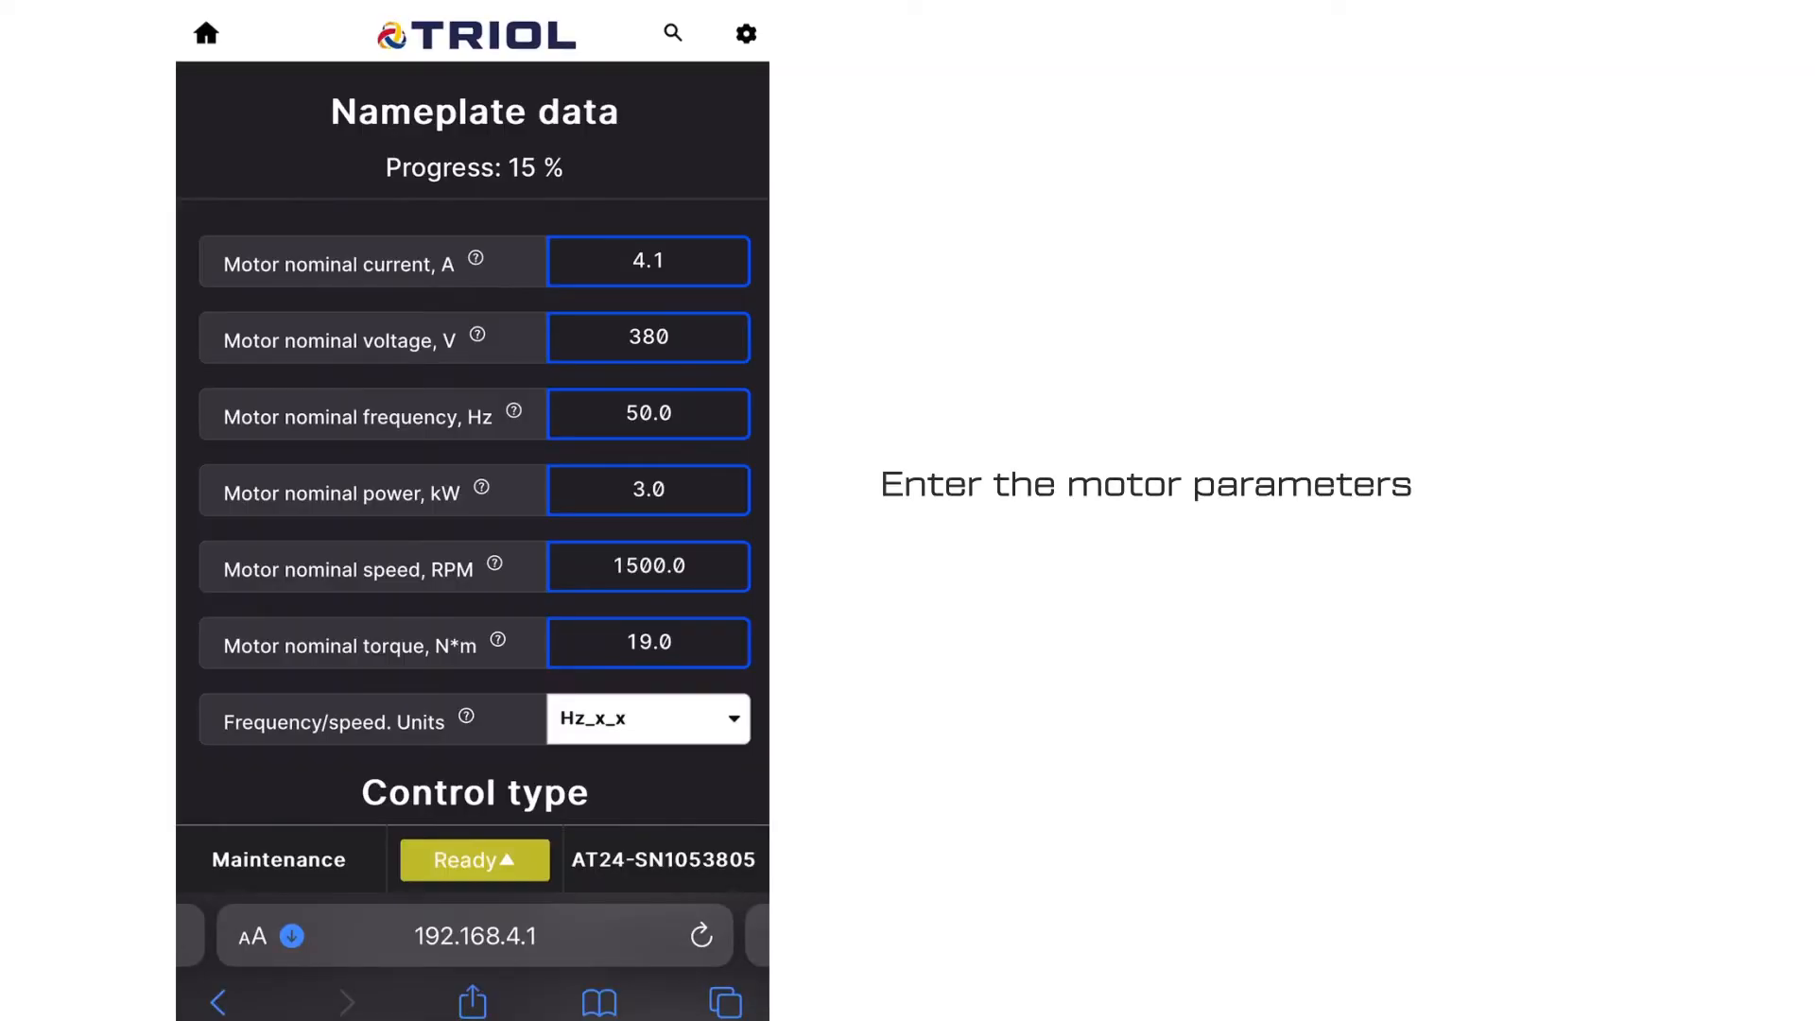
- Enter the motor's nominal speed nameplate value on the keypad and confirm it
click(649, 565)
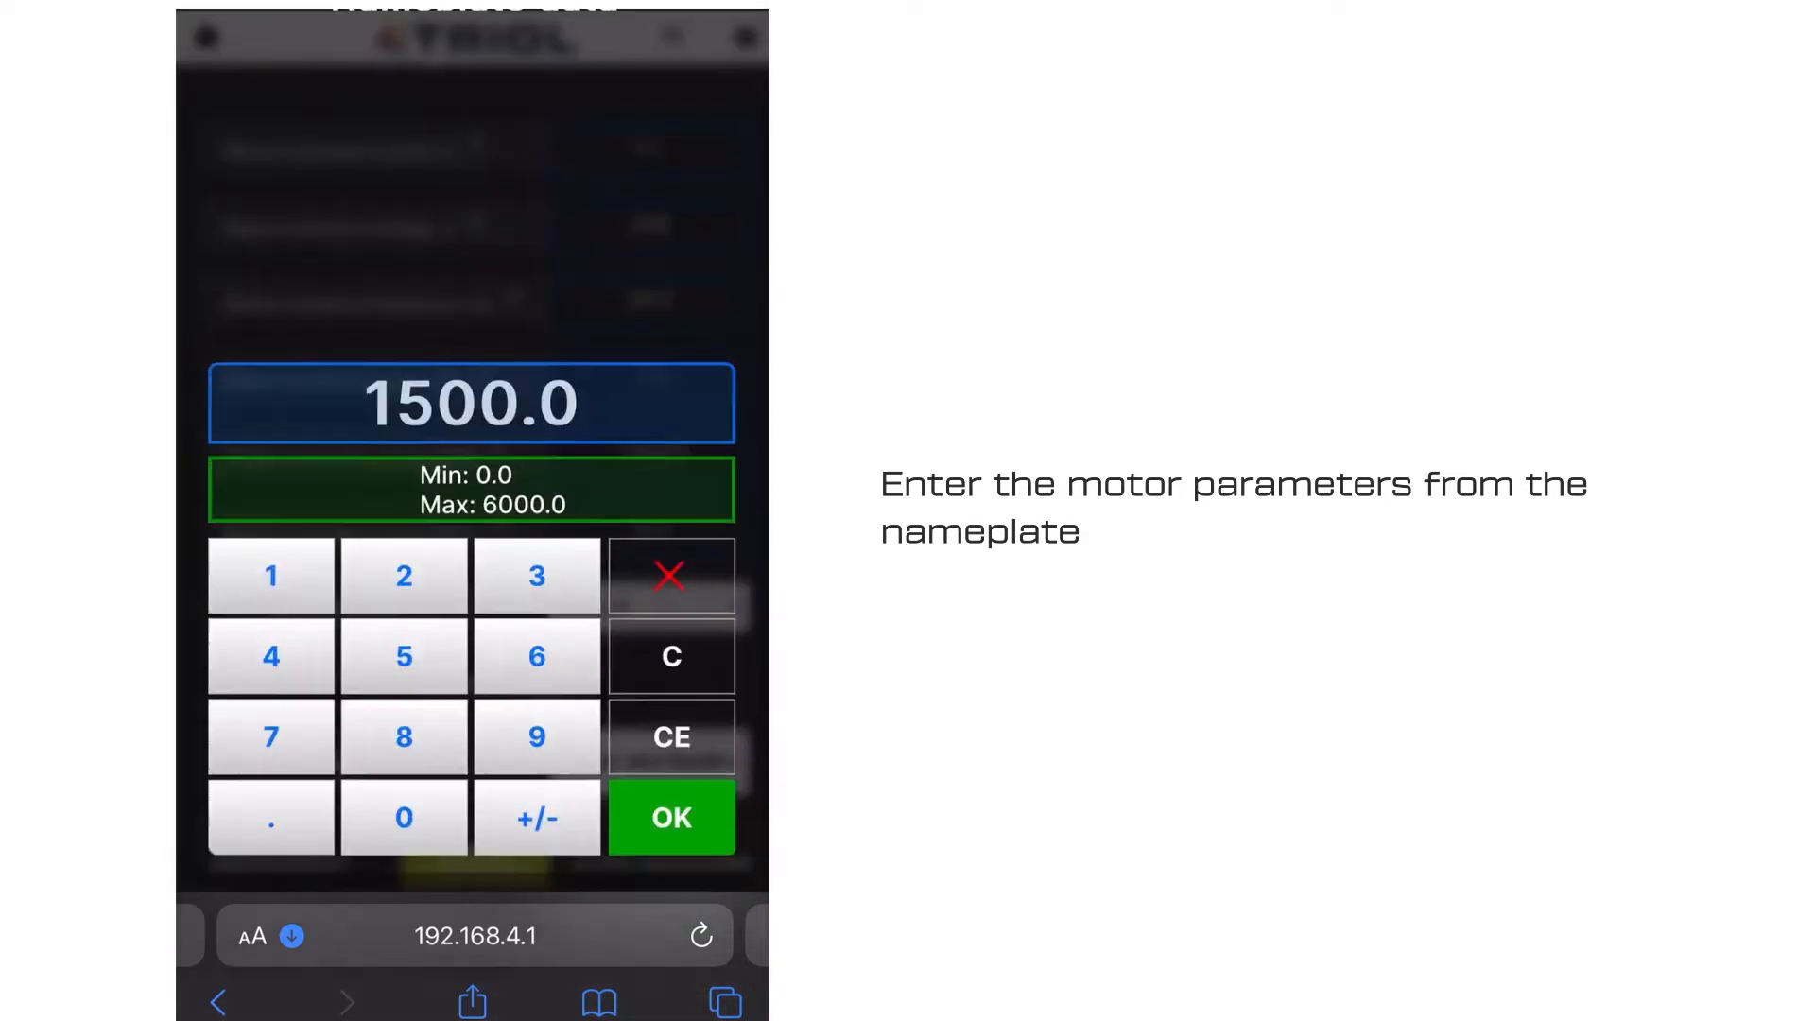
click(670, 817)
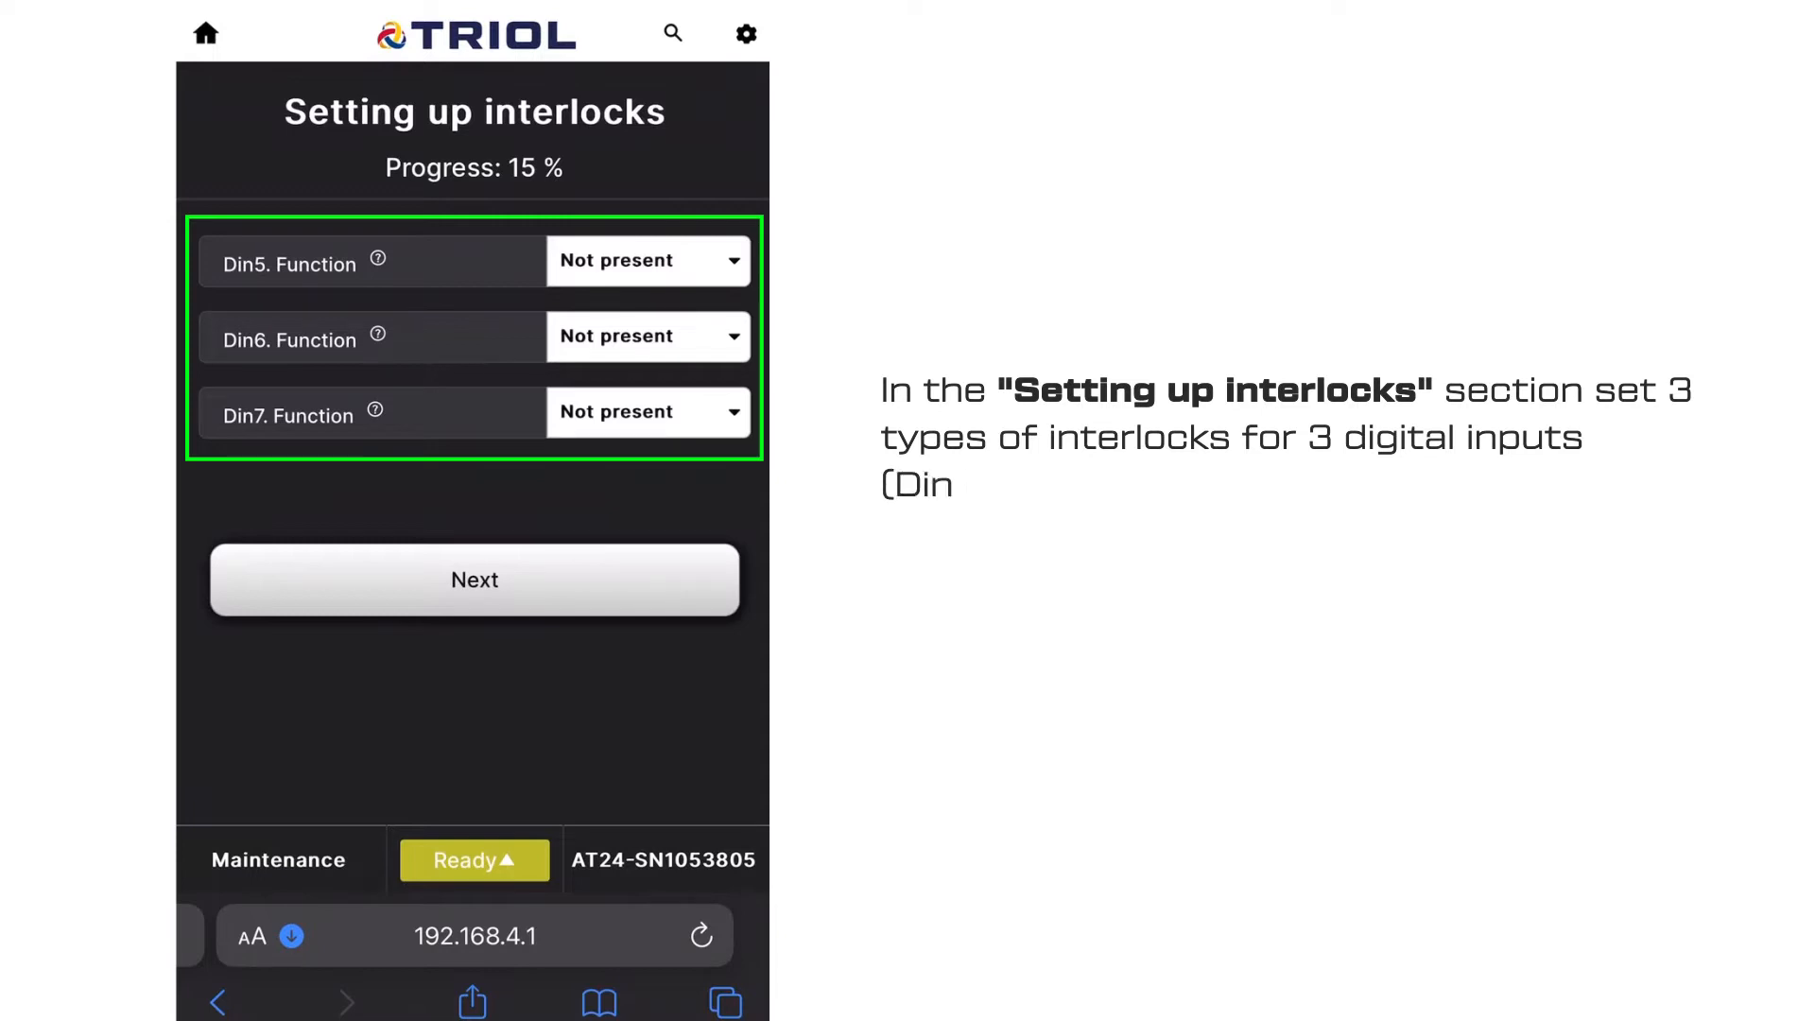
- Assign Din5 to Emergency stop and Din6 to Start permission, then continue
click(646, 261)
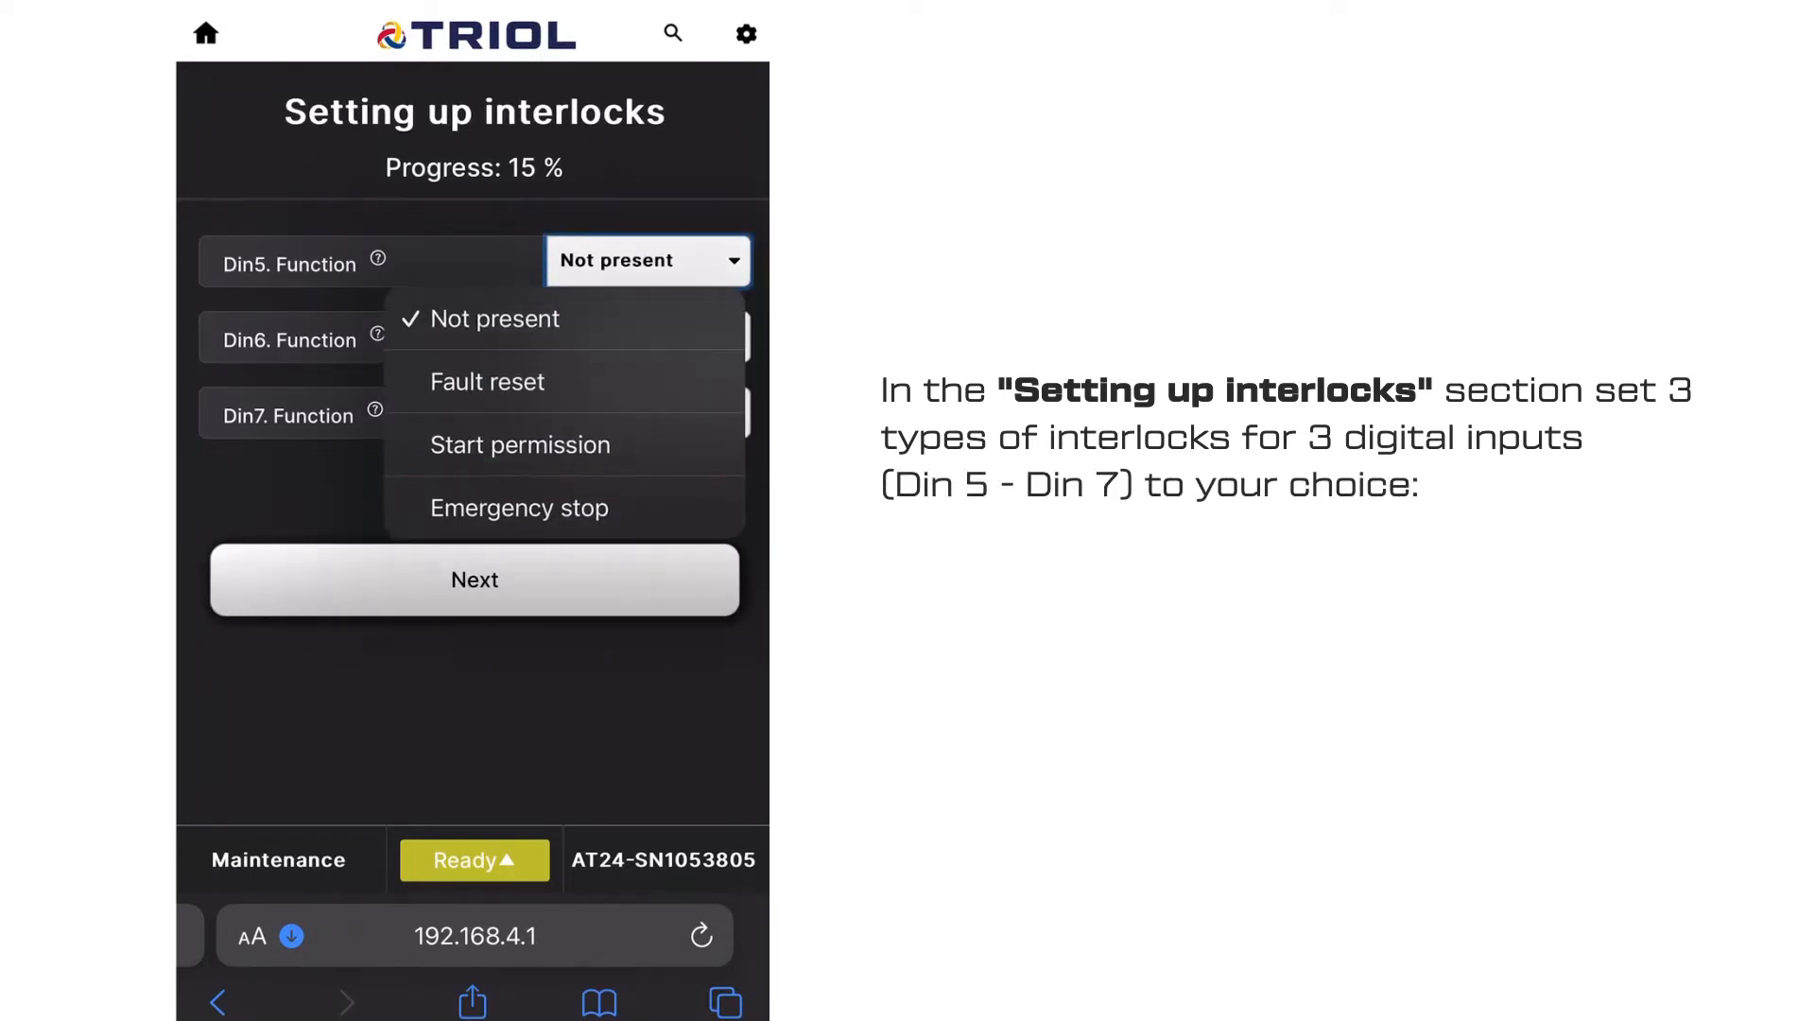
click(487, 382)
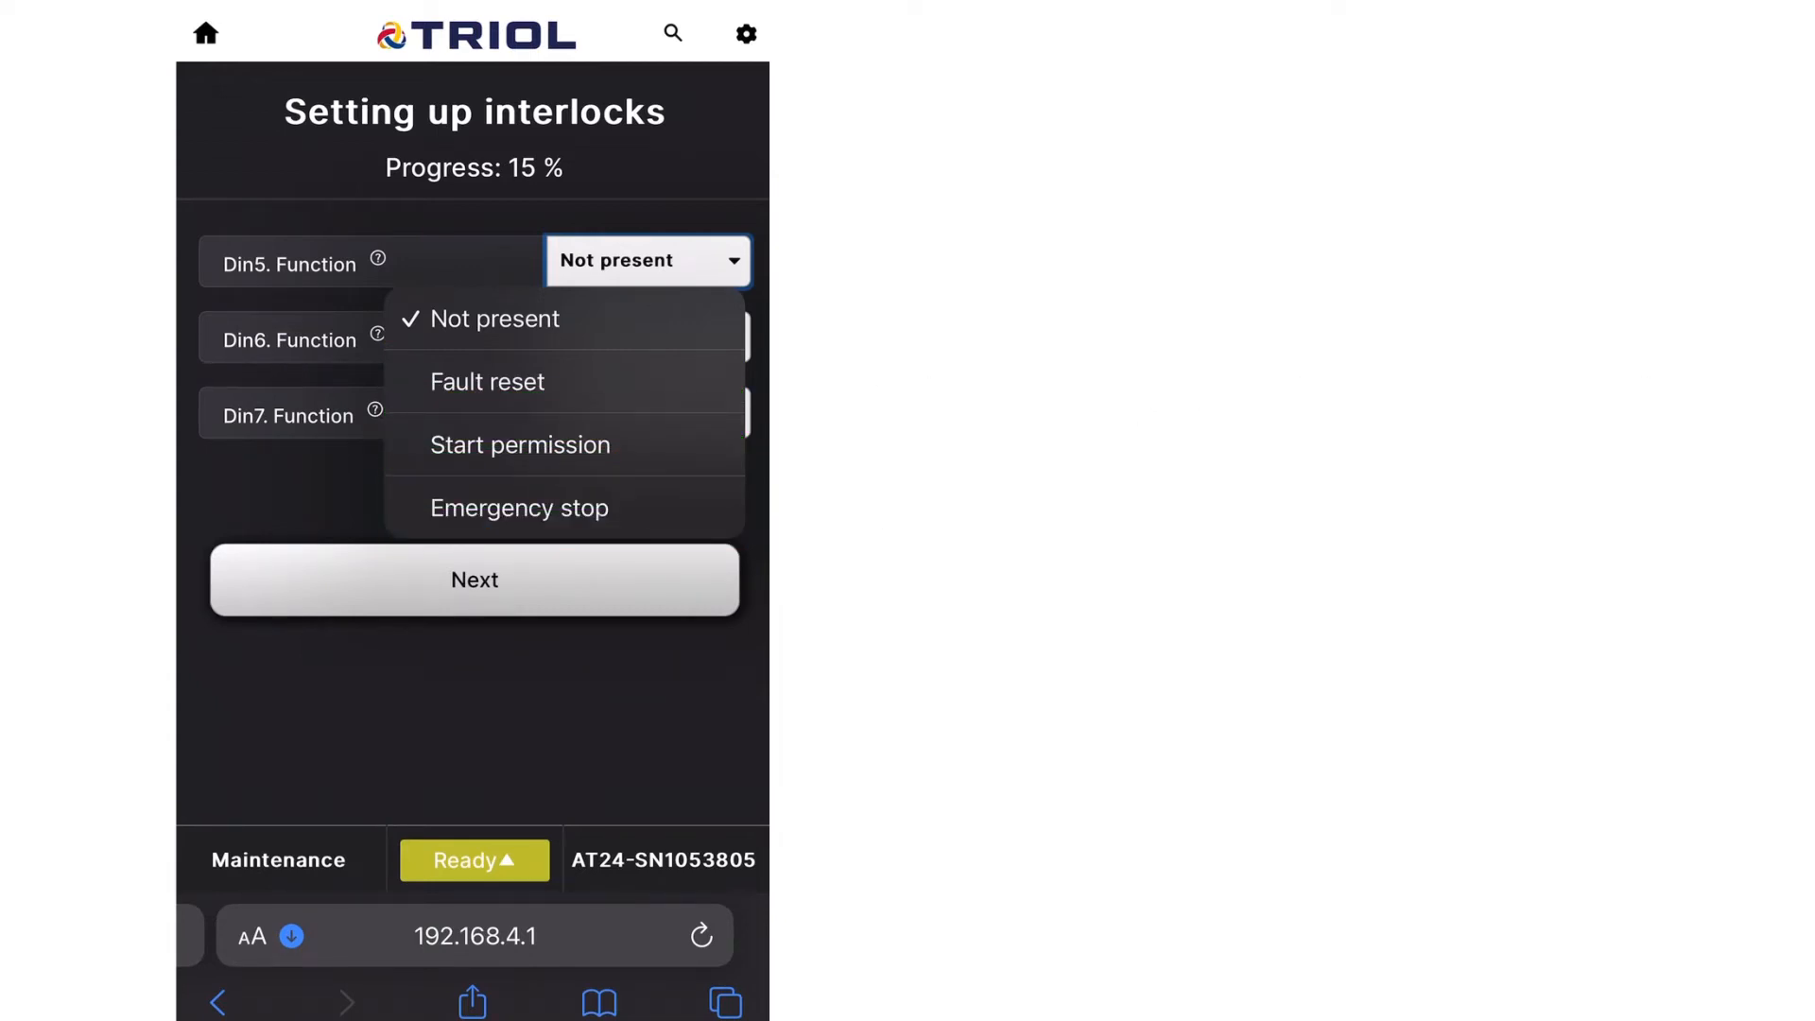
click(519, 508)
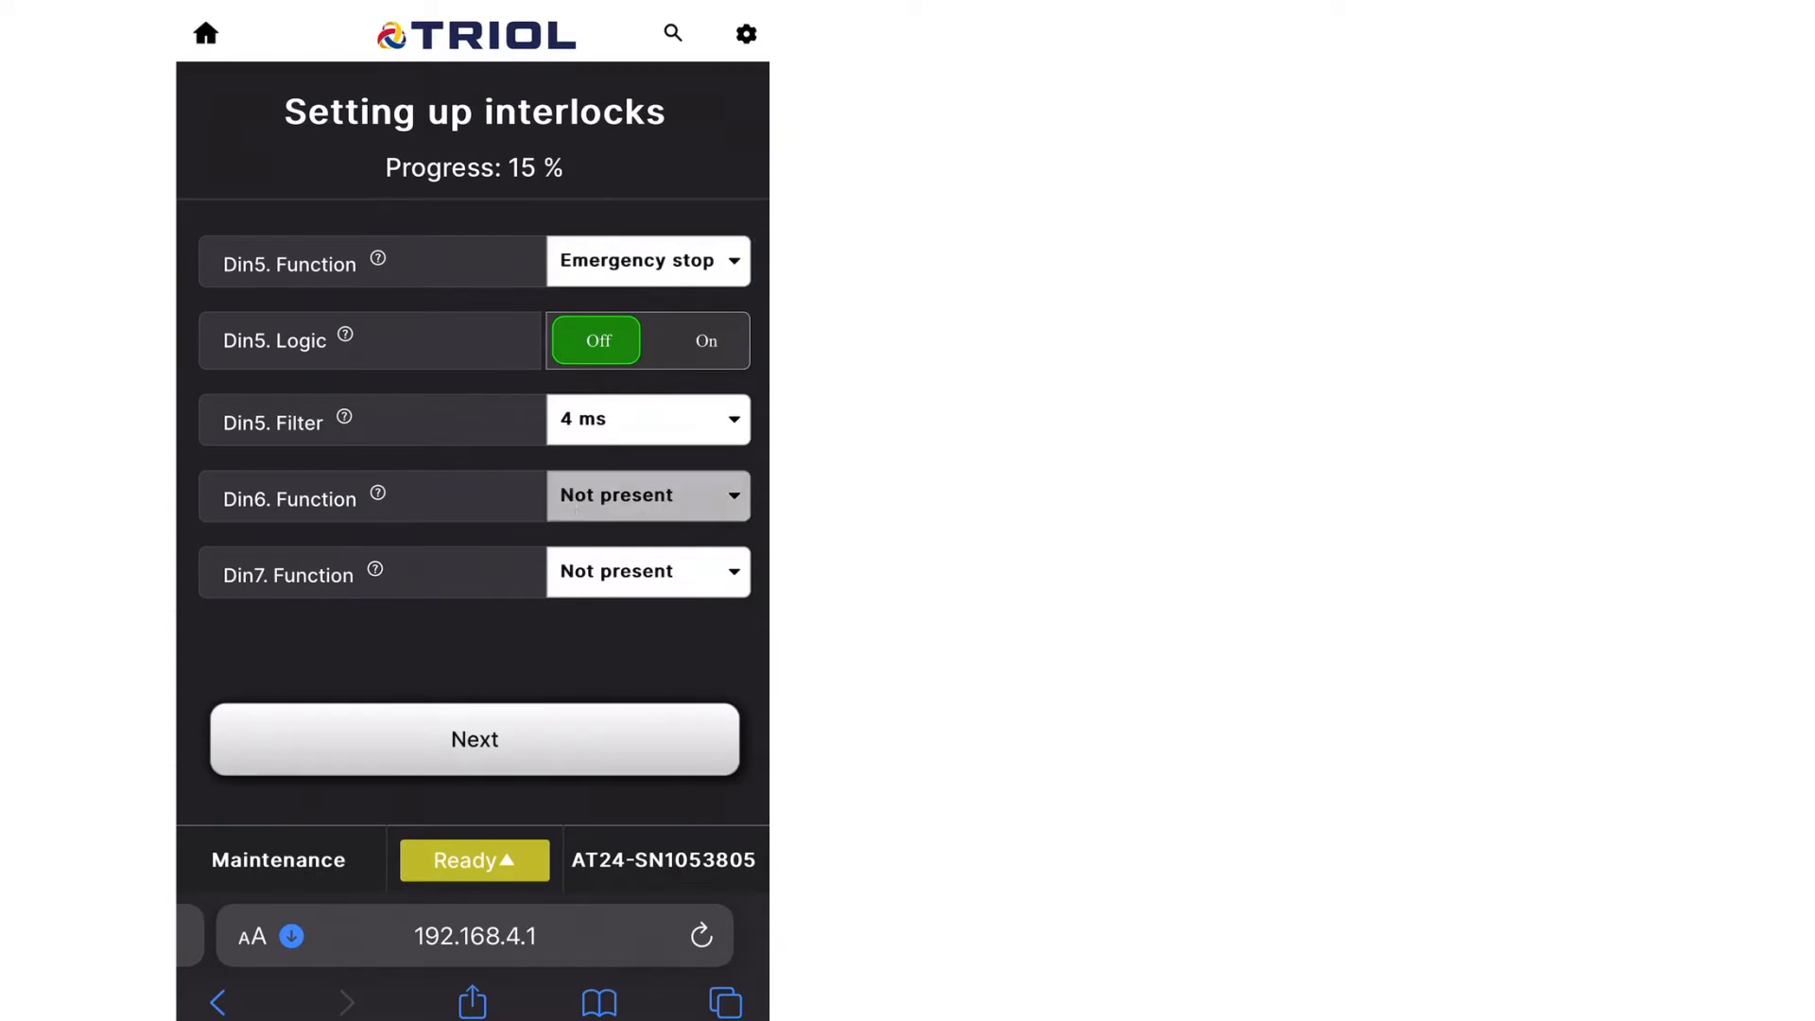
click(647, 495)
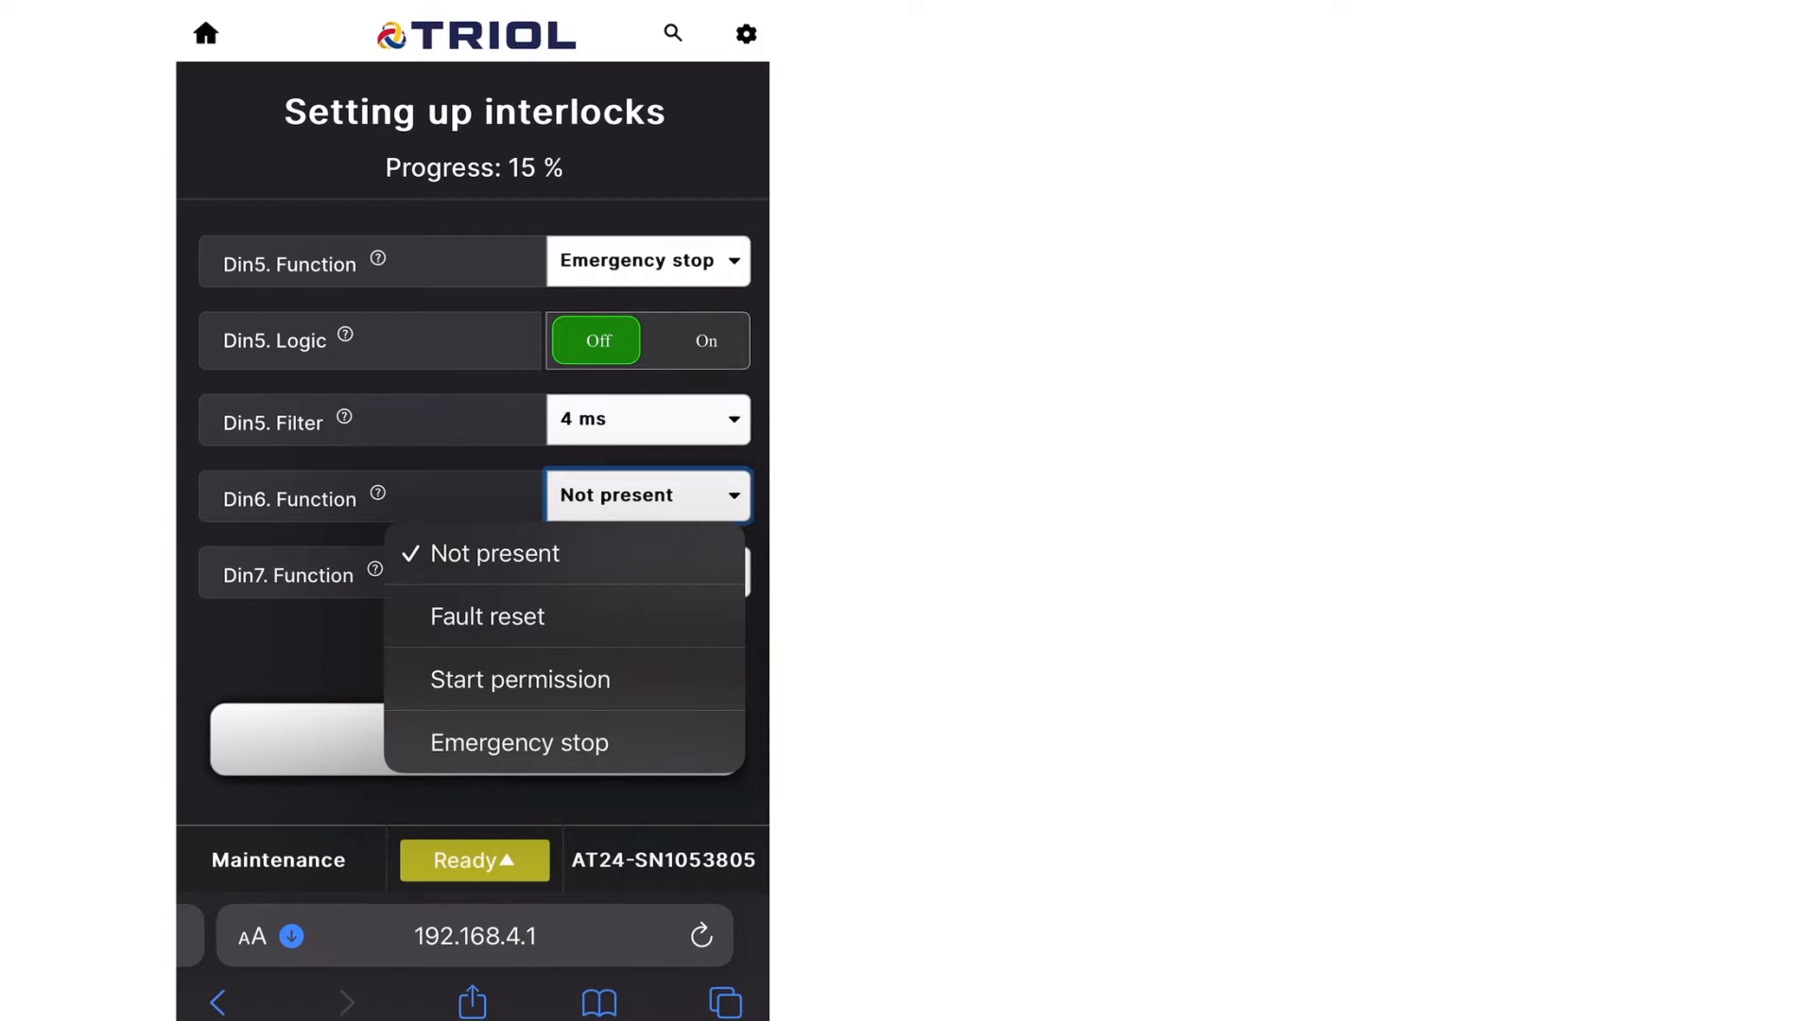
click(519, 679)
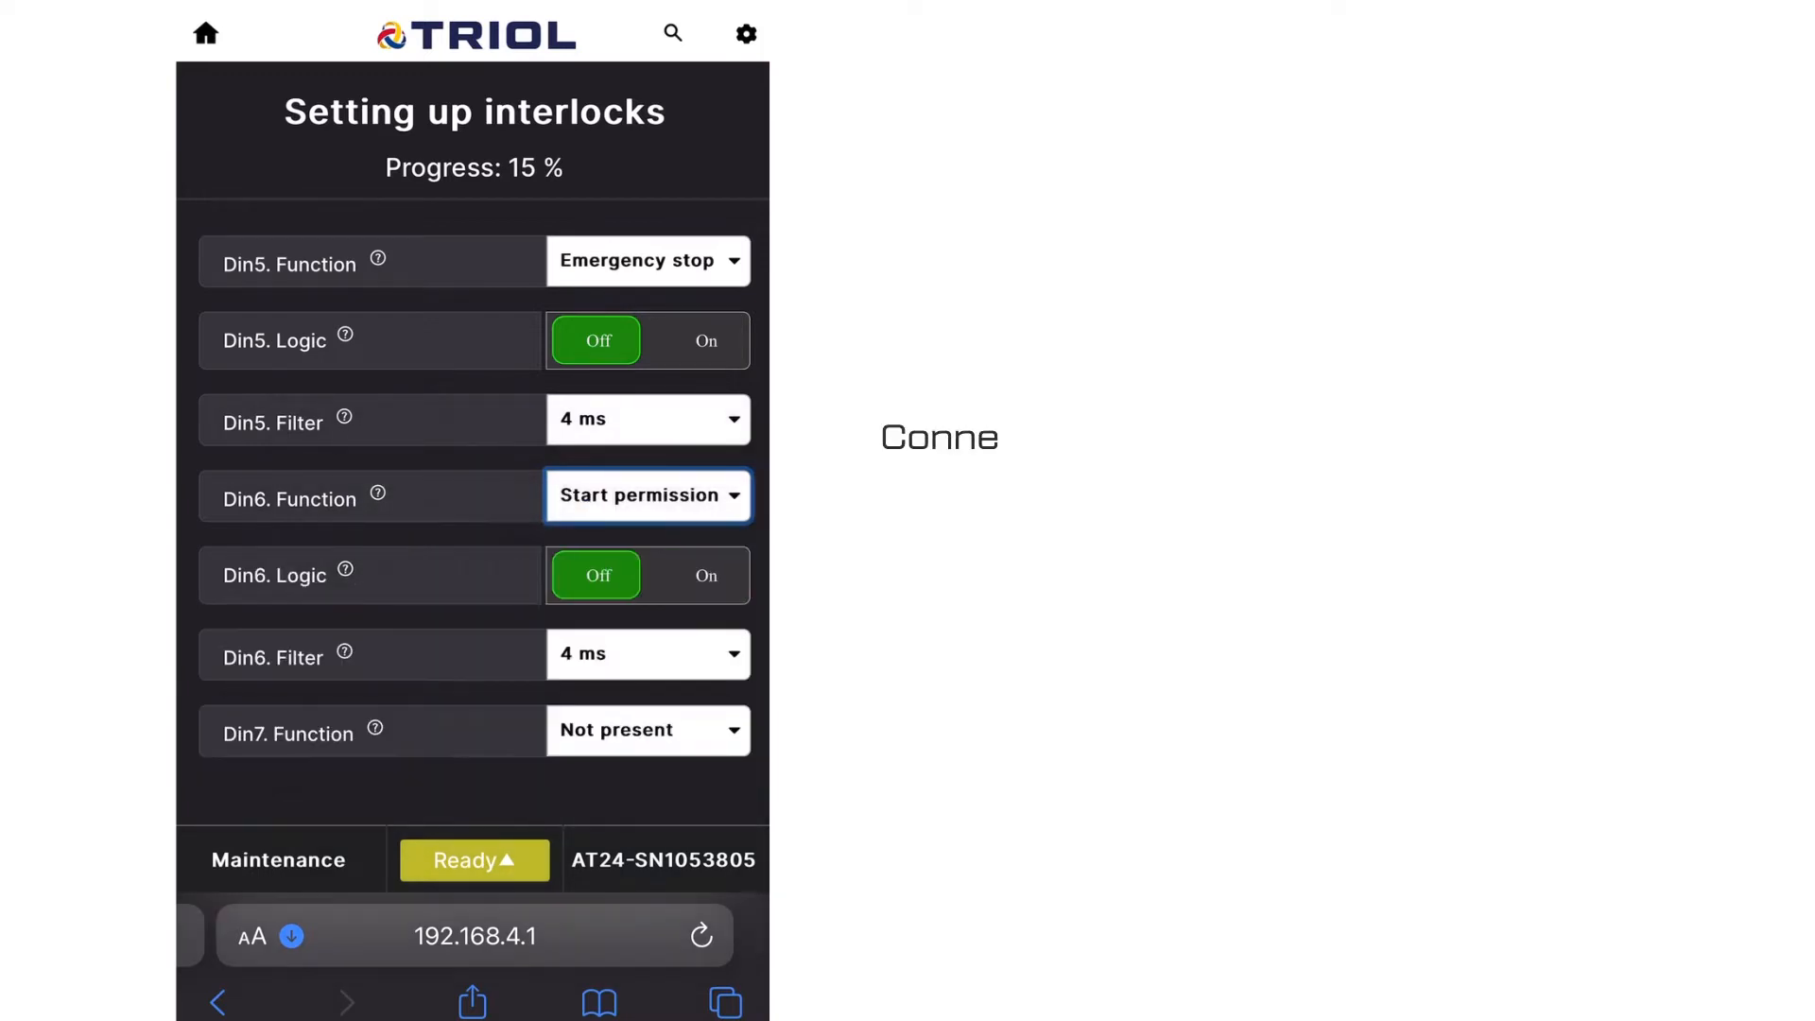
scroll(down, 3)
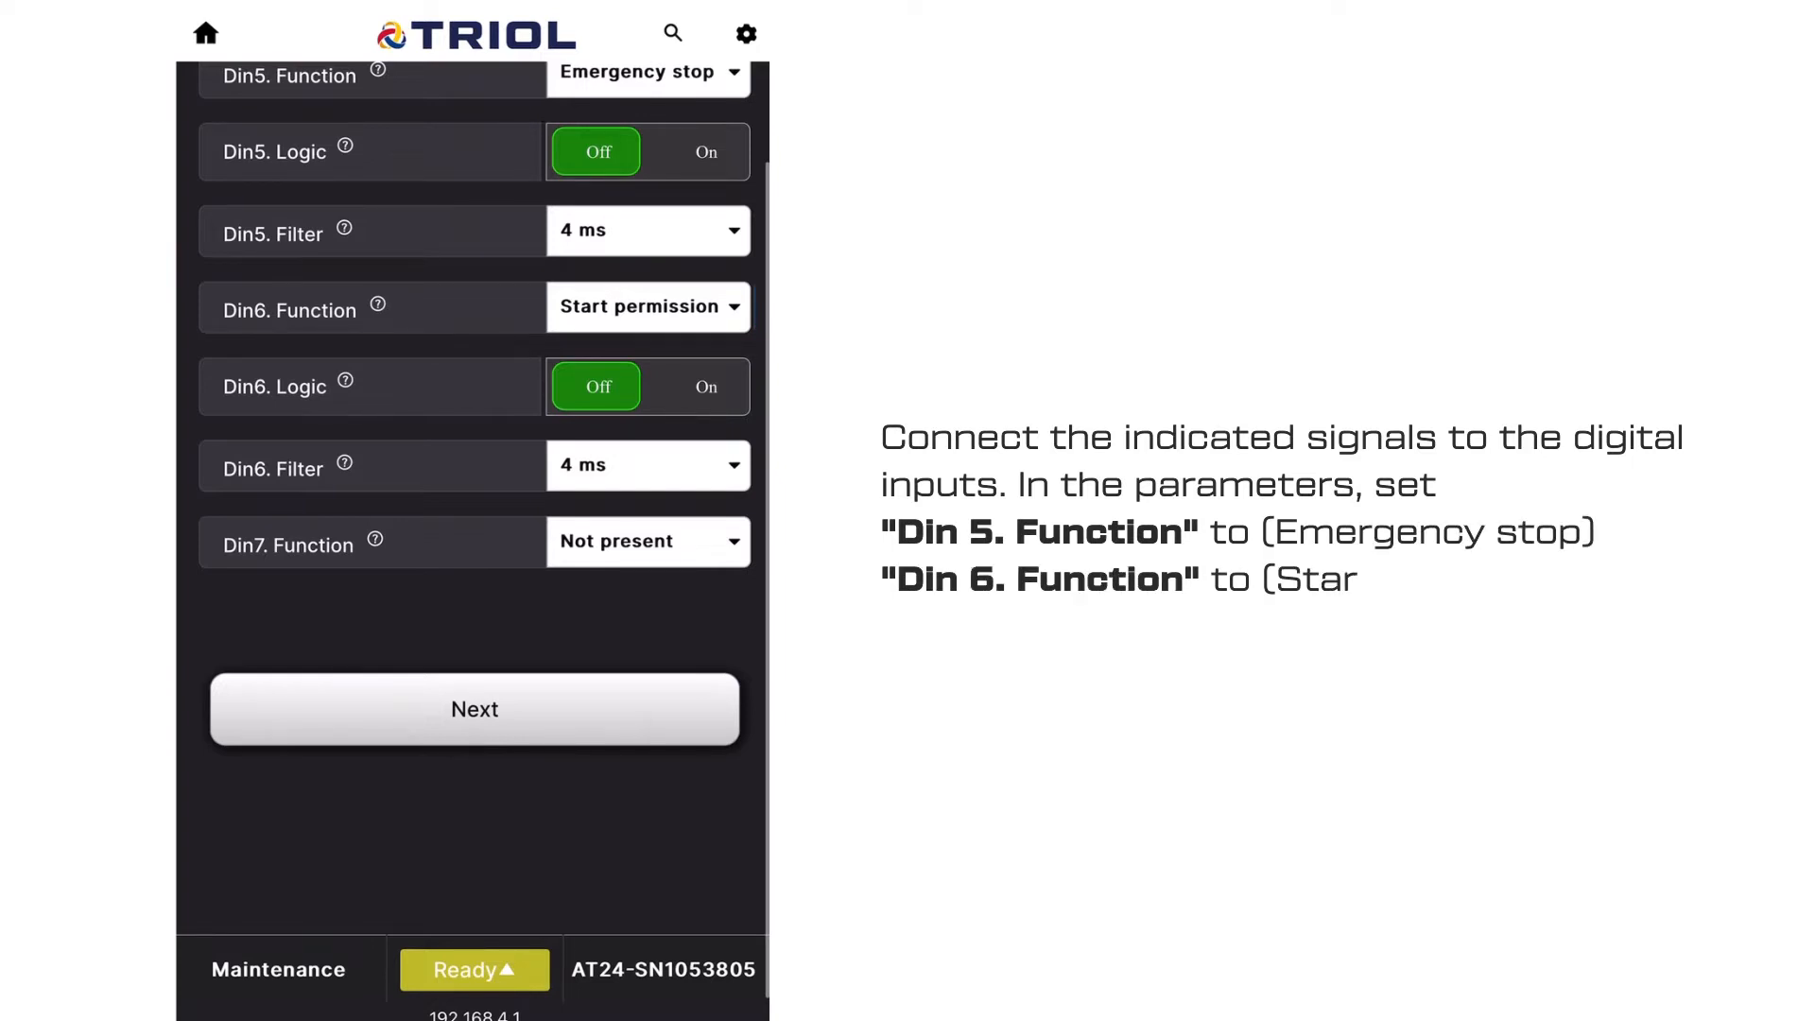
click(474, 709)
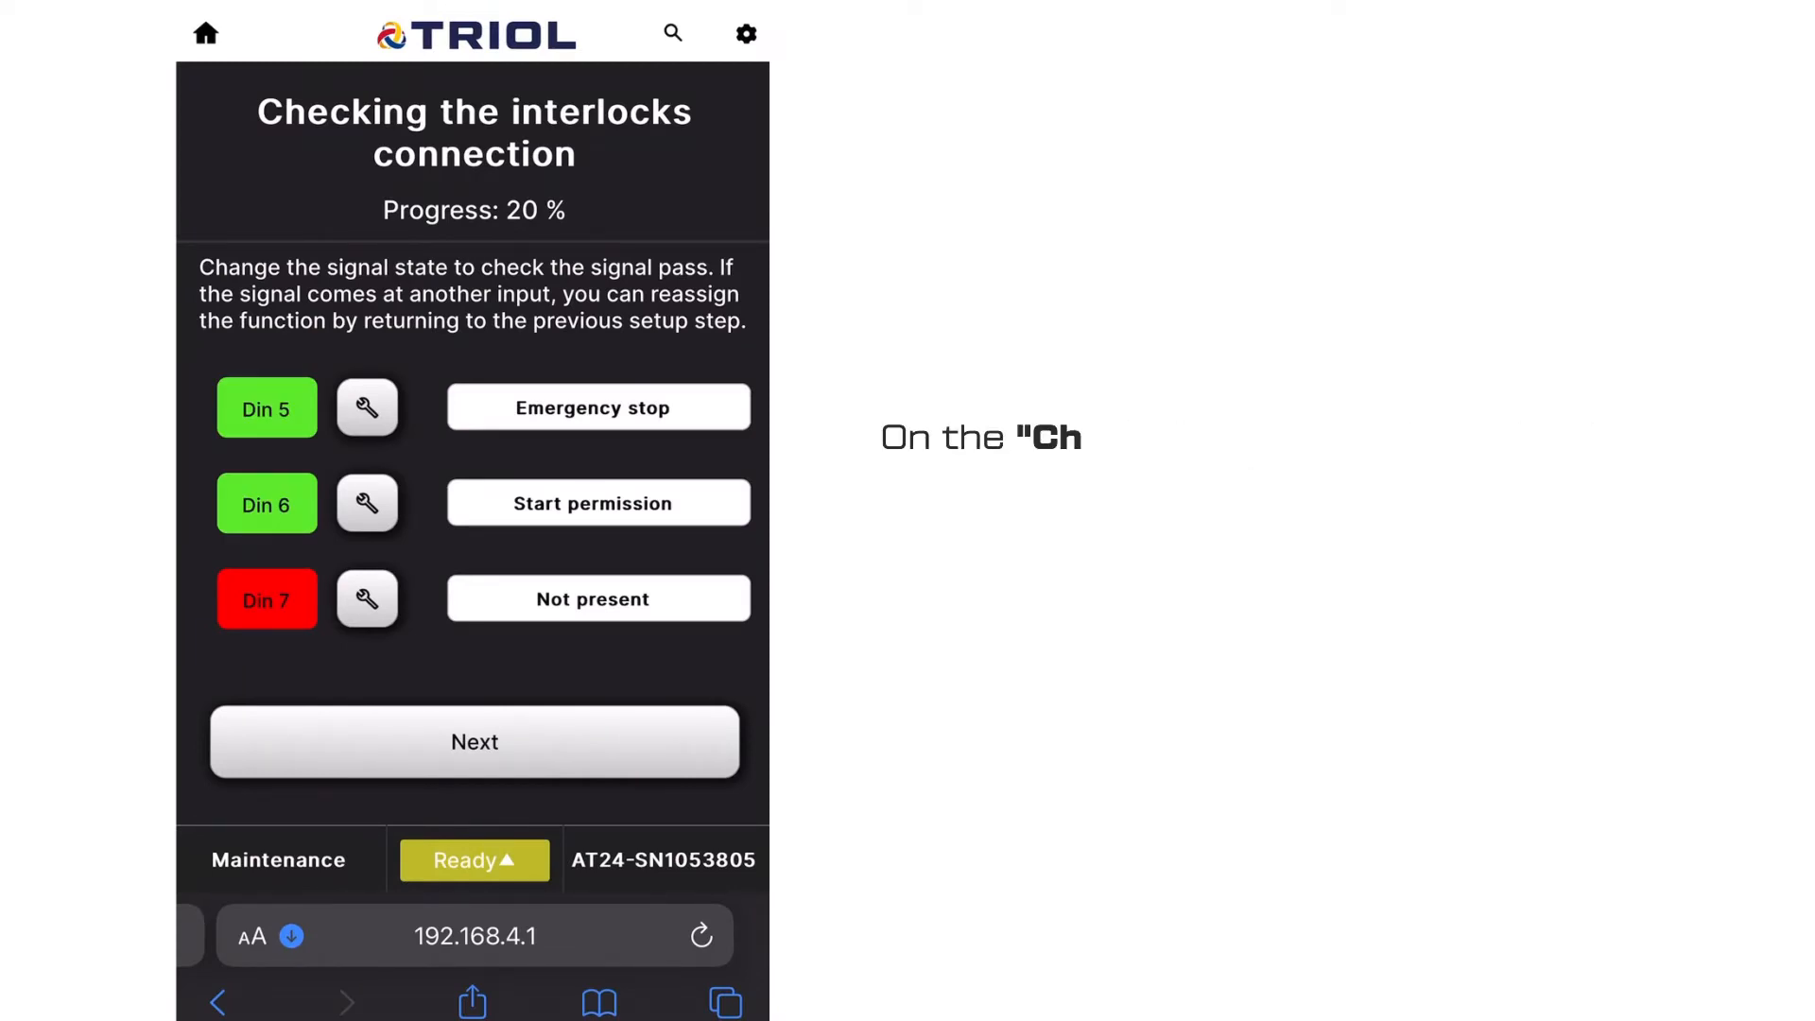
- Verify the Din 5 and Din 6 interlock signals register, then proceed
text(Checking the interlocks connection" screen, check the signal path to the sp)
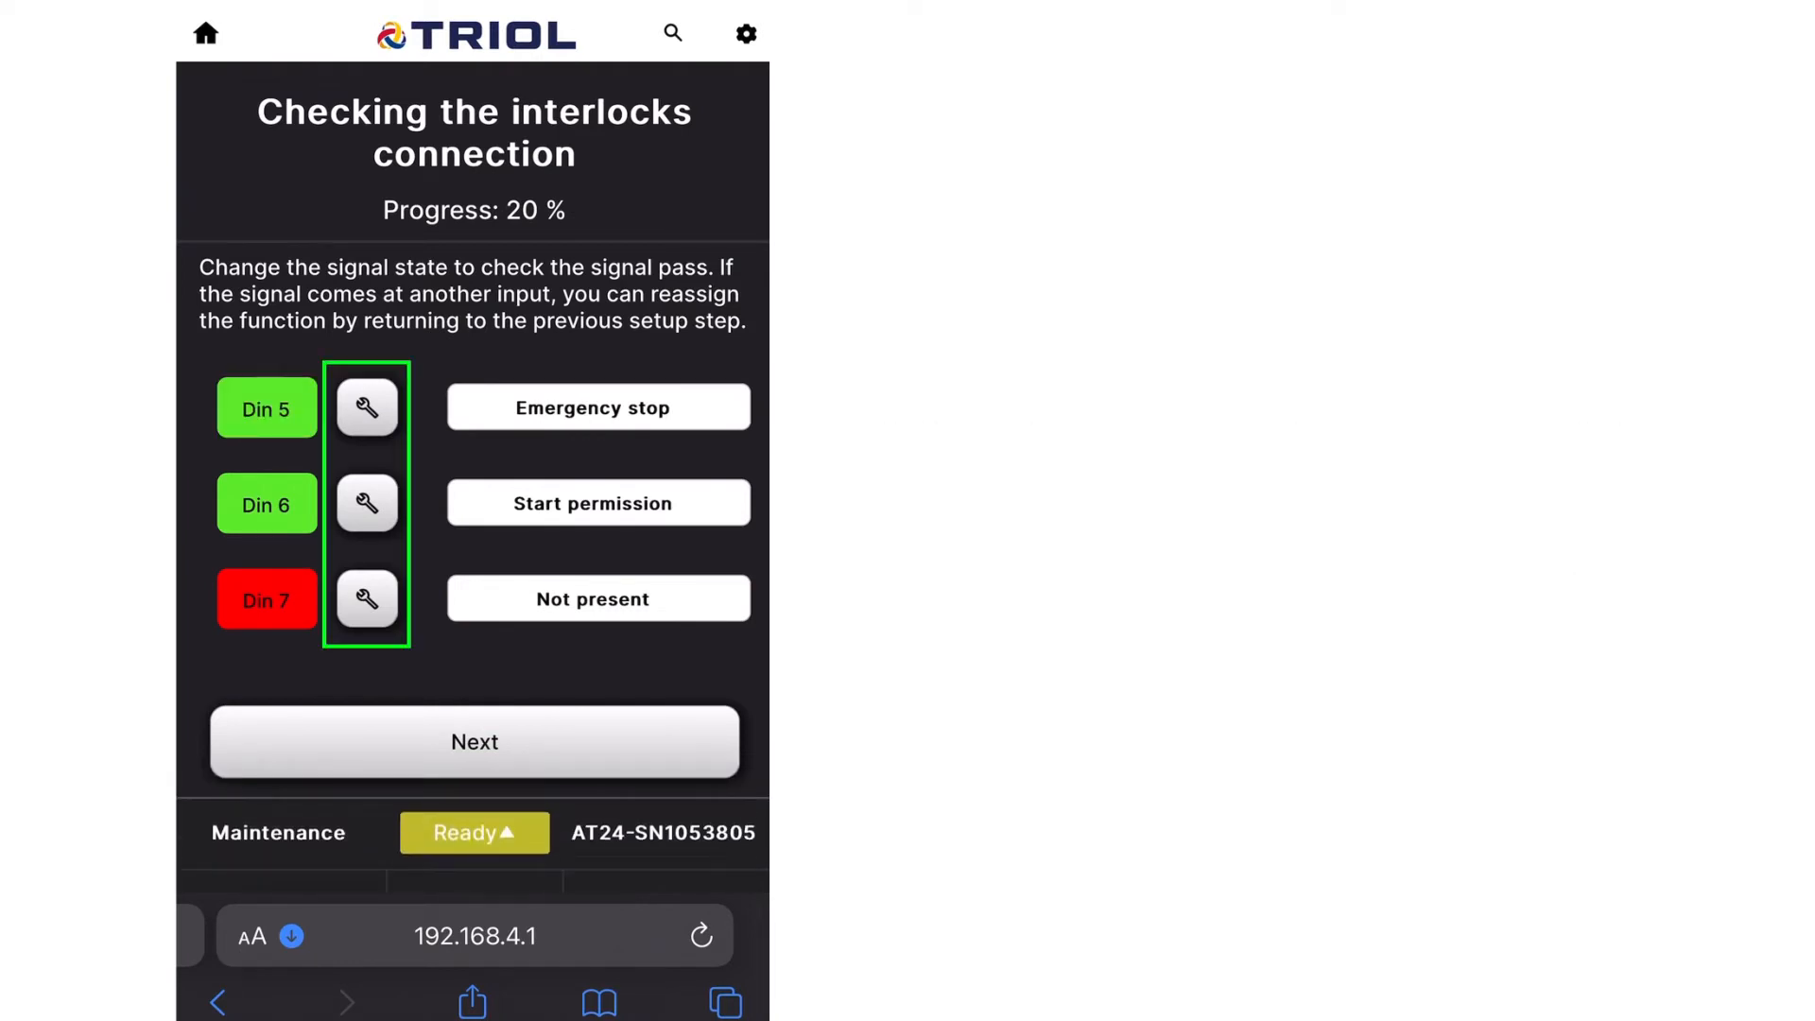
click(476, 742)
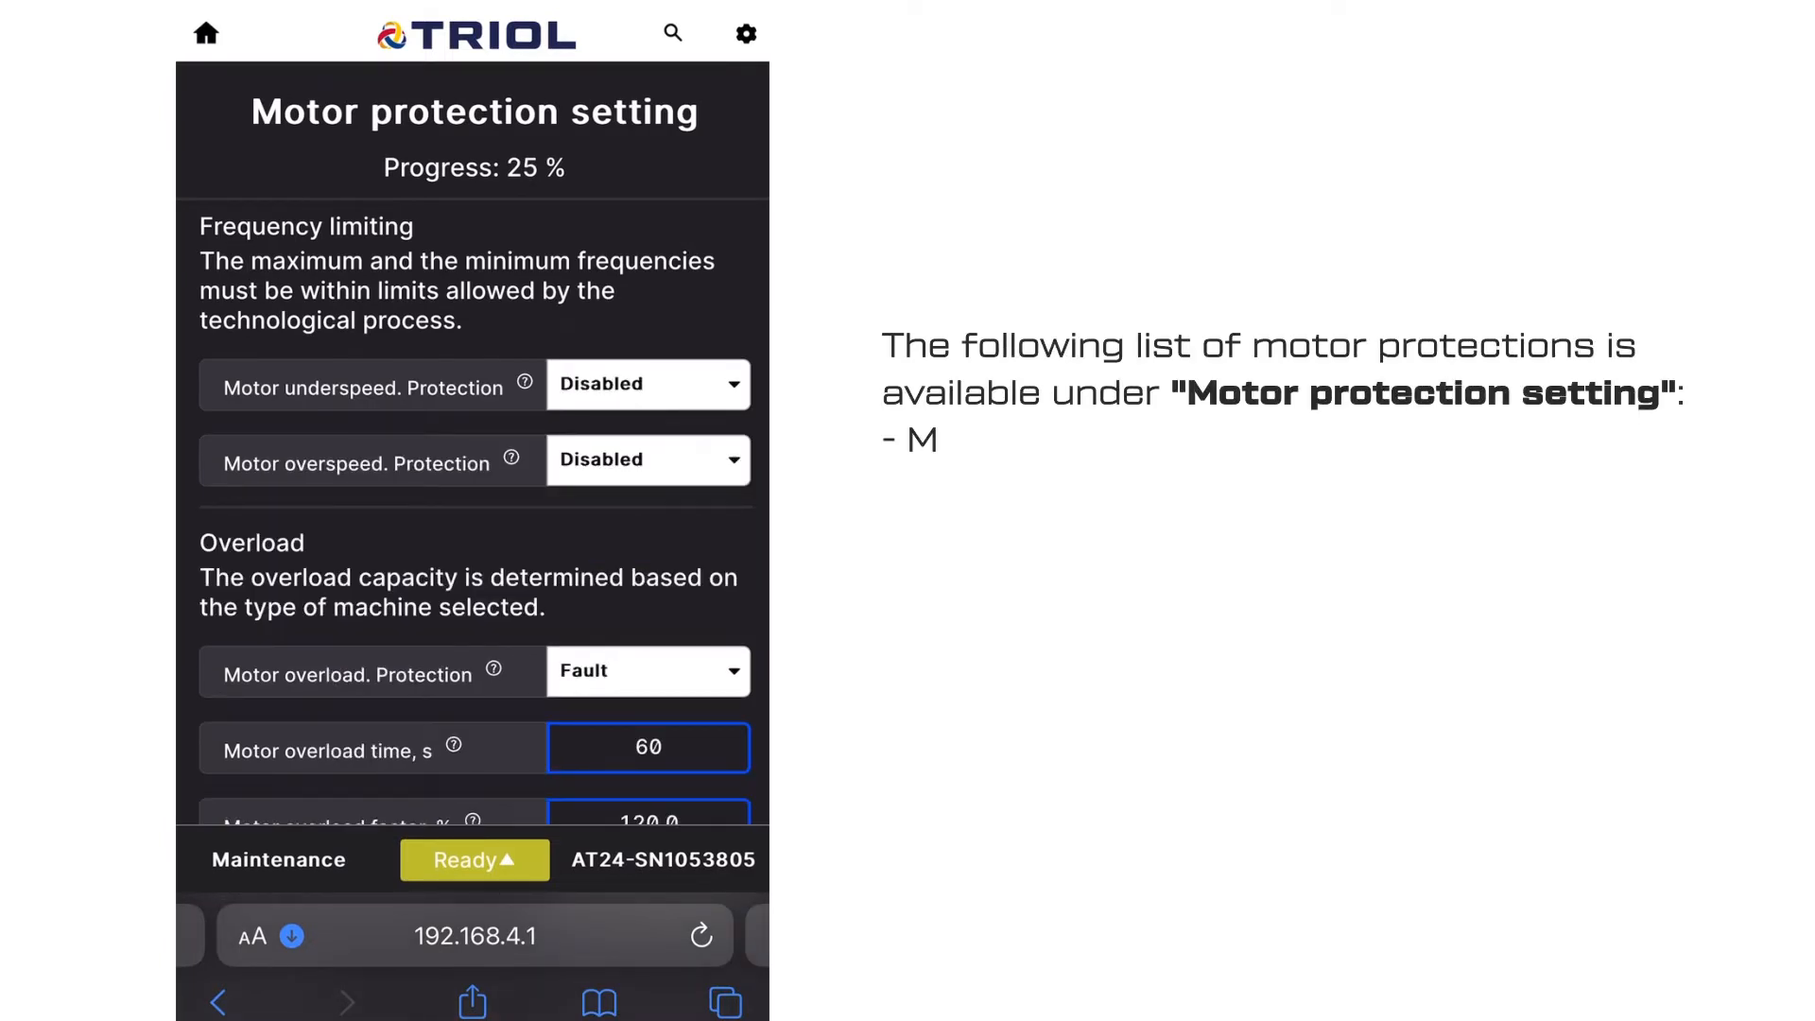
- Set underspeed and overspeed protection responses to Warning
click(648, 383)
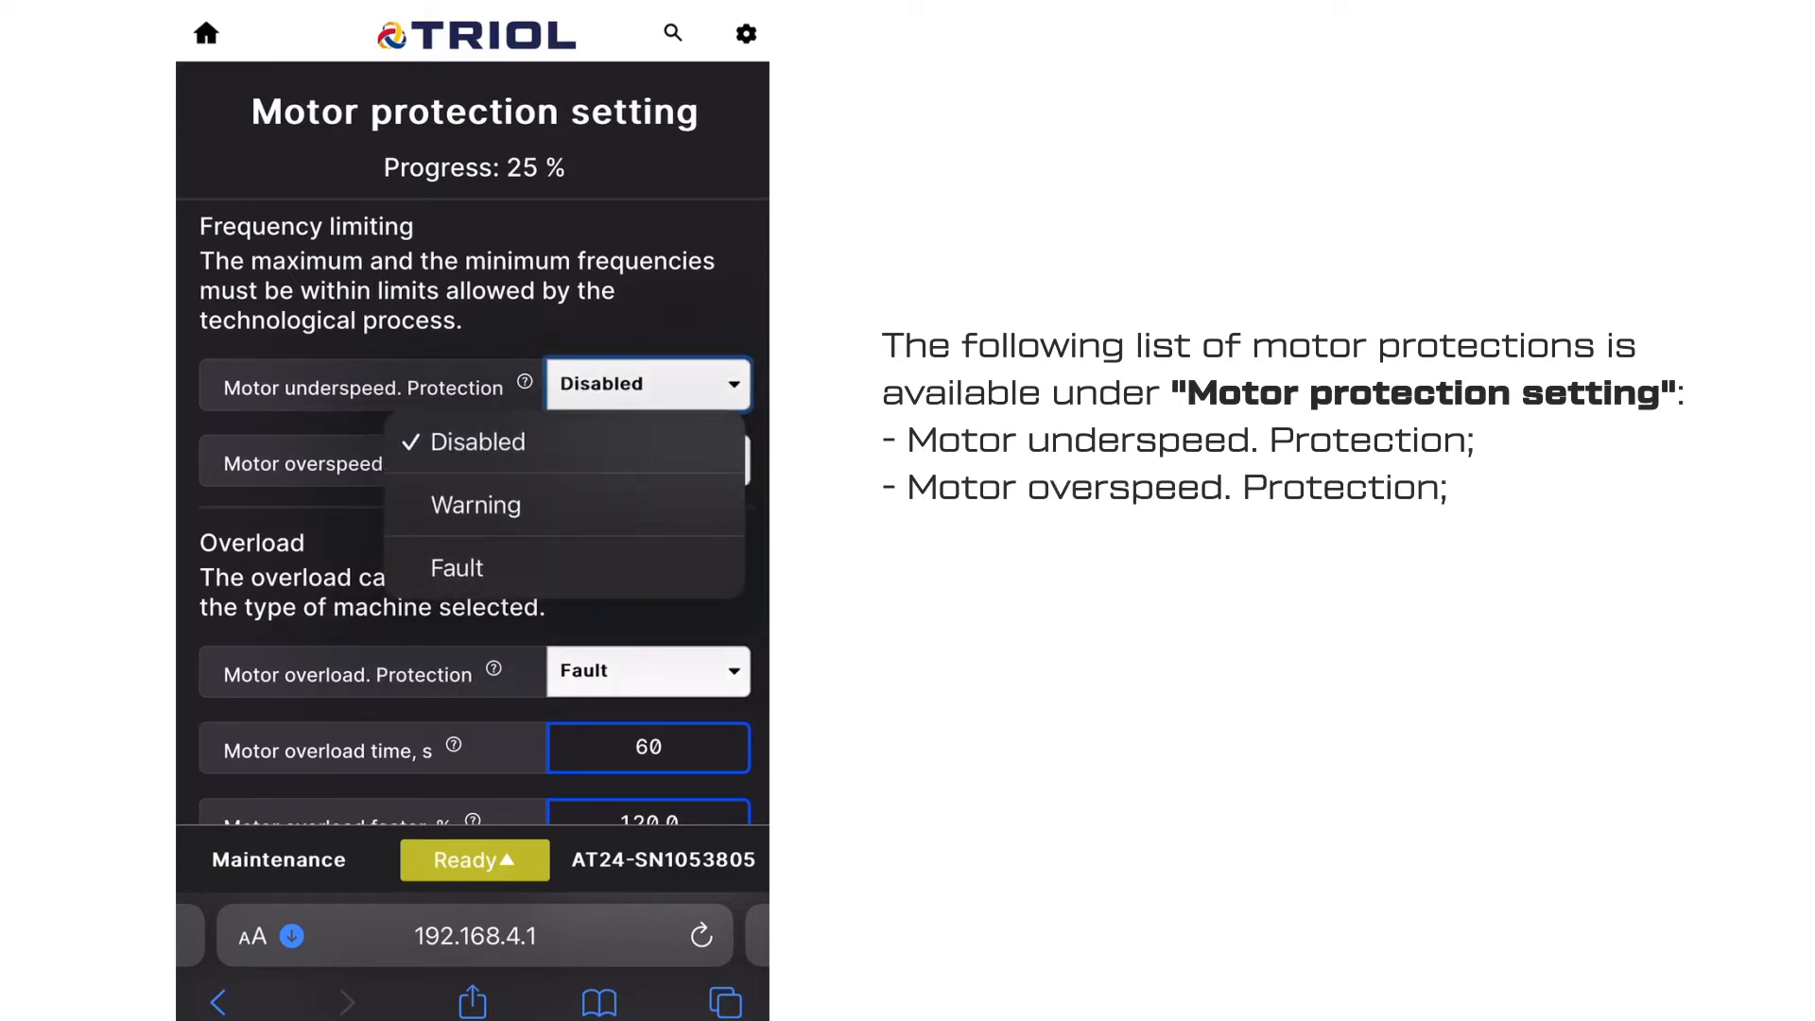
click(476, 505)
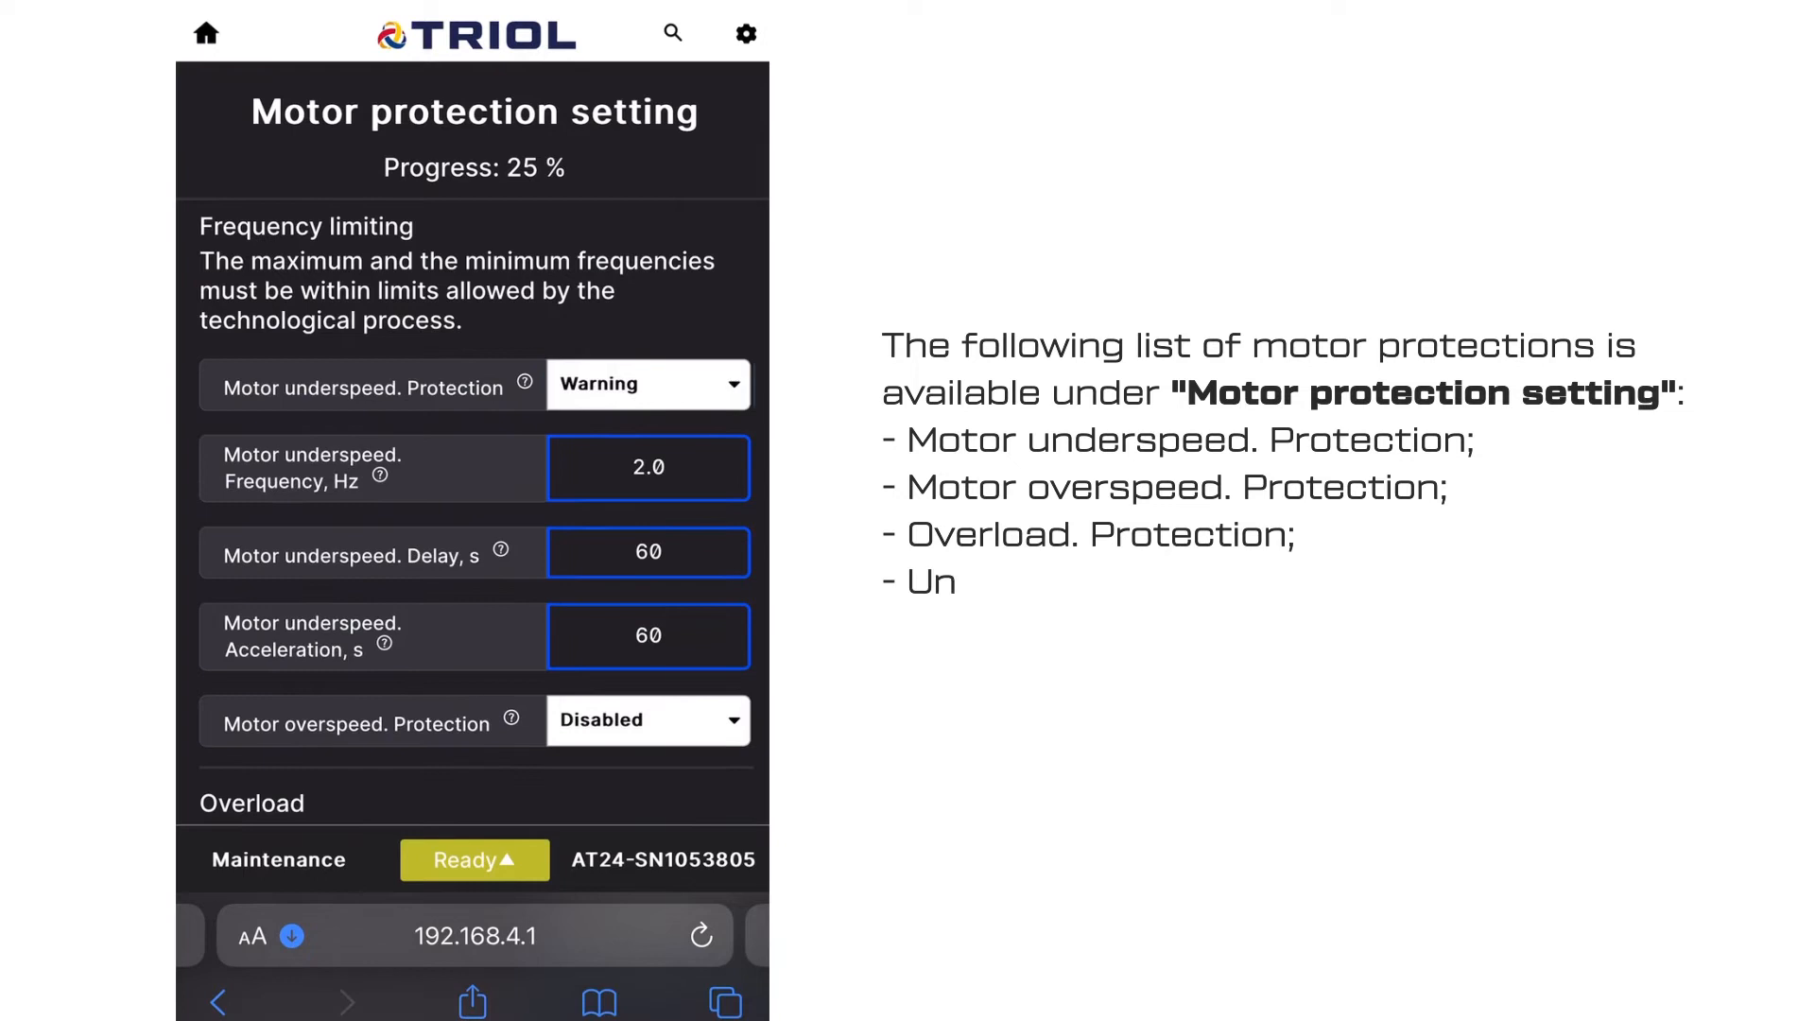
scroll(down, 3)
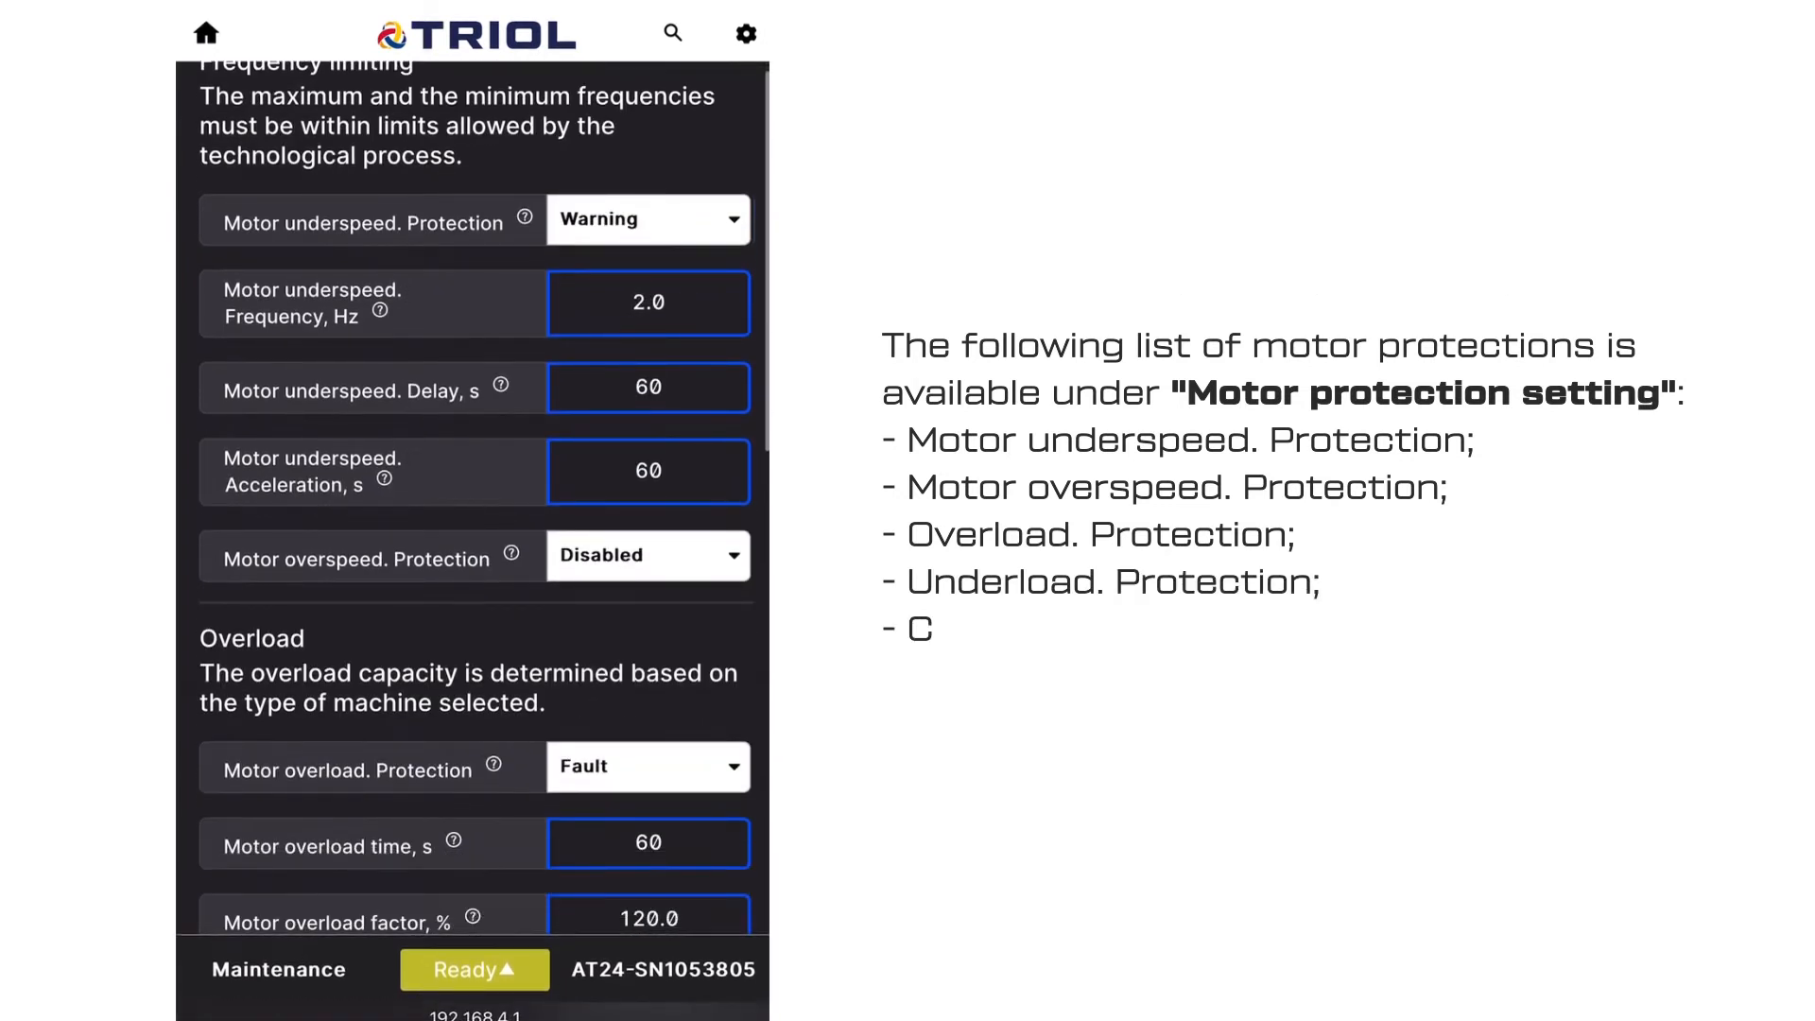
click(647, 555)
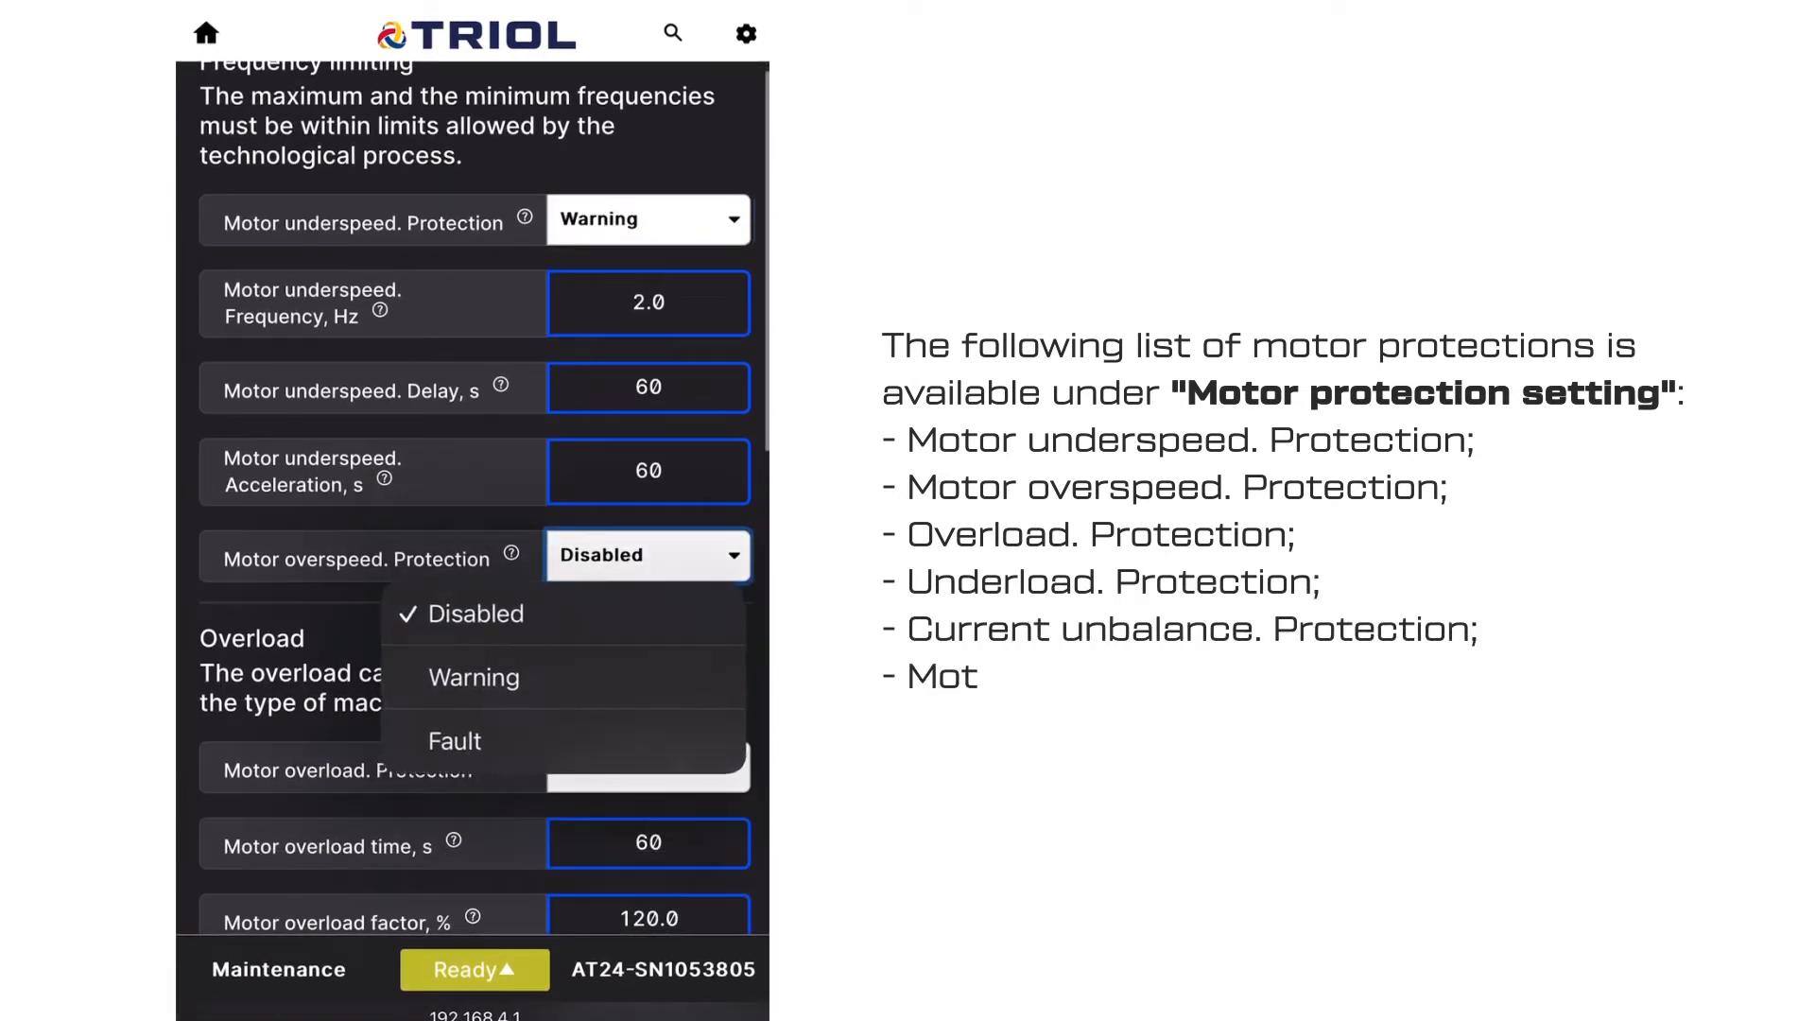
click(475, 678)
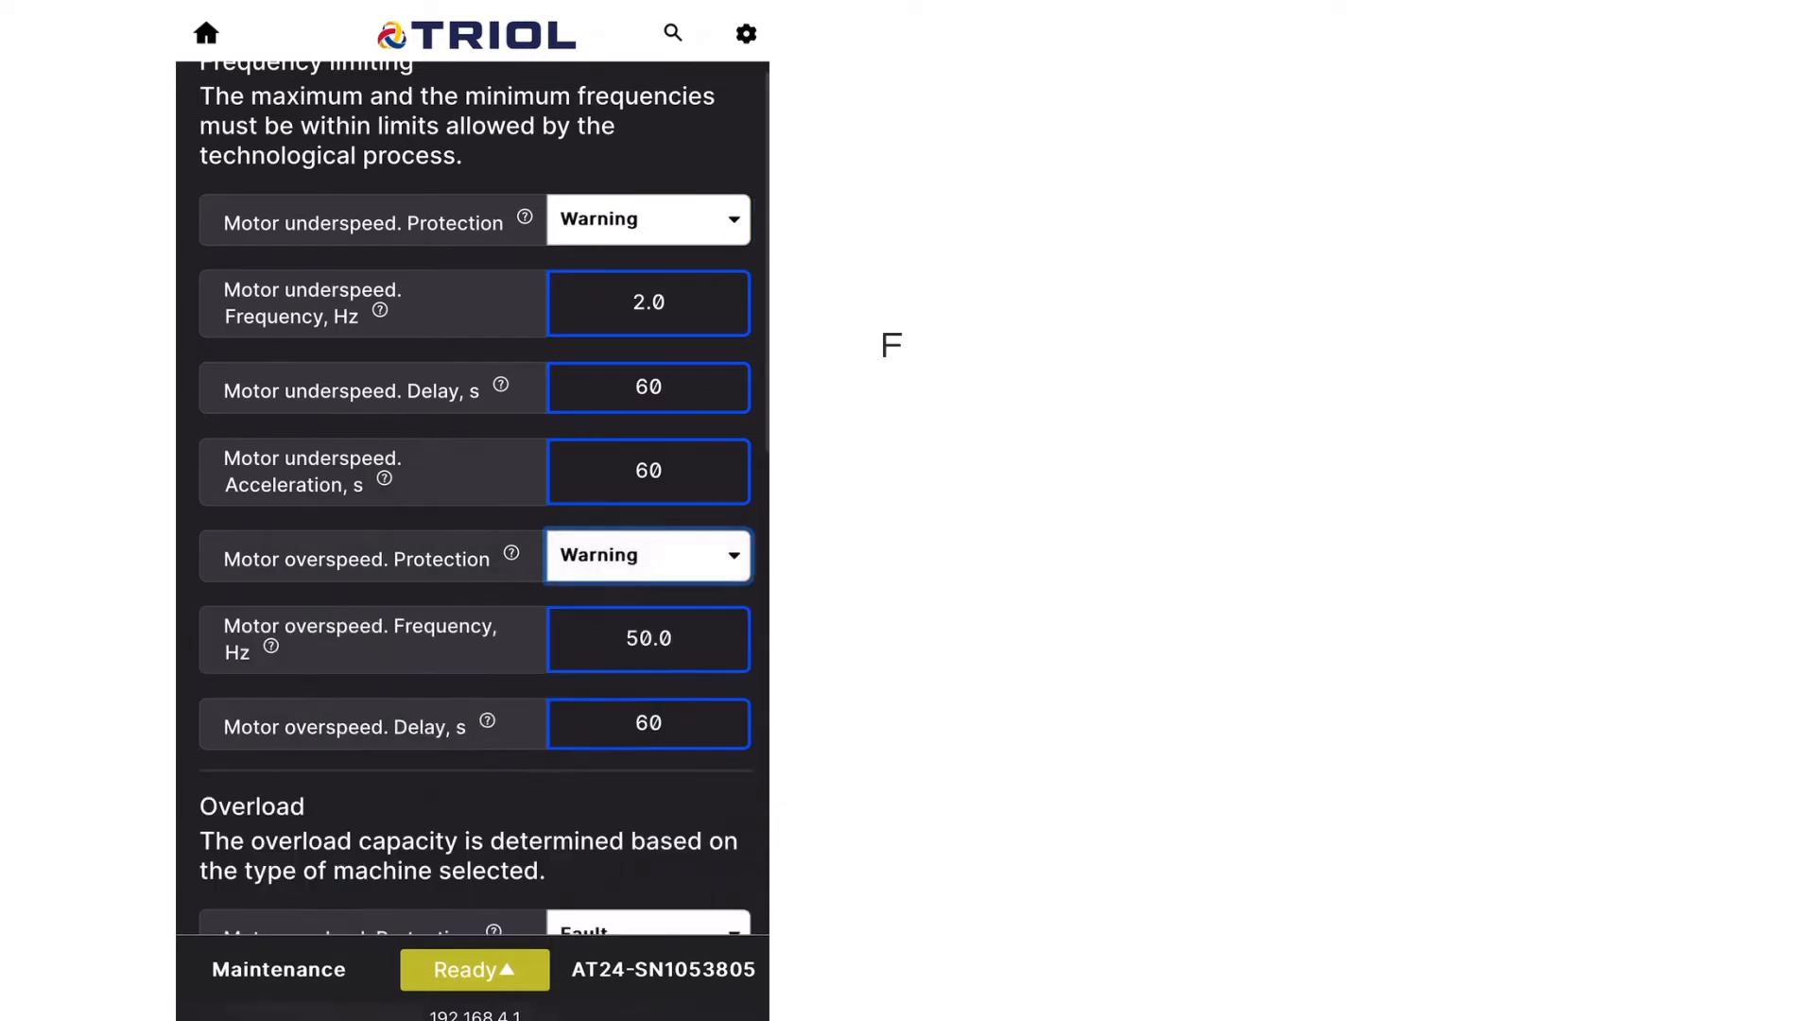
- Set motor underload protection to Warning and advance to control setting
scroll(down, 3)
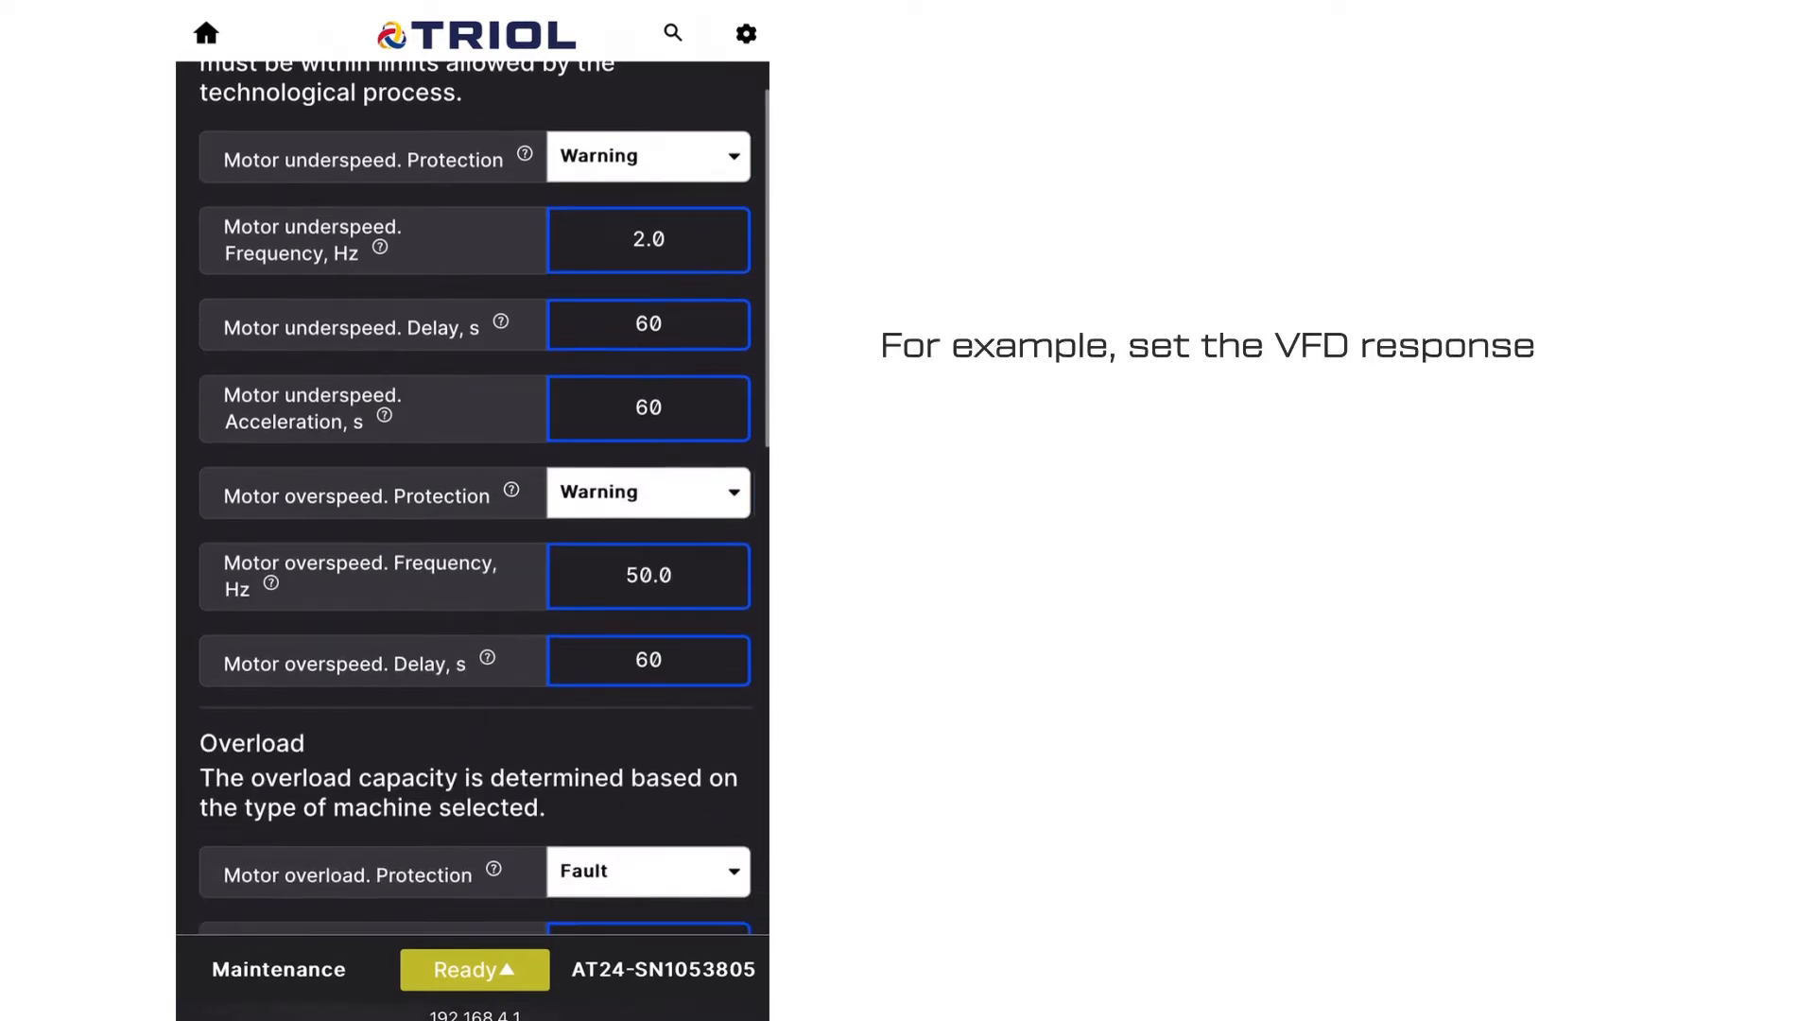
scroll(down, 3)
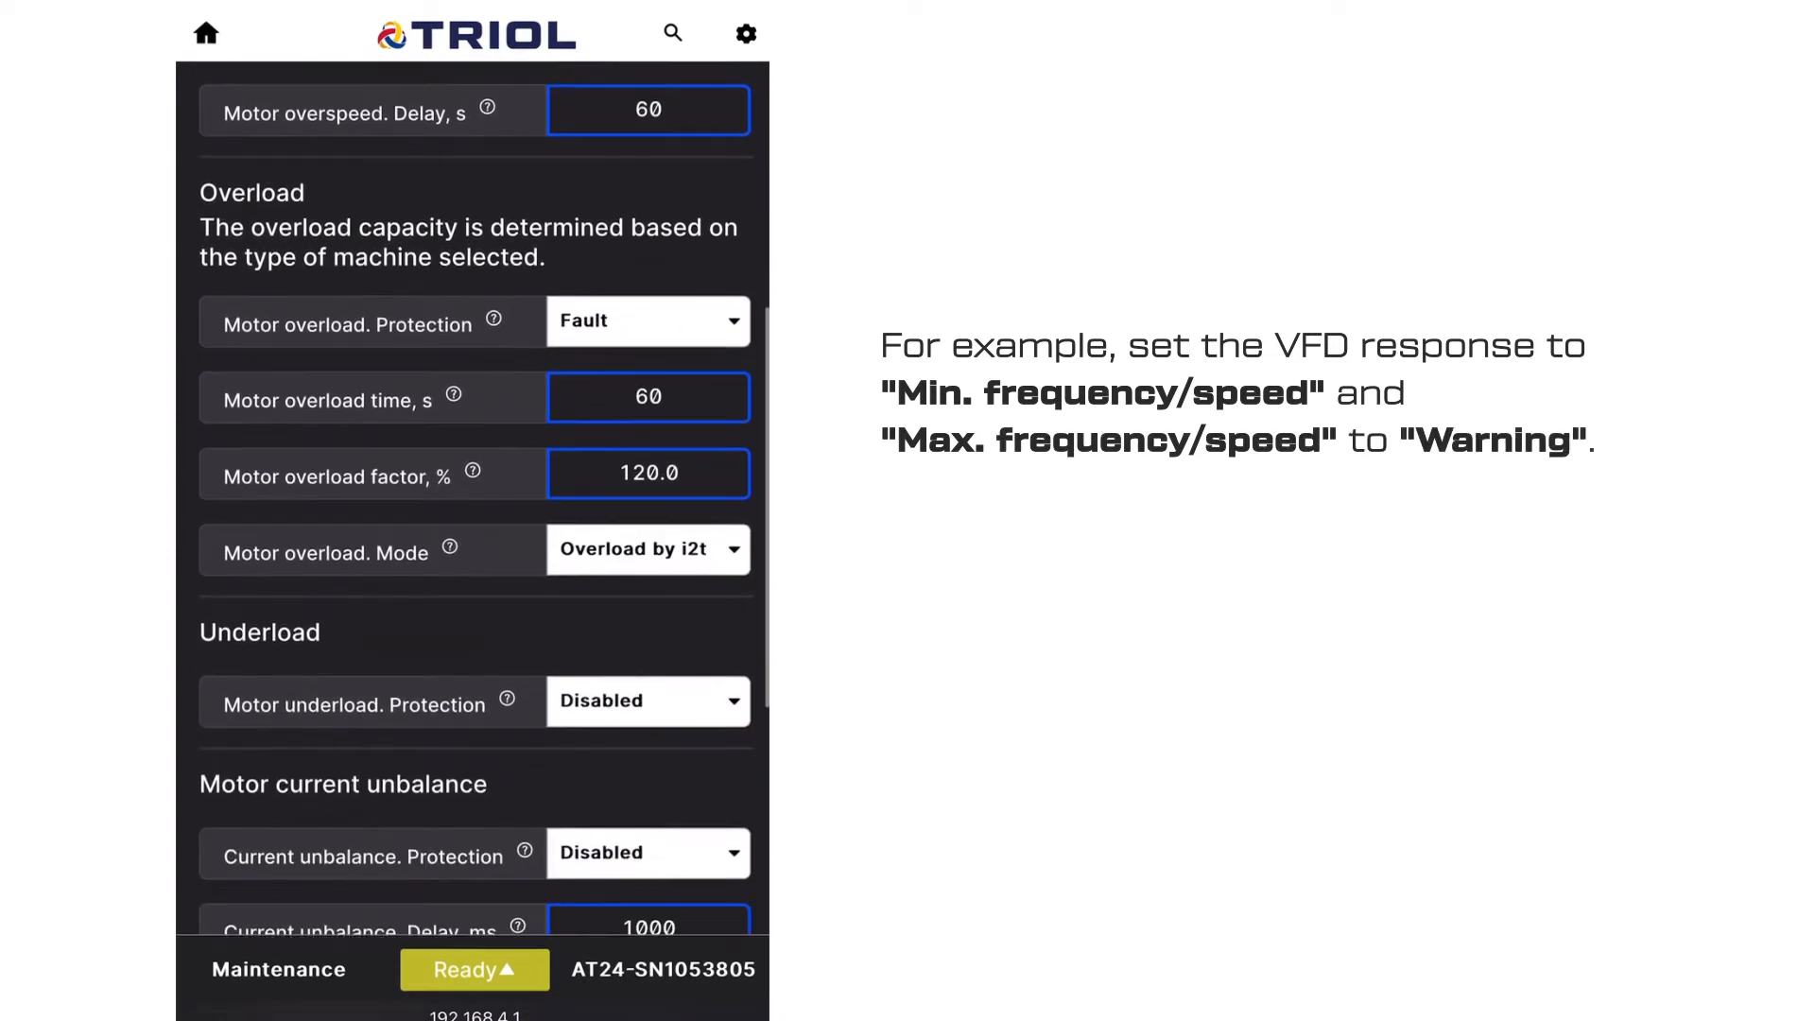
scroll(down, 3)
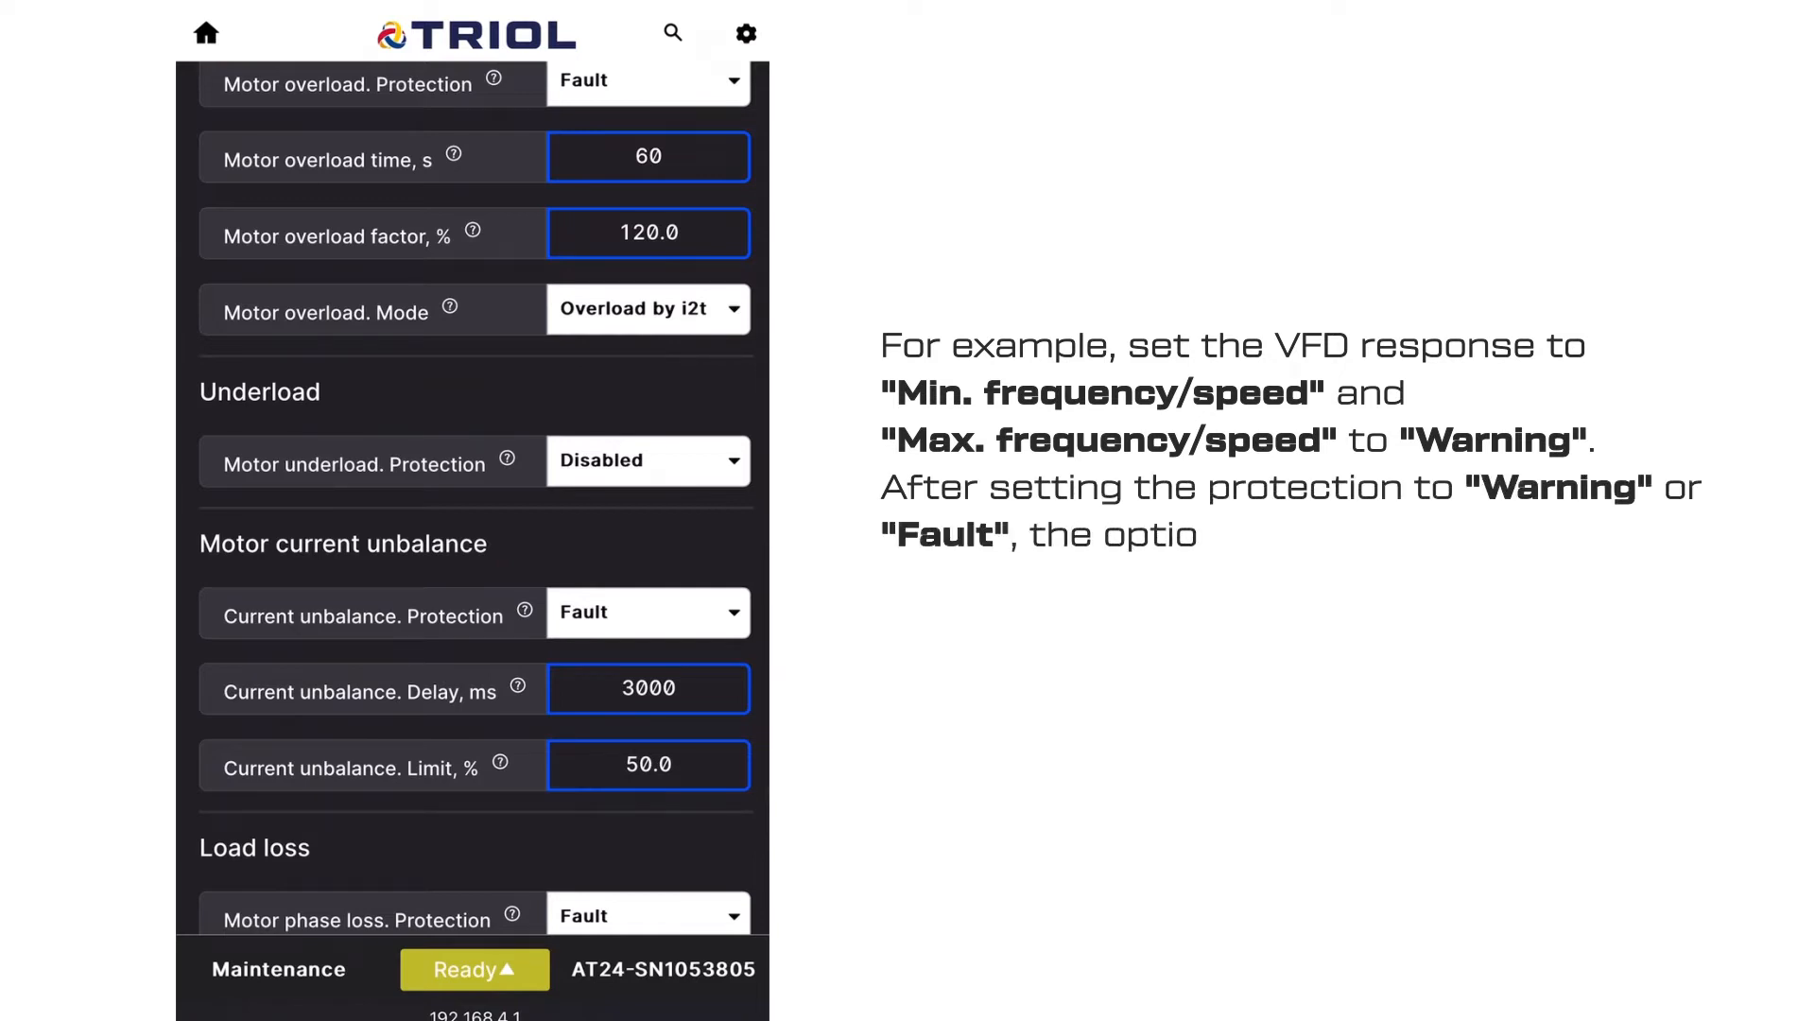
click(647, 460)
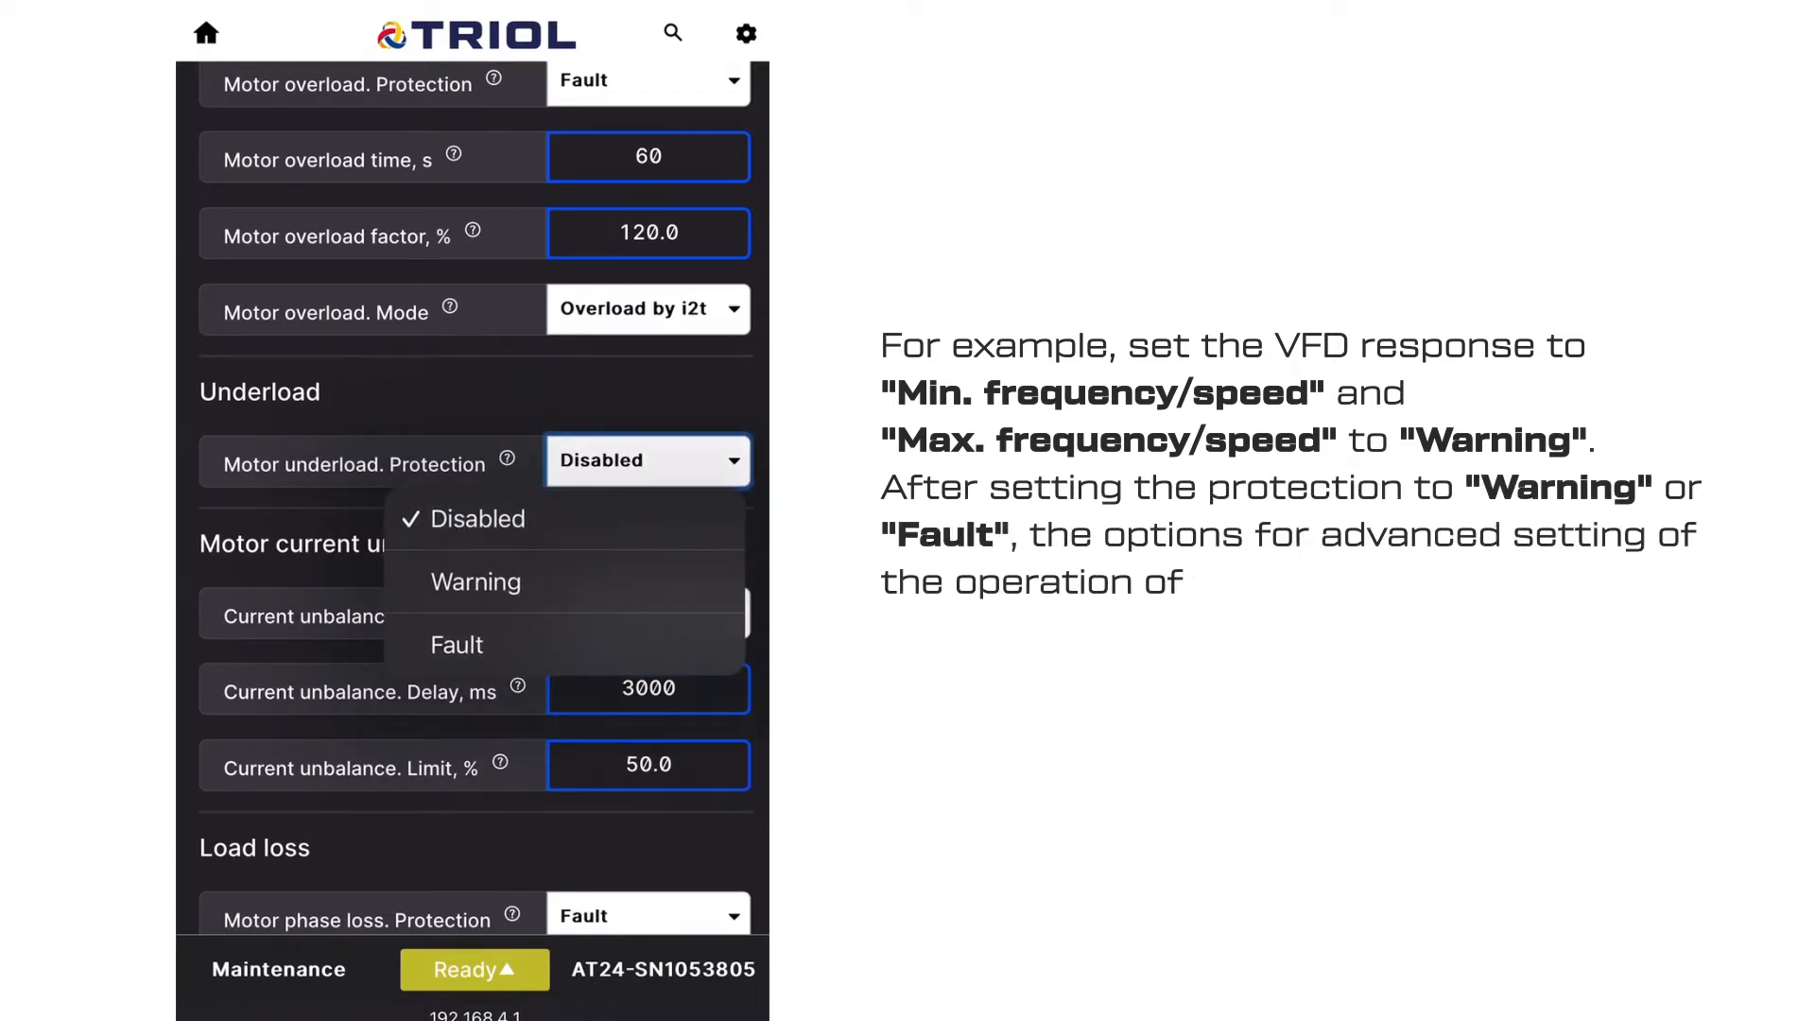
click(476, 581)
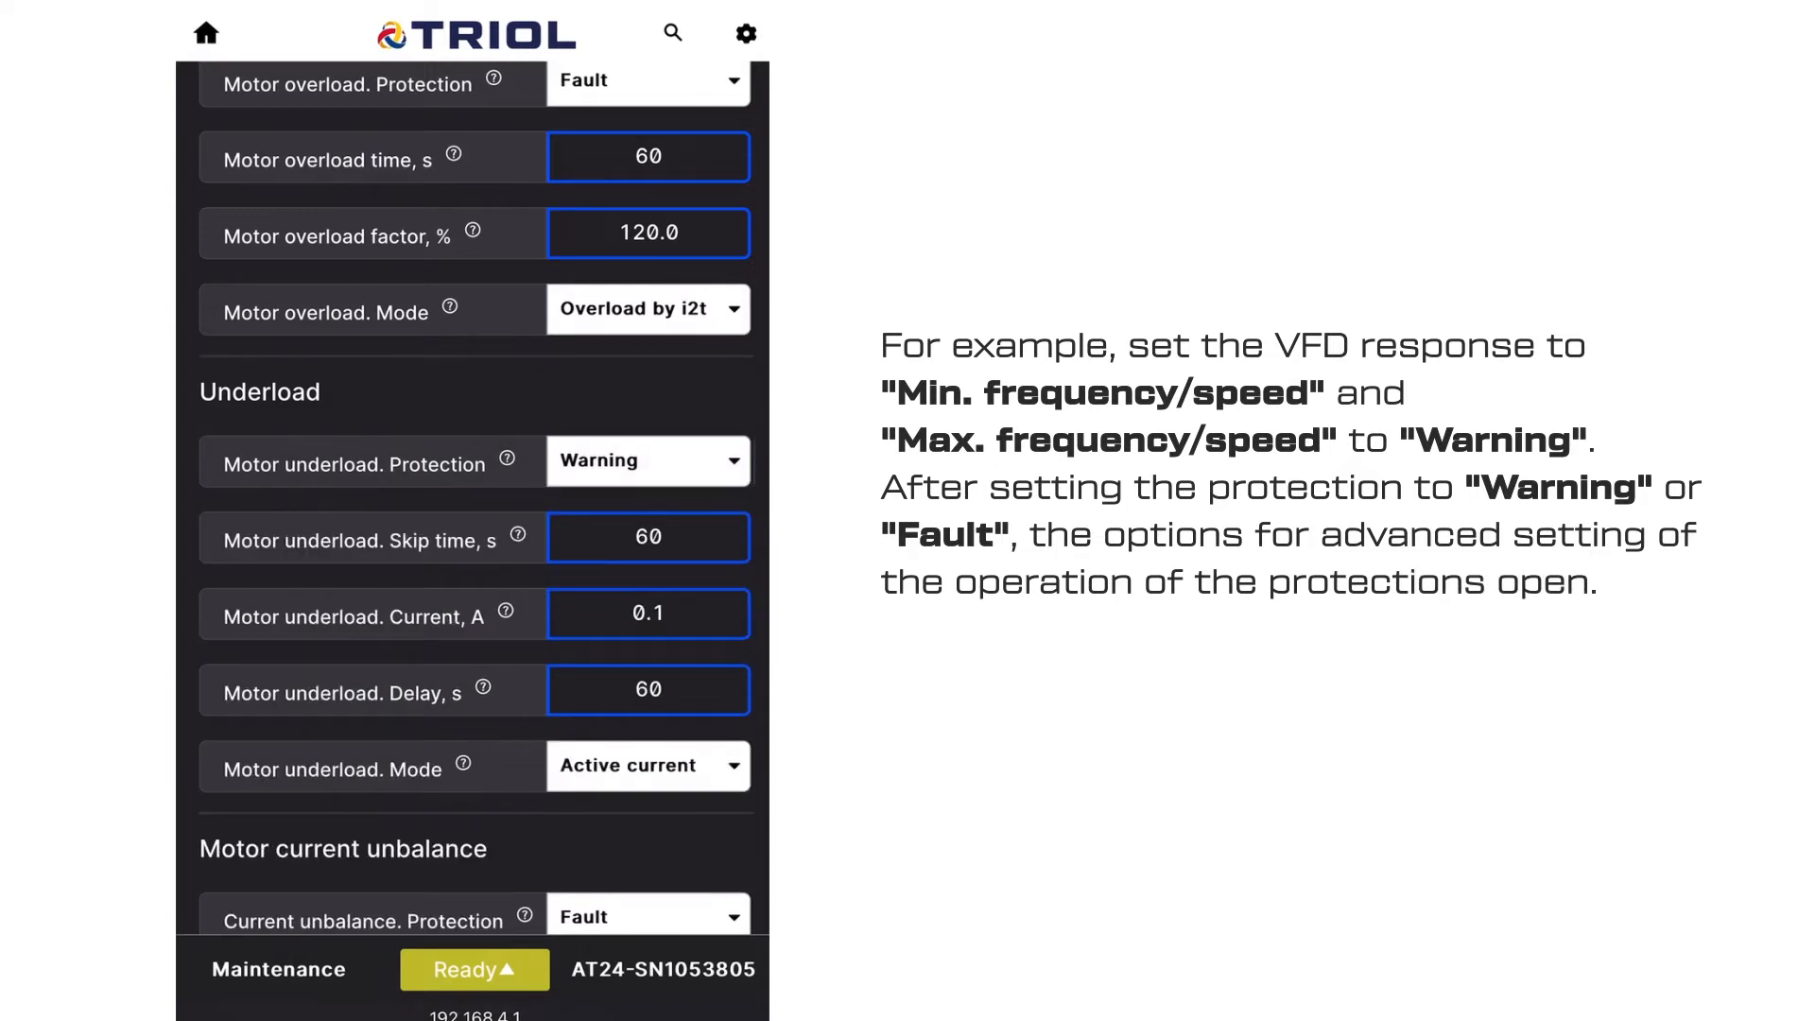
scroll(down, 3)
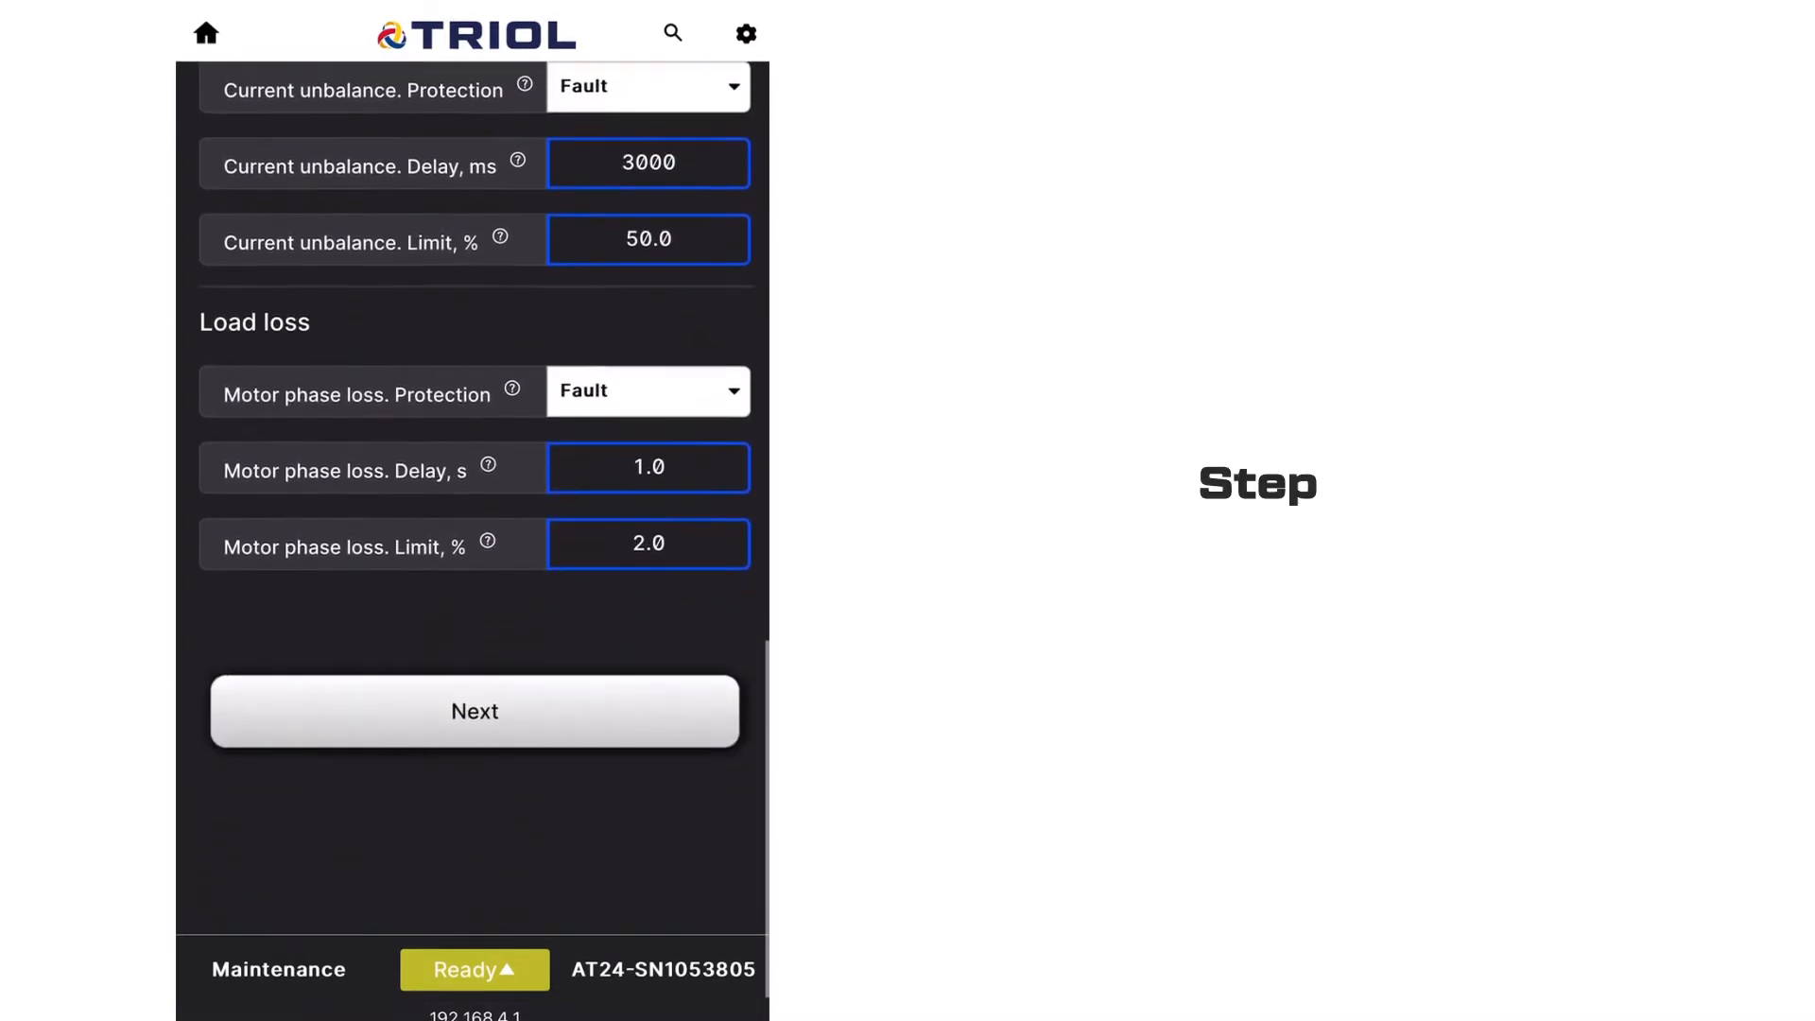
click(474, 712)
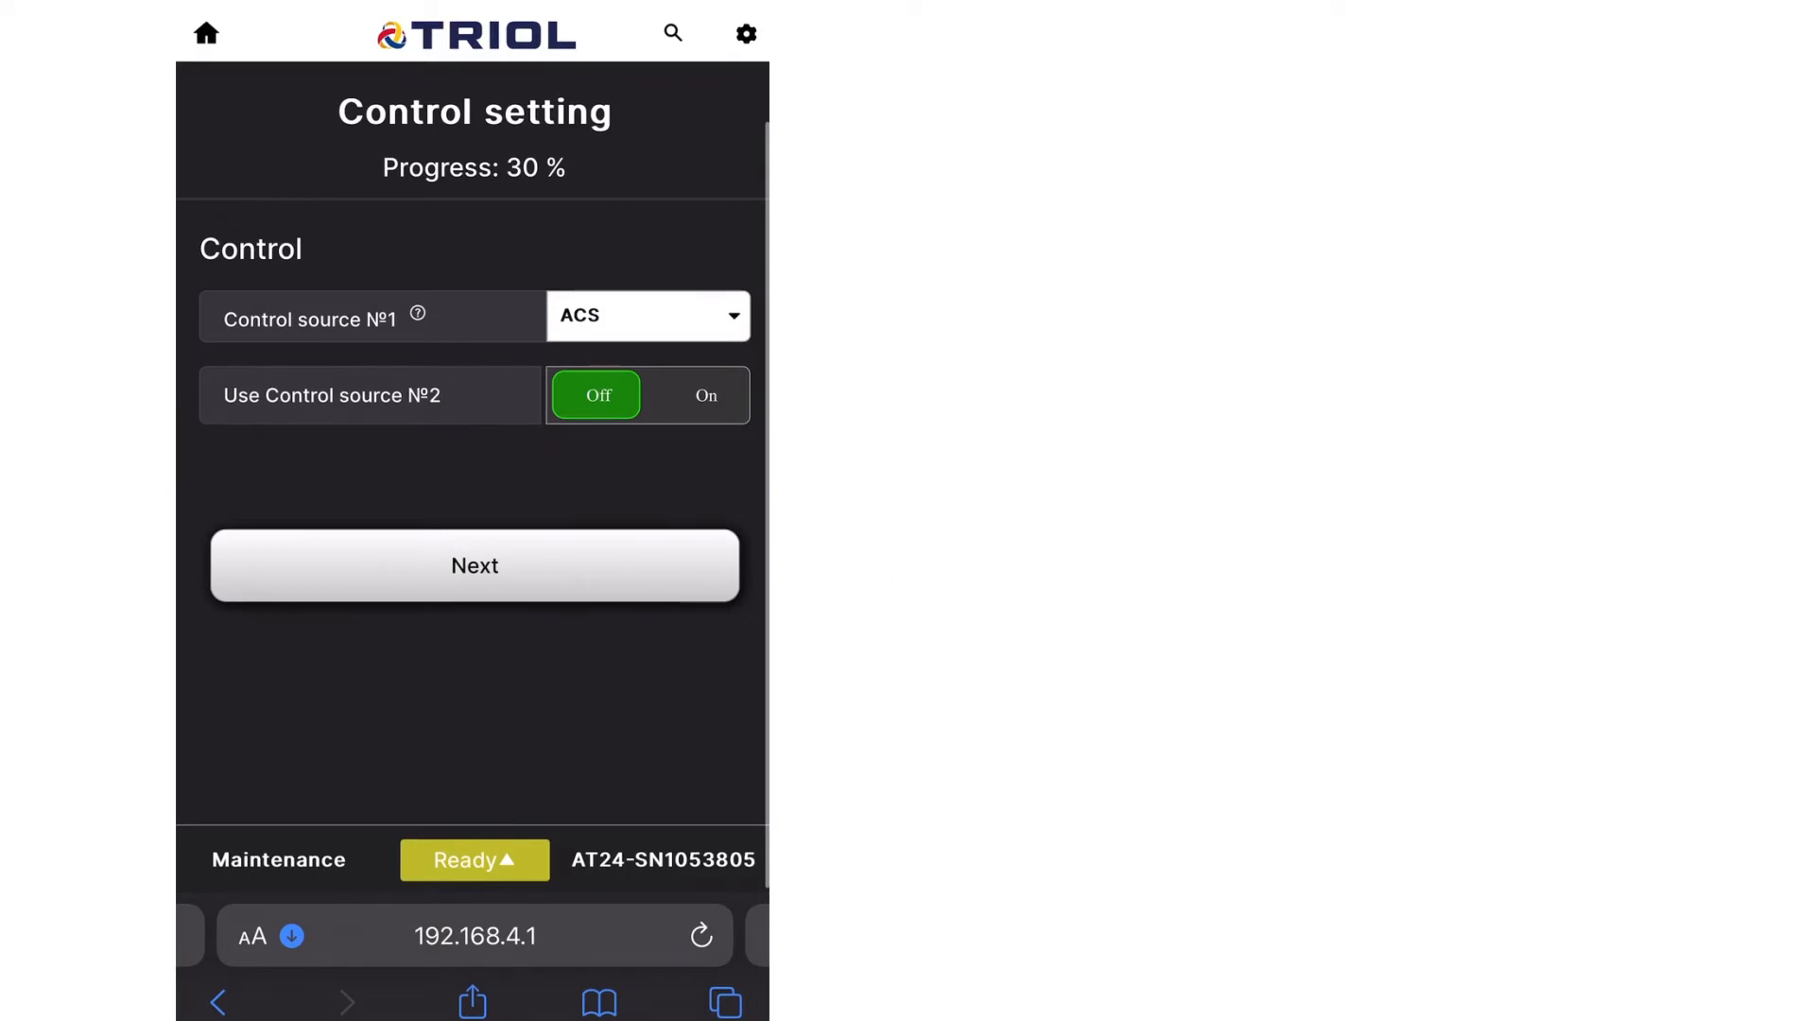
- Choose WiFi for Control source №1 and enter a 30 Hz frequency reference
click(648, 316)
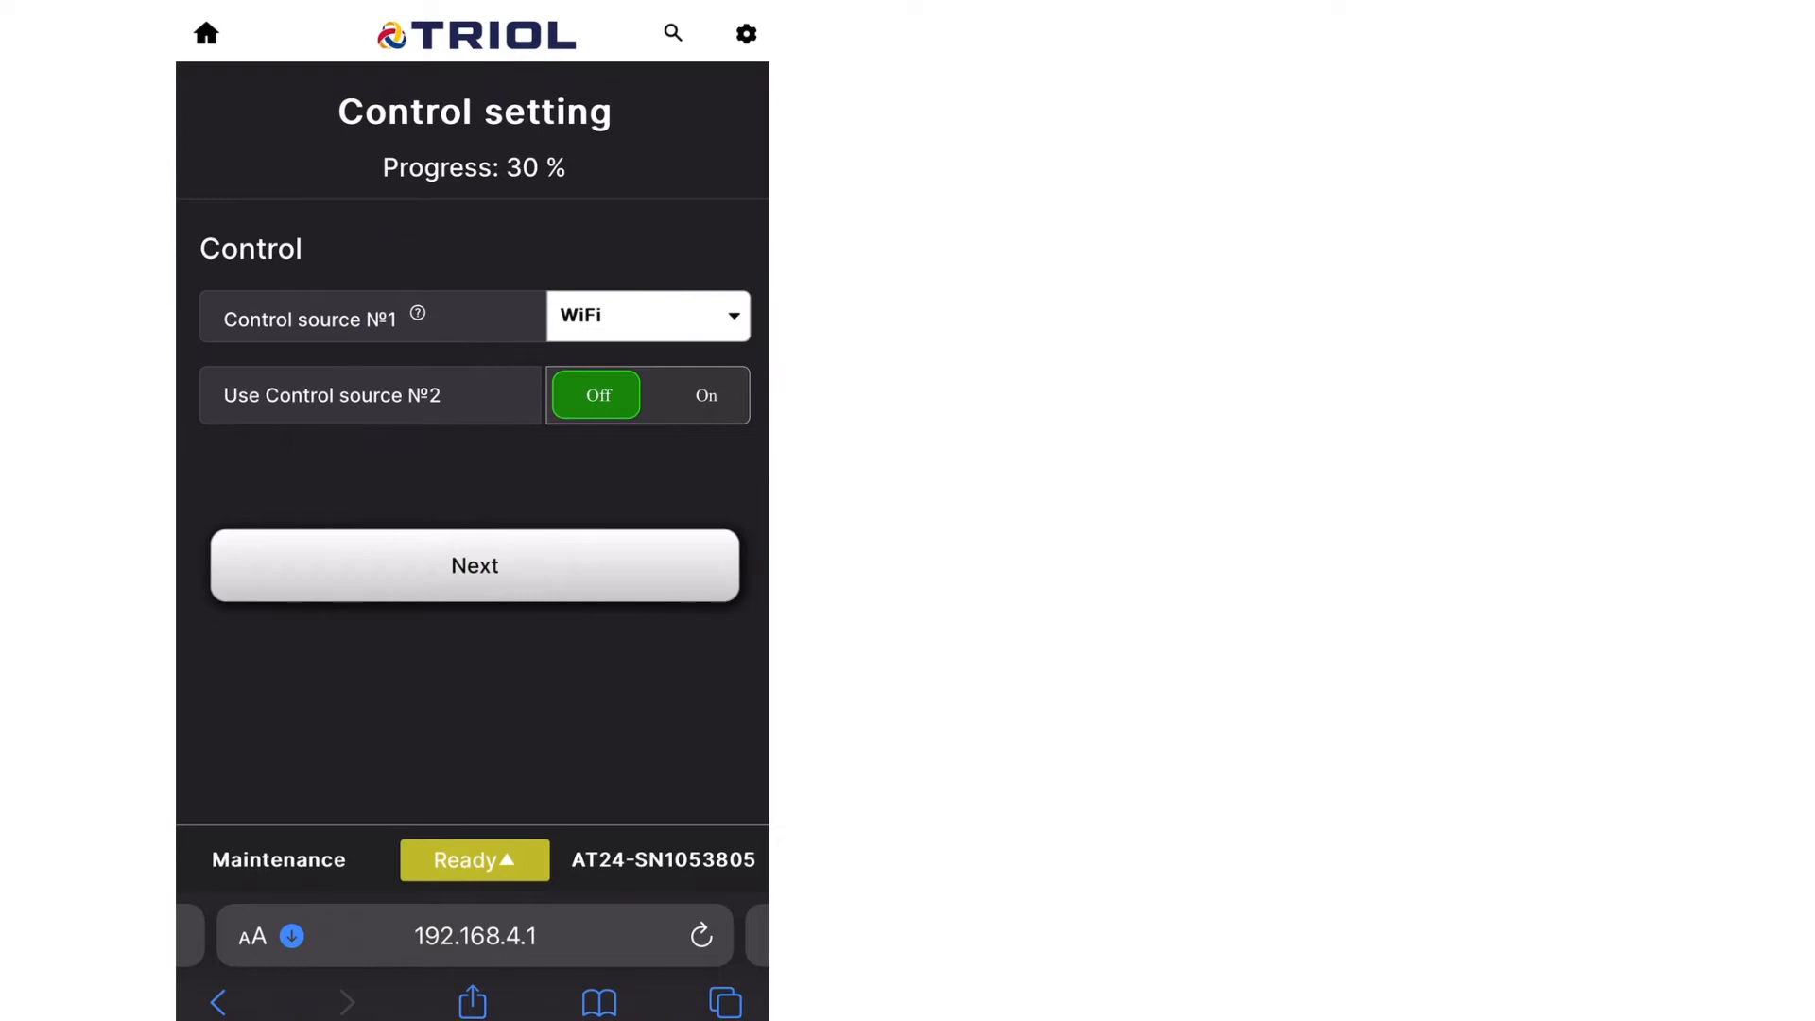
click(474, 565)
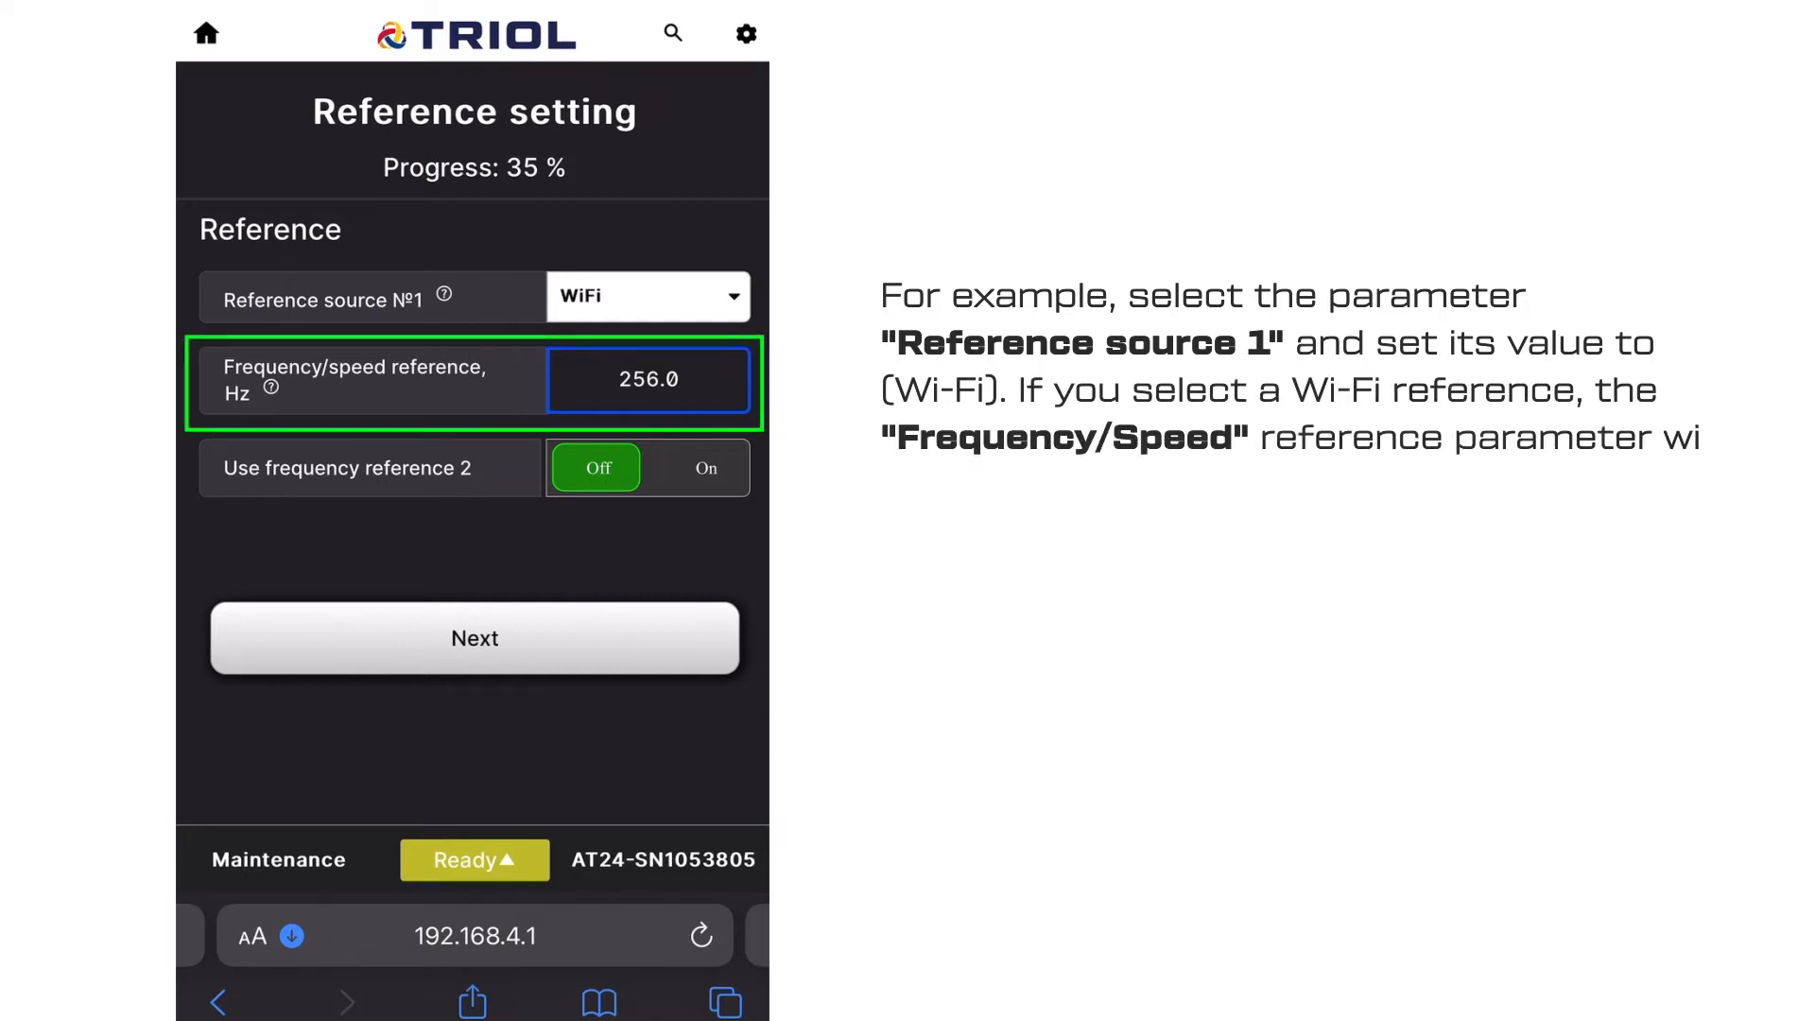
text(10.0)
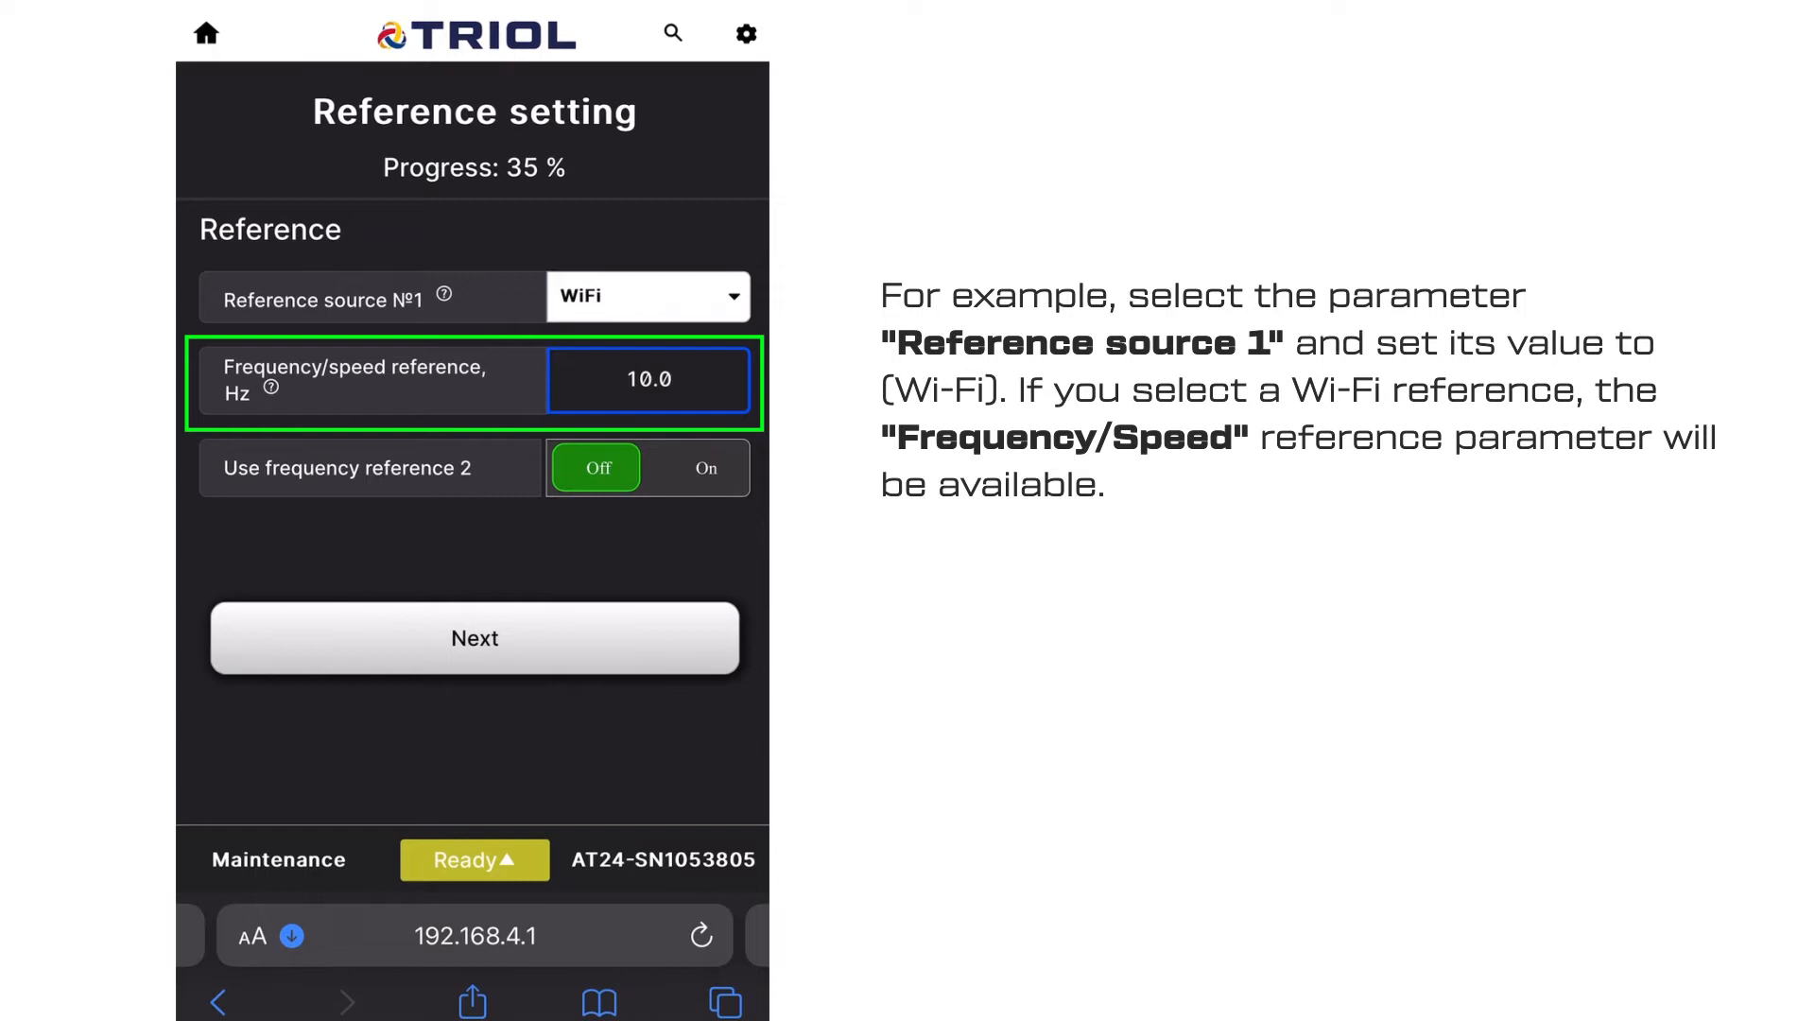
click(649, 380)
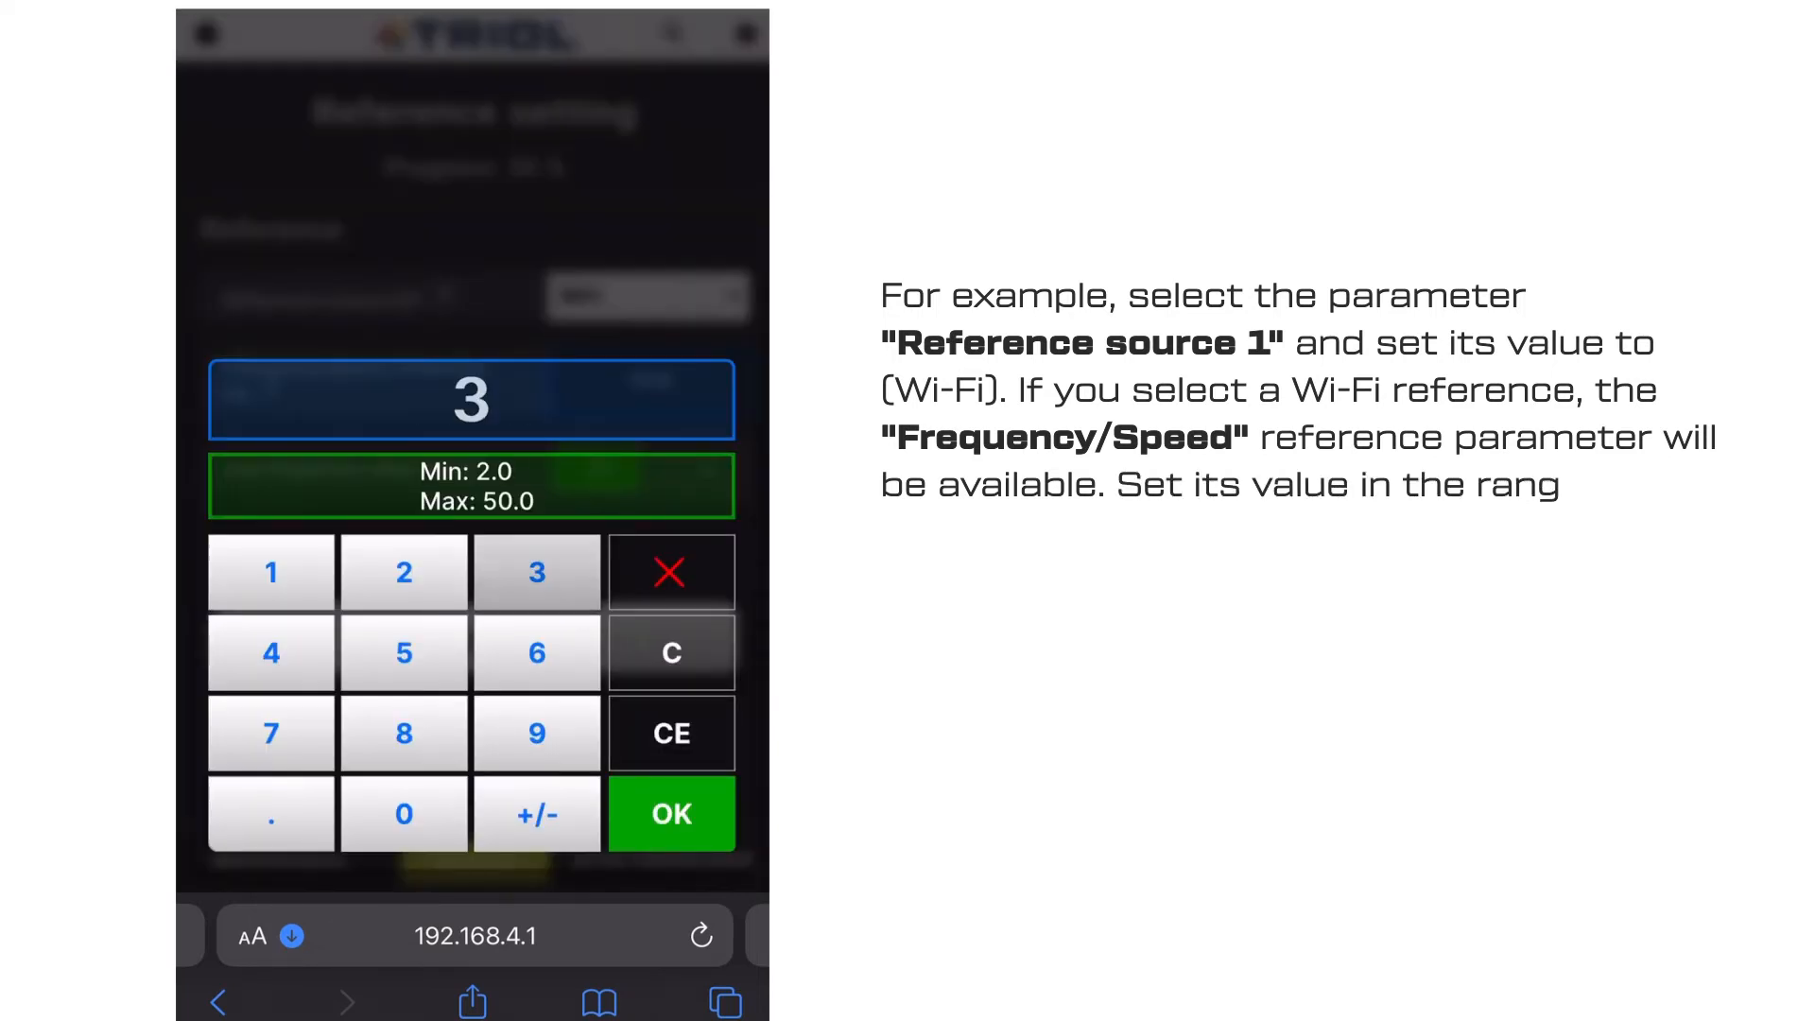
click(670, 813)
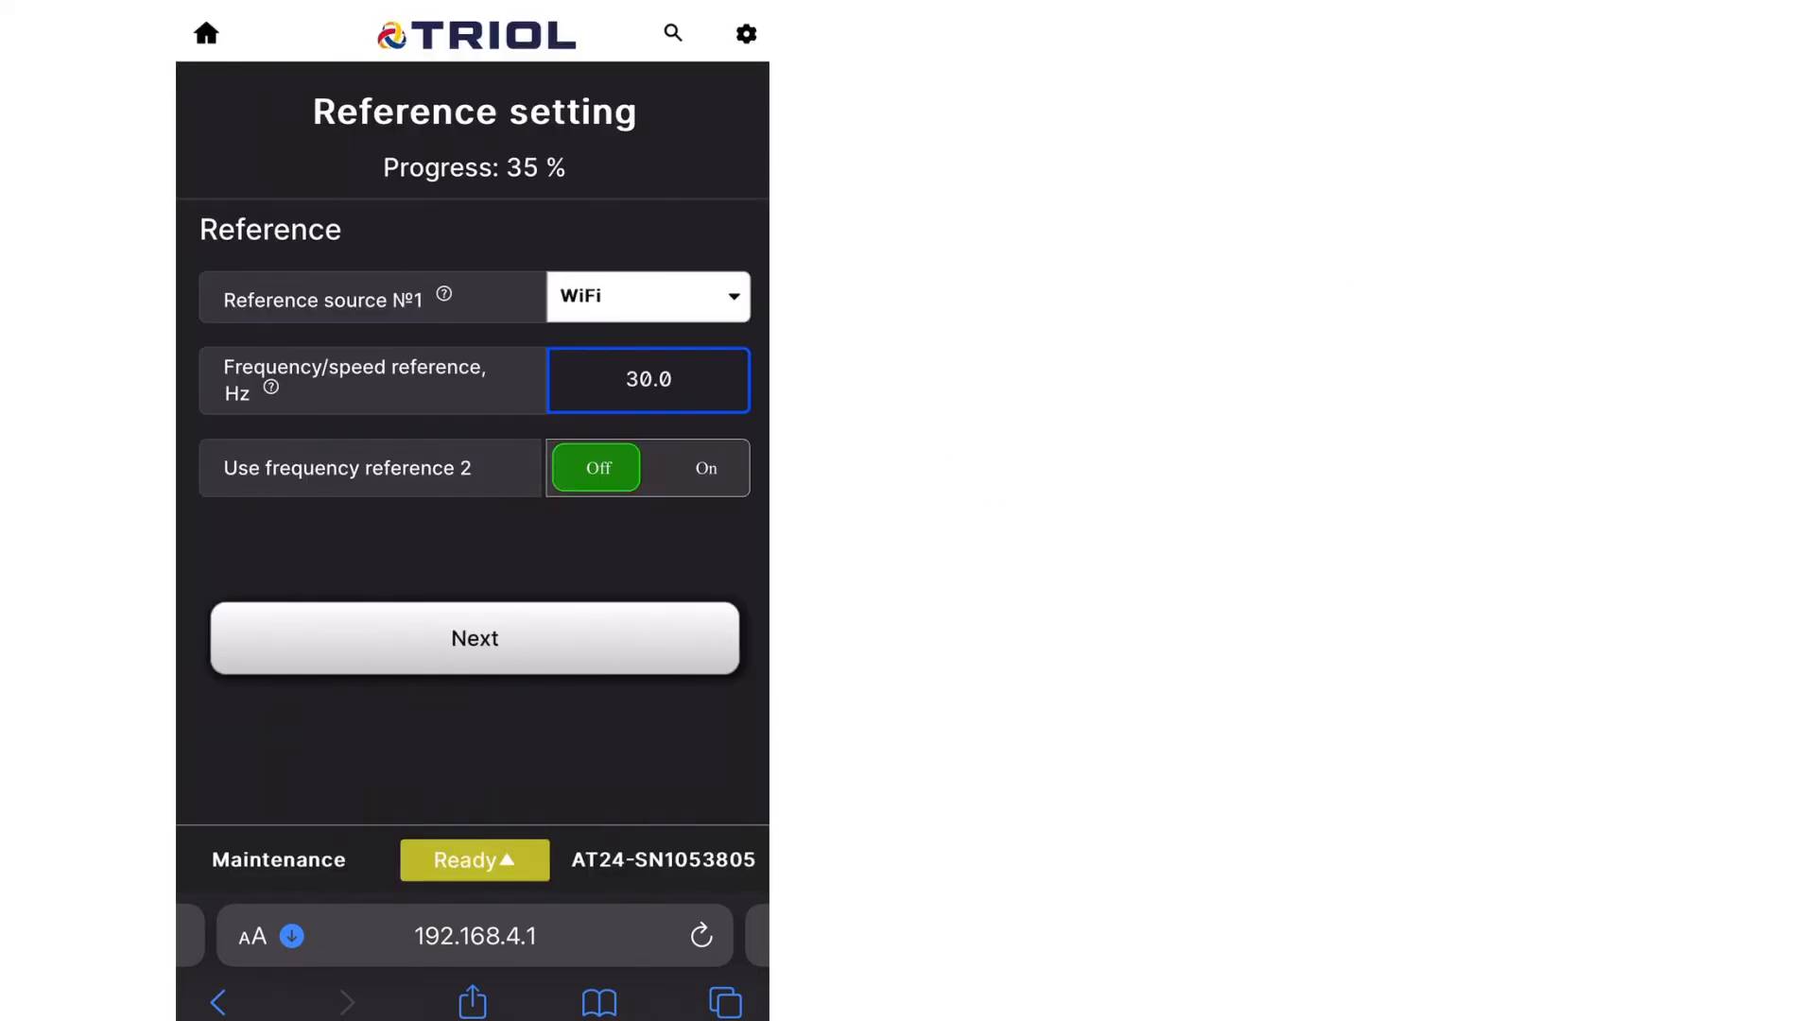
click(475, 639)
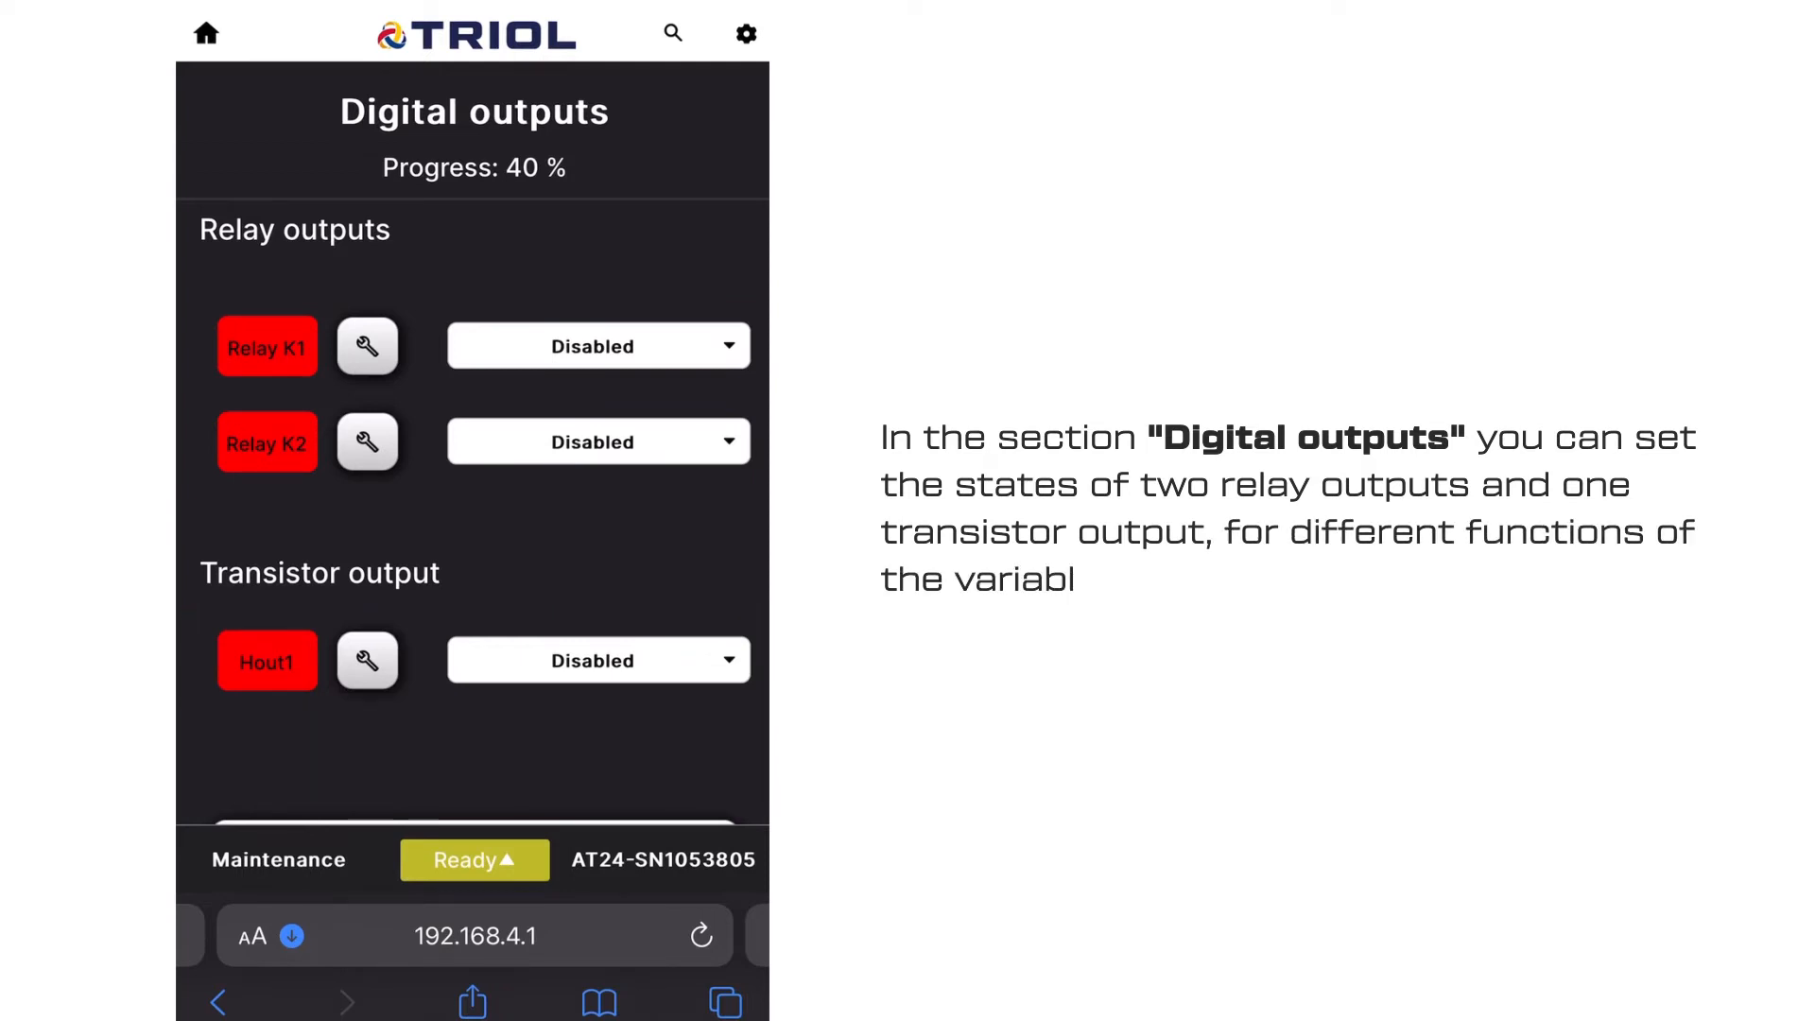
- Set the Relay K1 function to Run and advance to Analog outputs
click(367, 346)
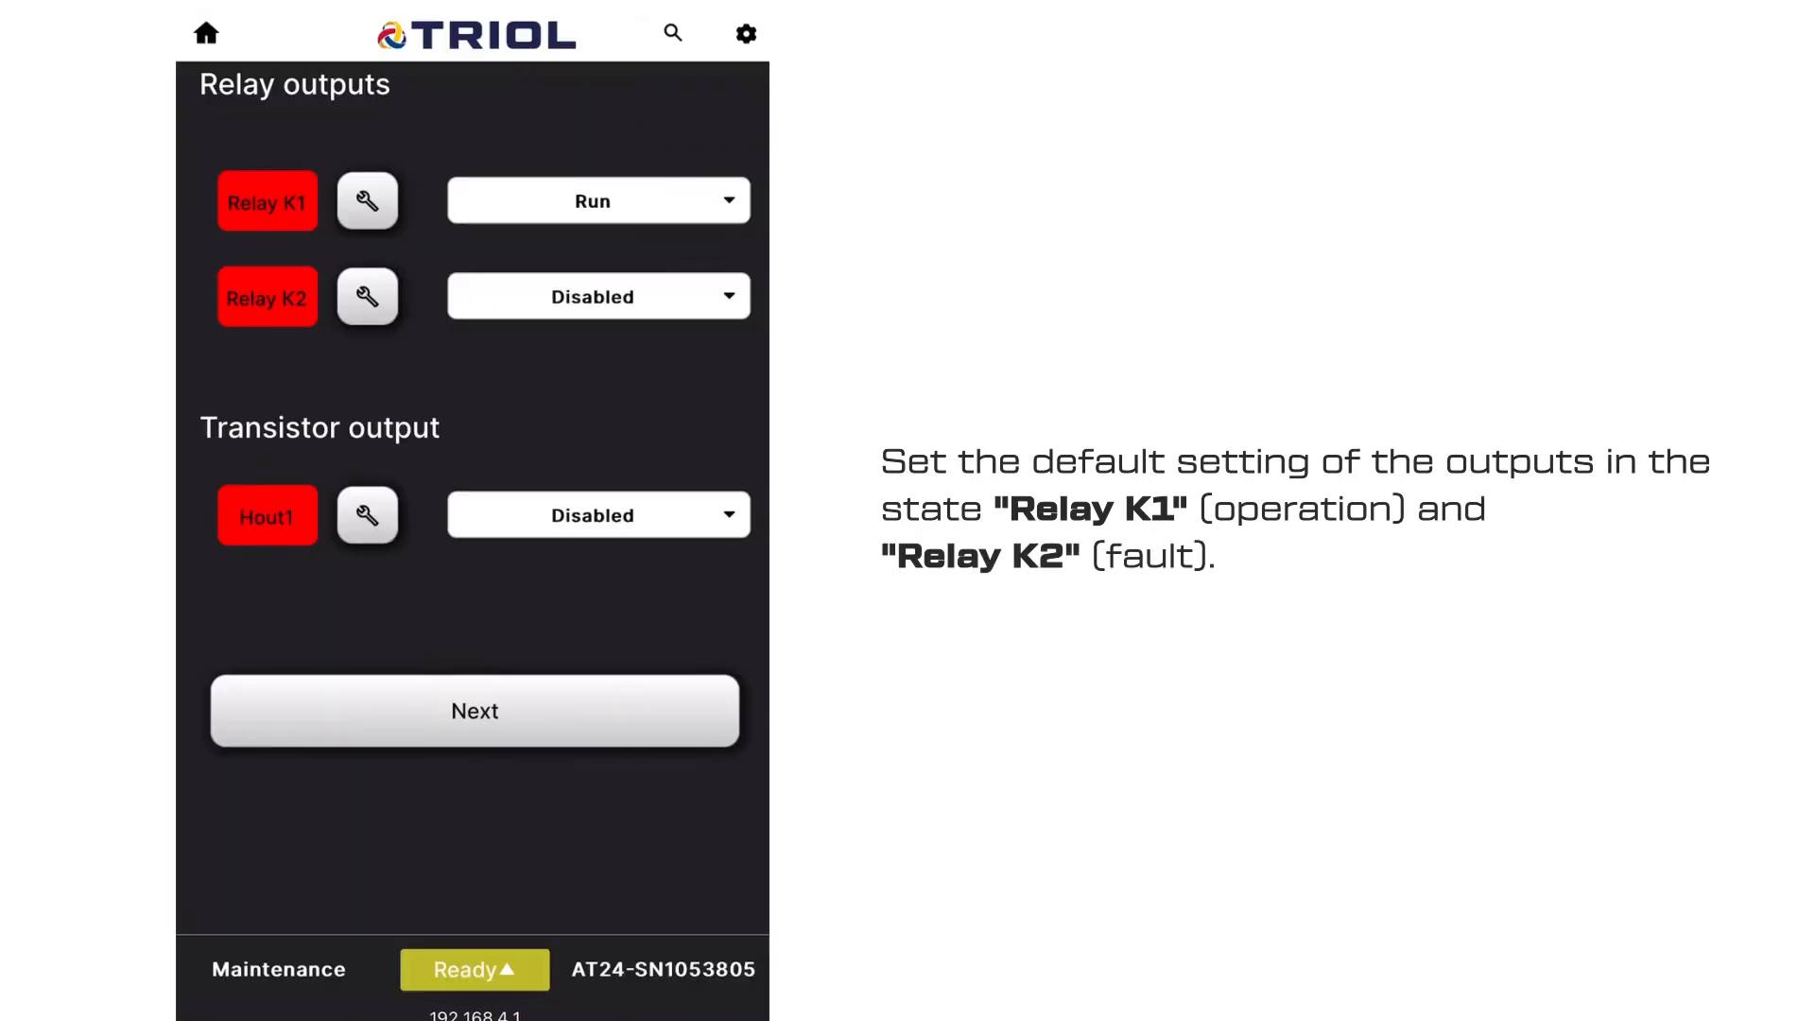
click(472, 712)
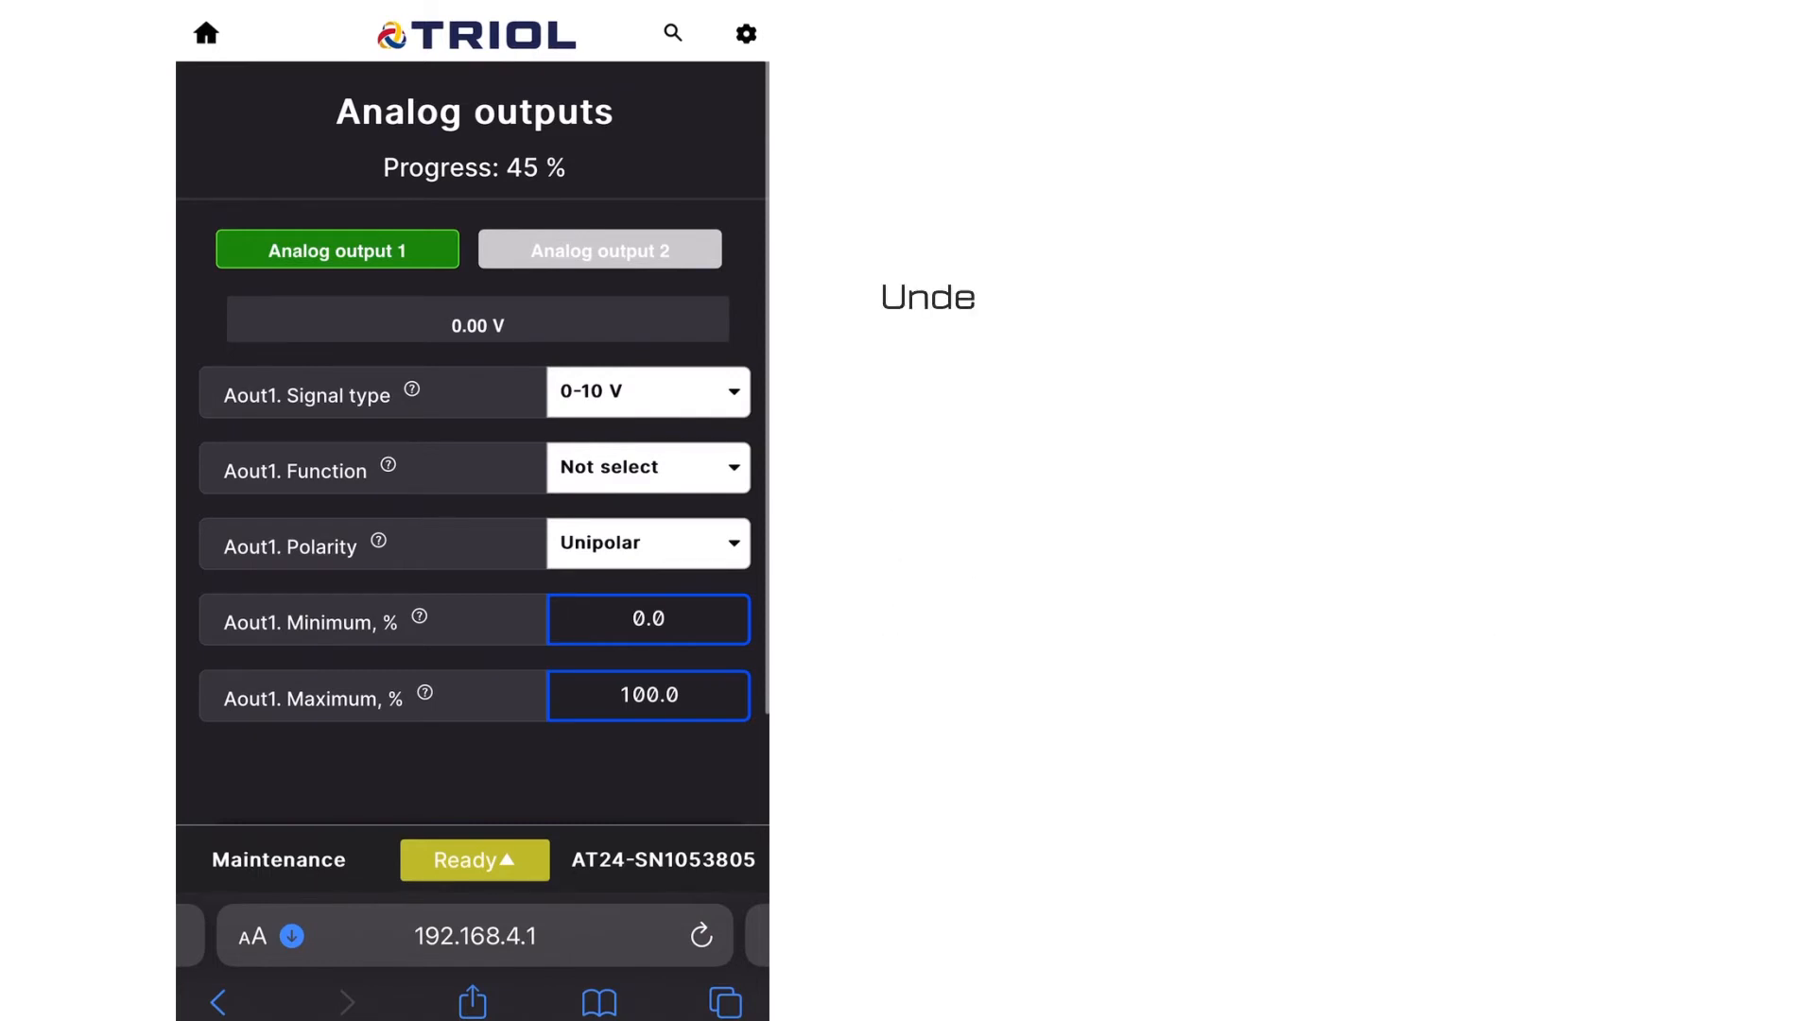
- Keep default analog outputs and confirm 30.0 in the Start/Stop setting
scroll(down, 3)
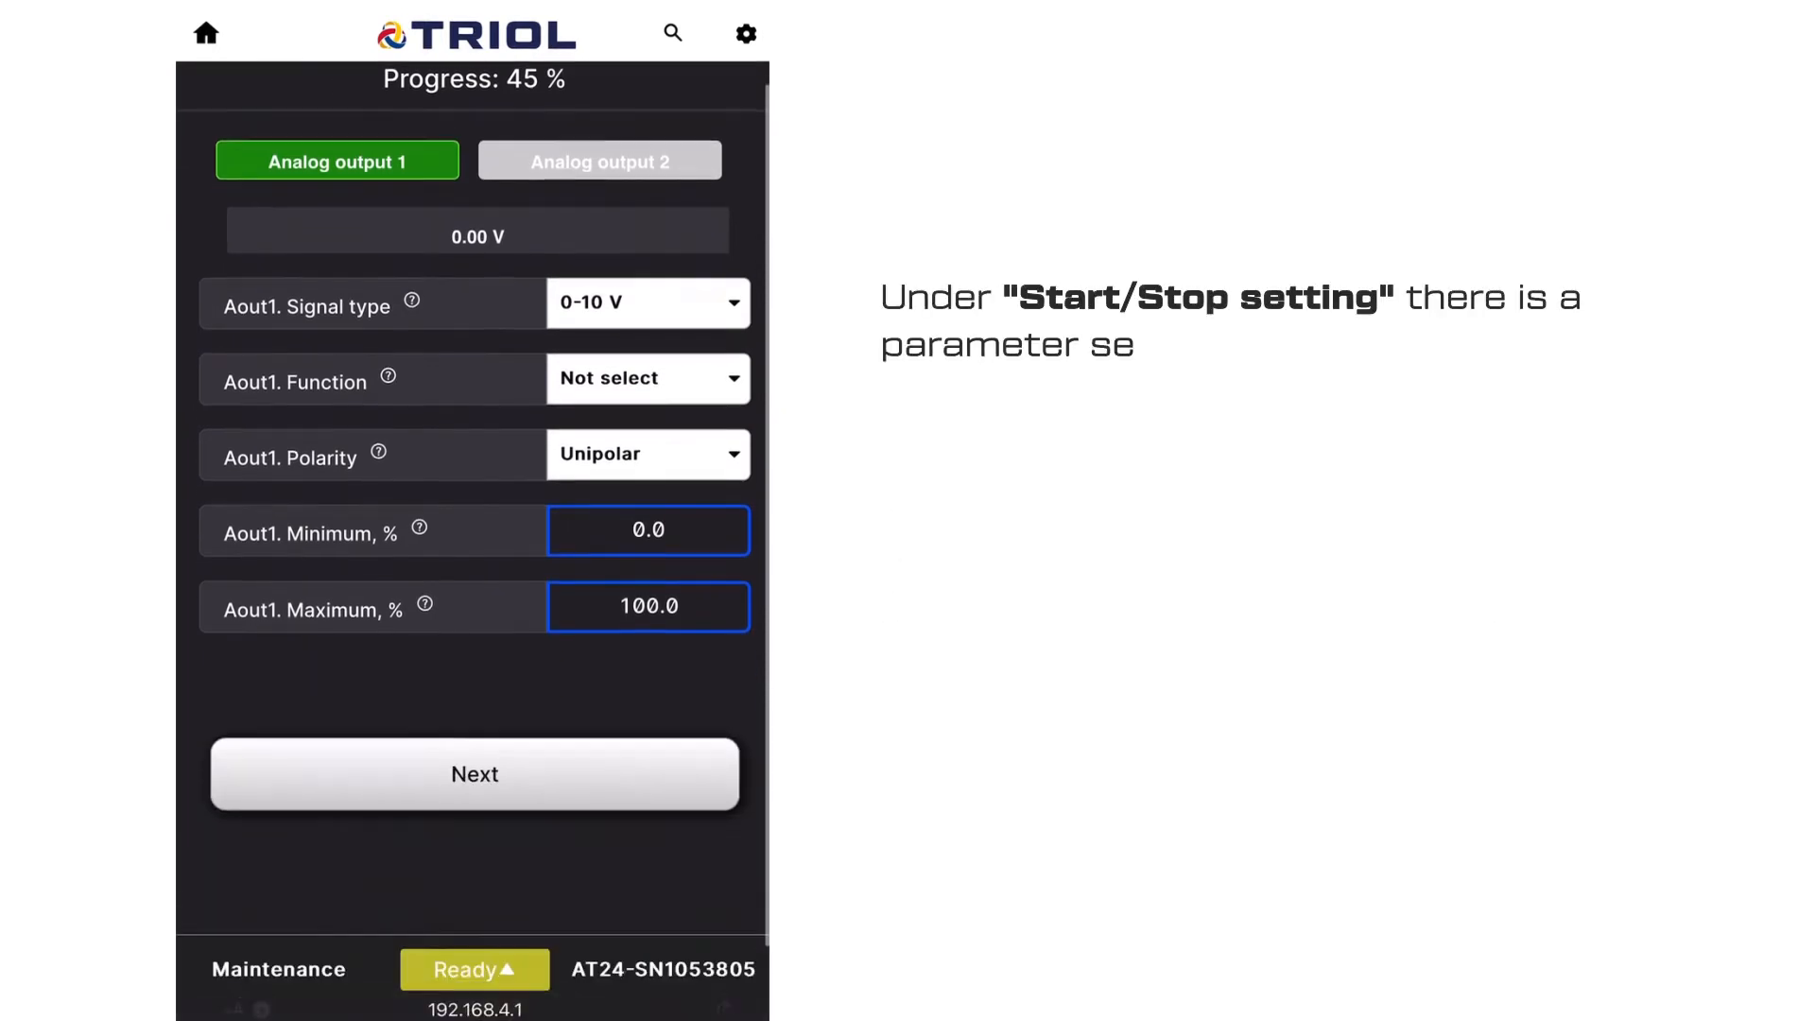
click(474, 776)
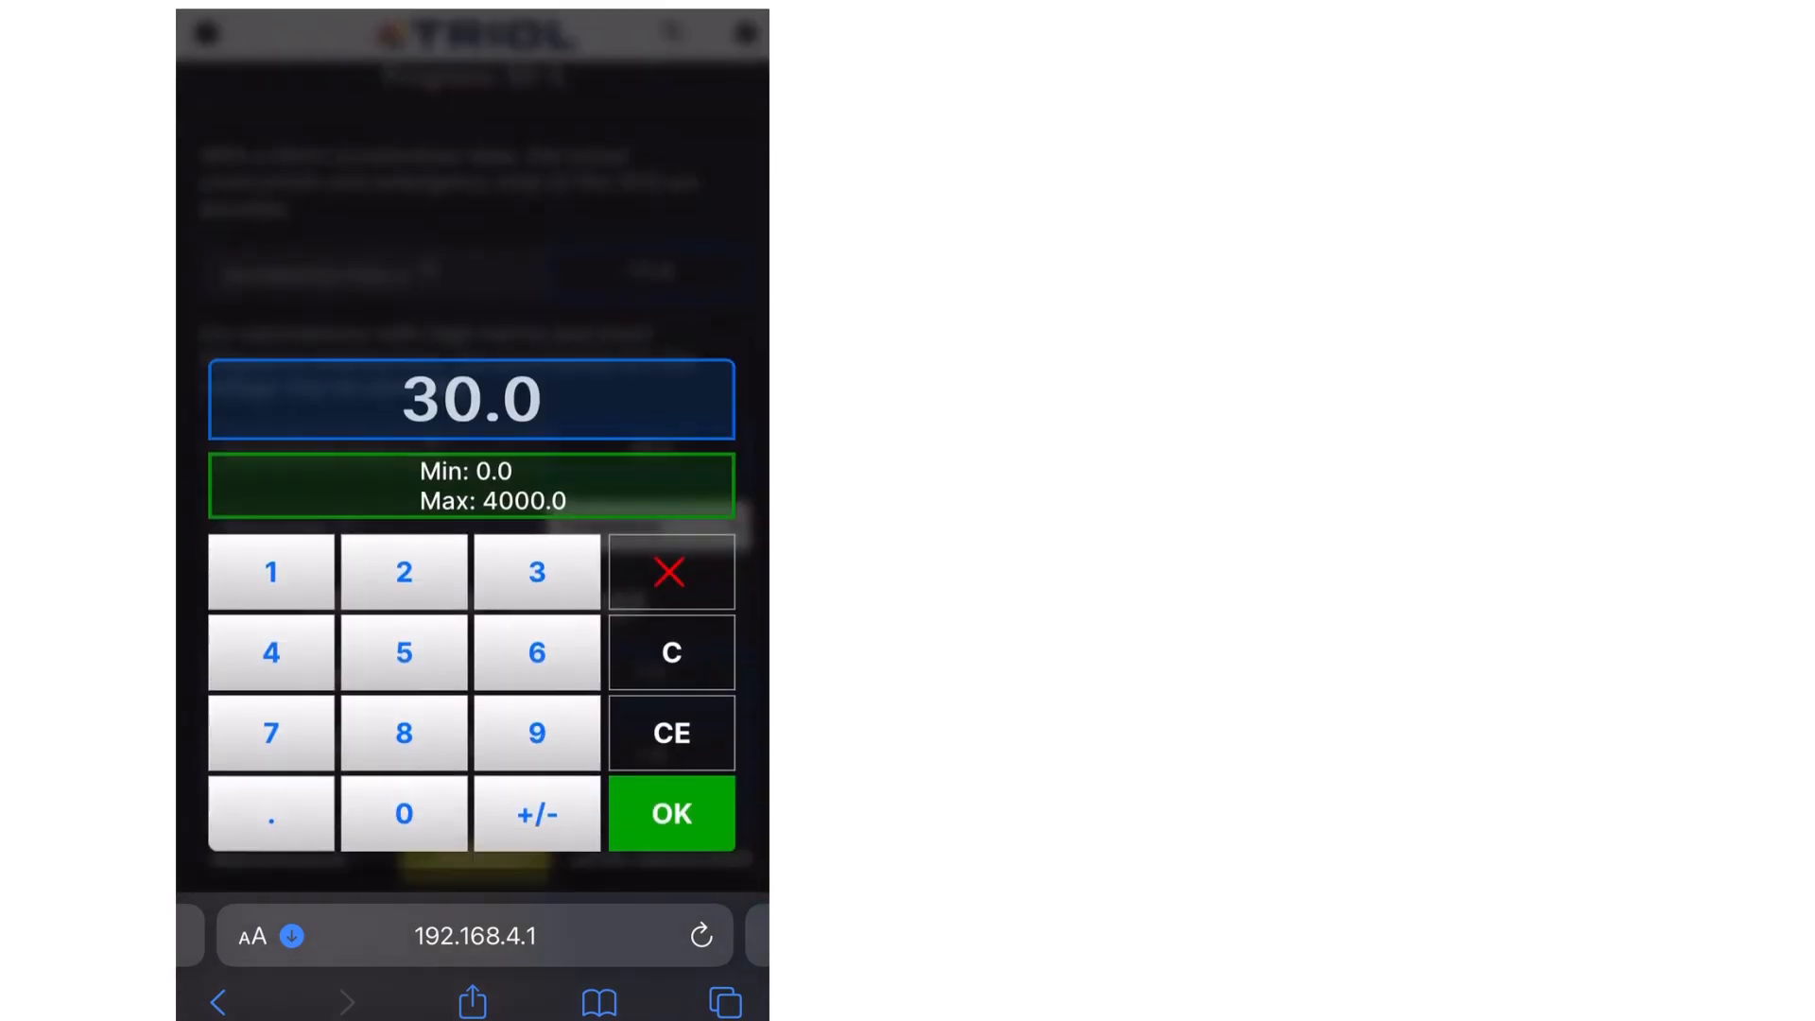
click(671, 813)
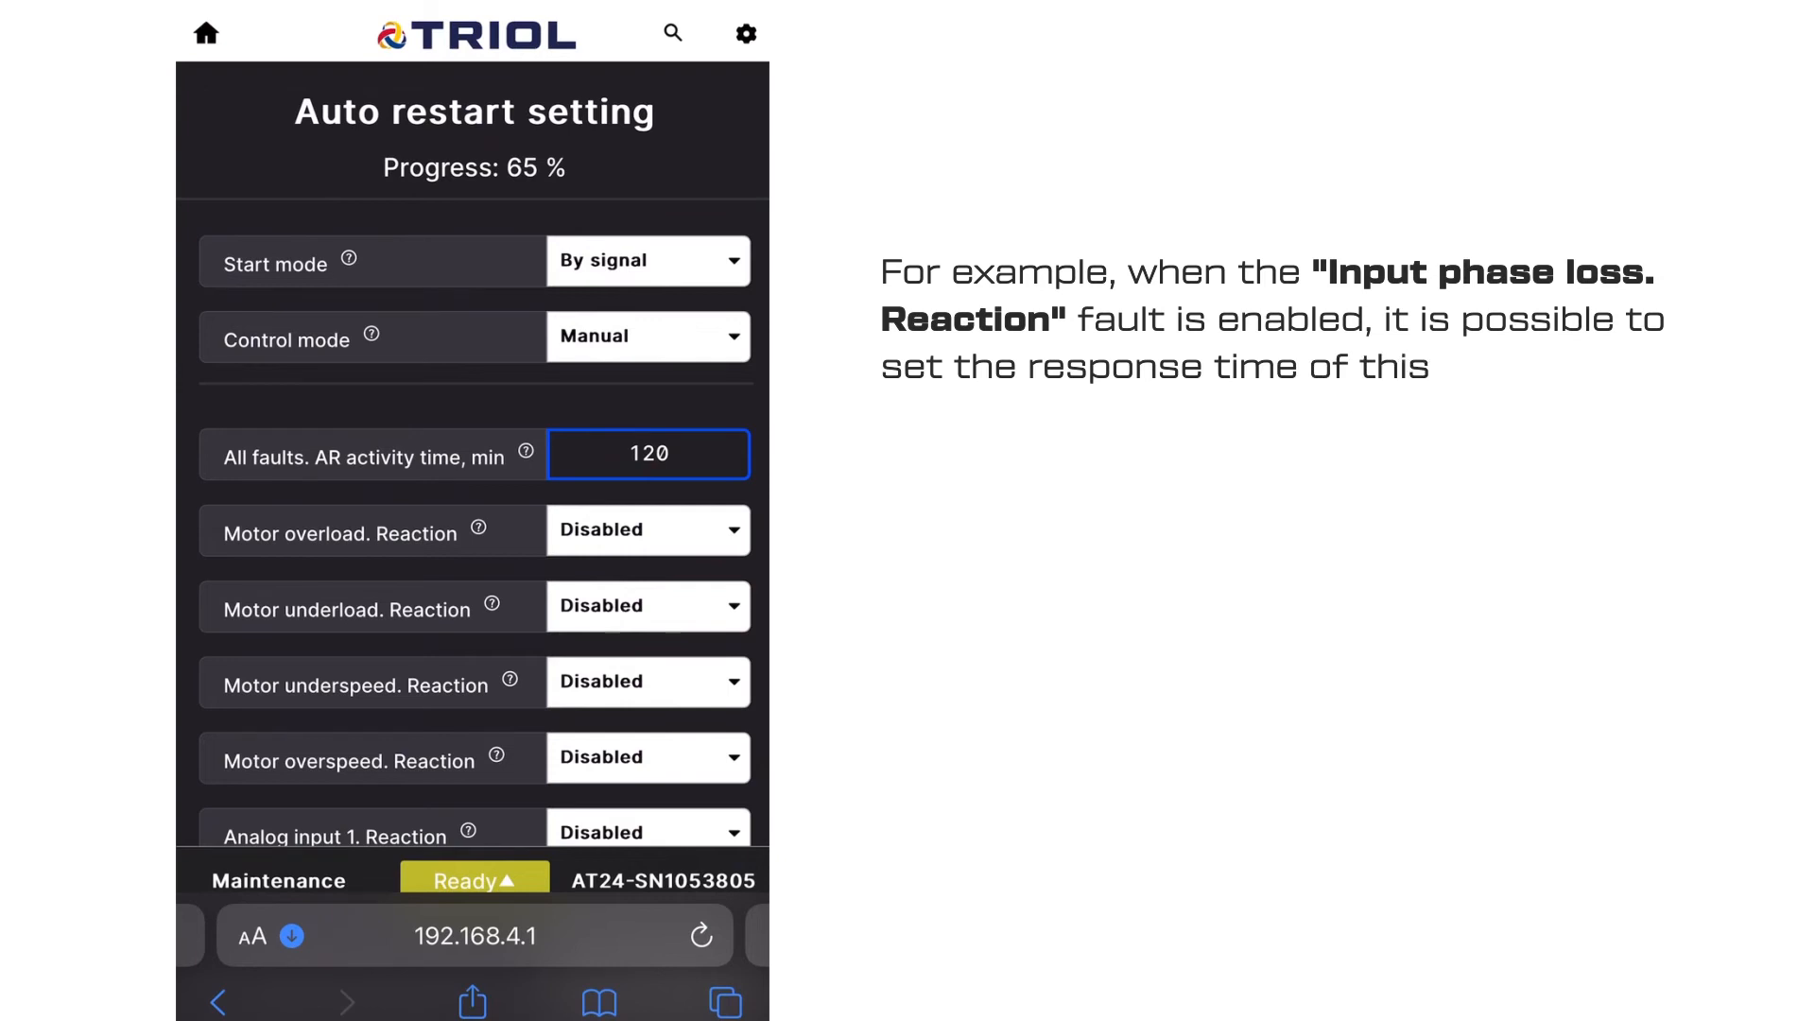
- Enable auto restart reactions for motor overload and motor underspeed
click(648, 530)
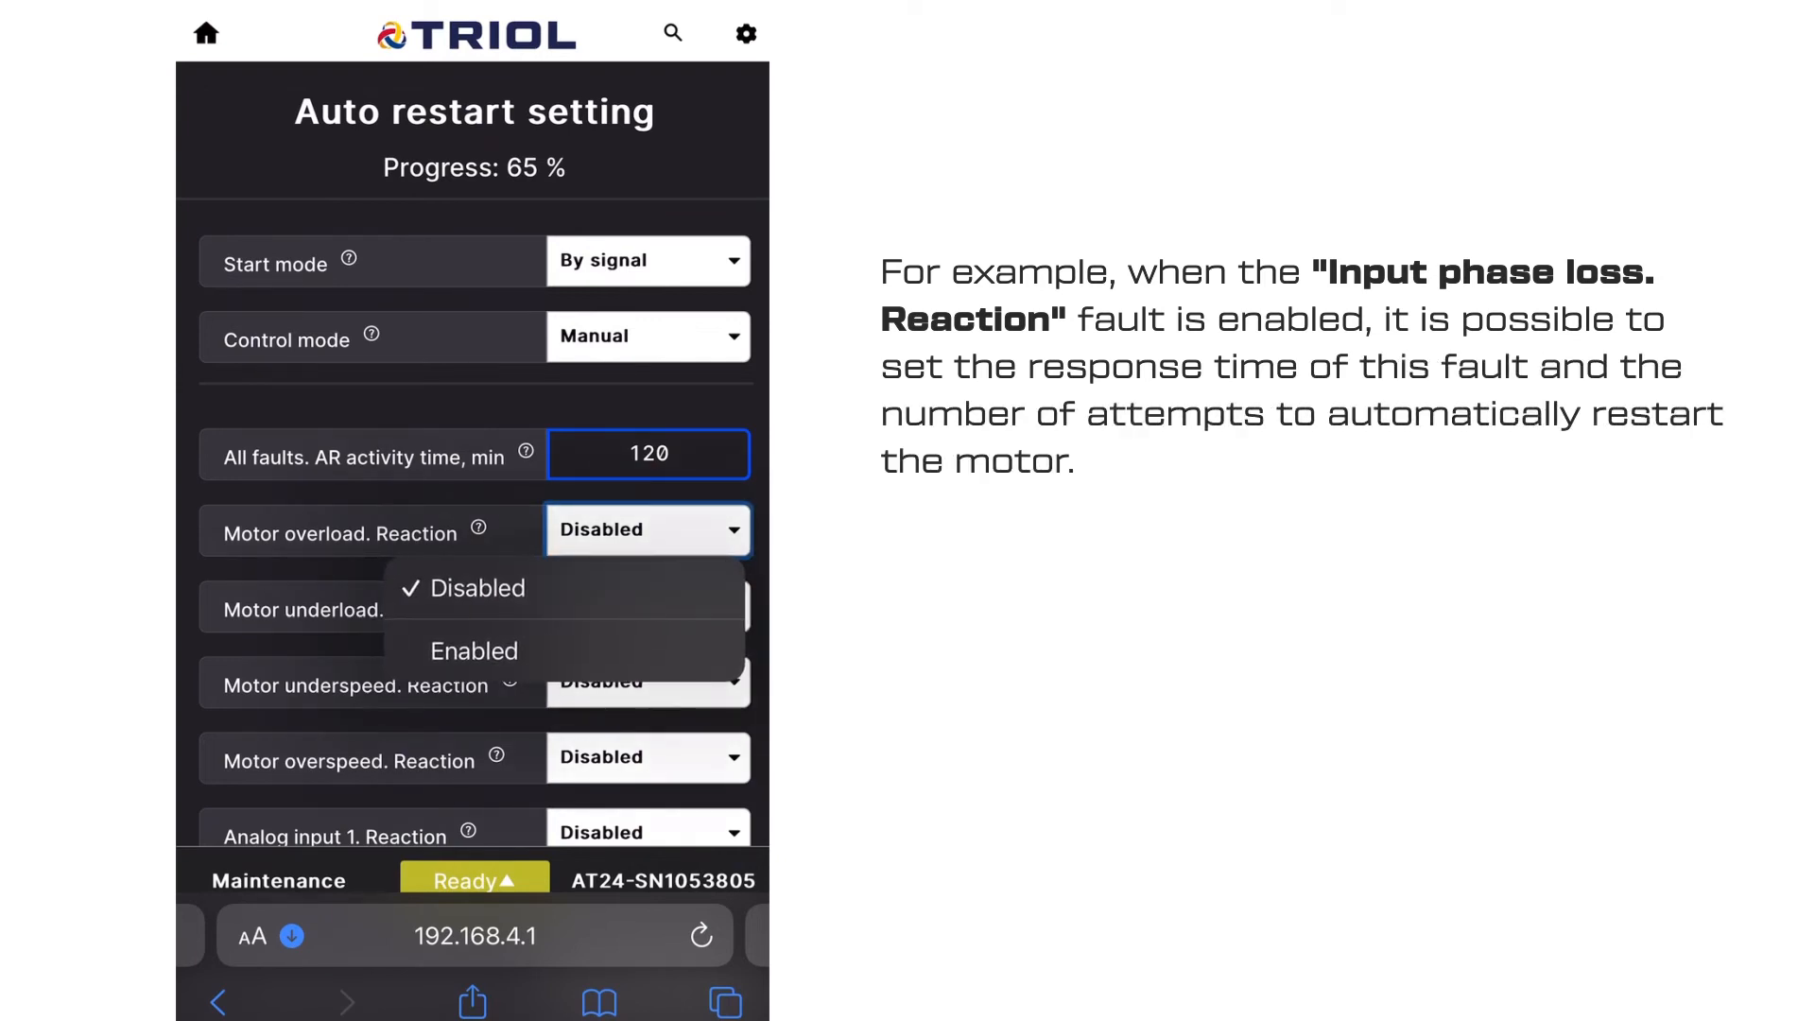
click(473, 651)
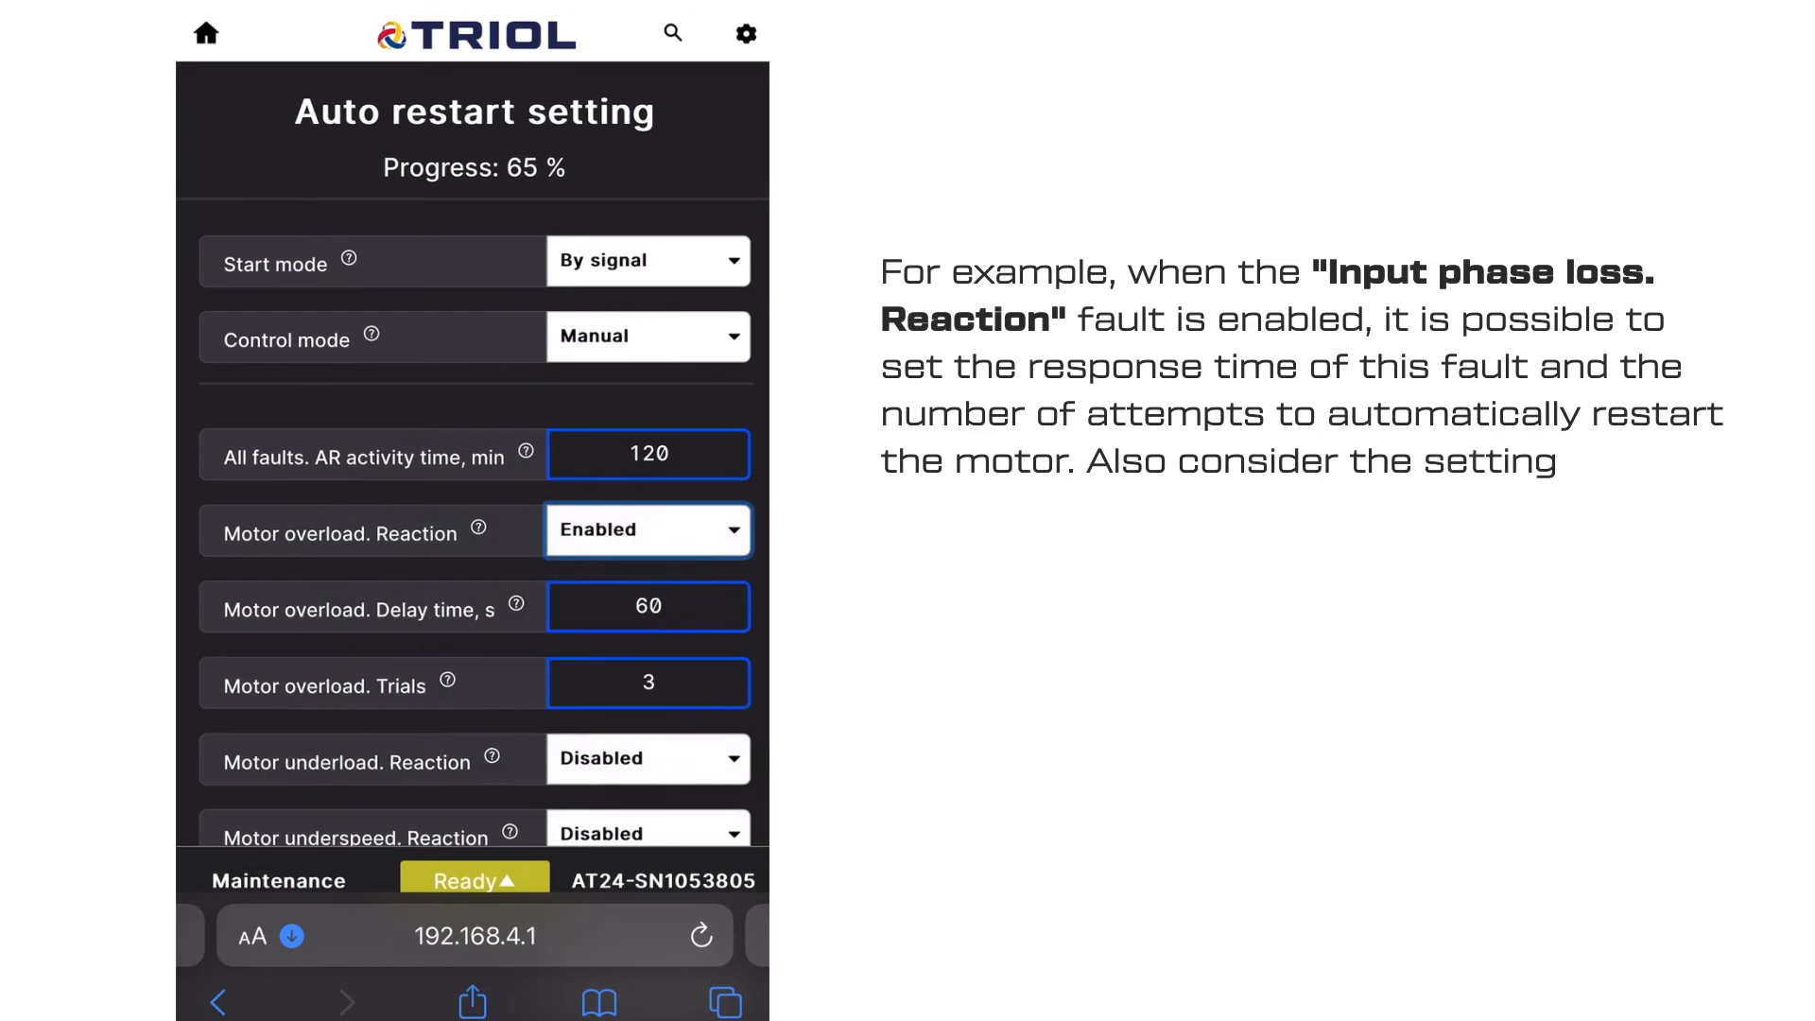
scroll(down, 3)
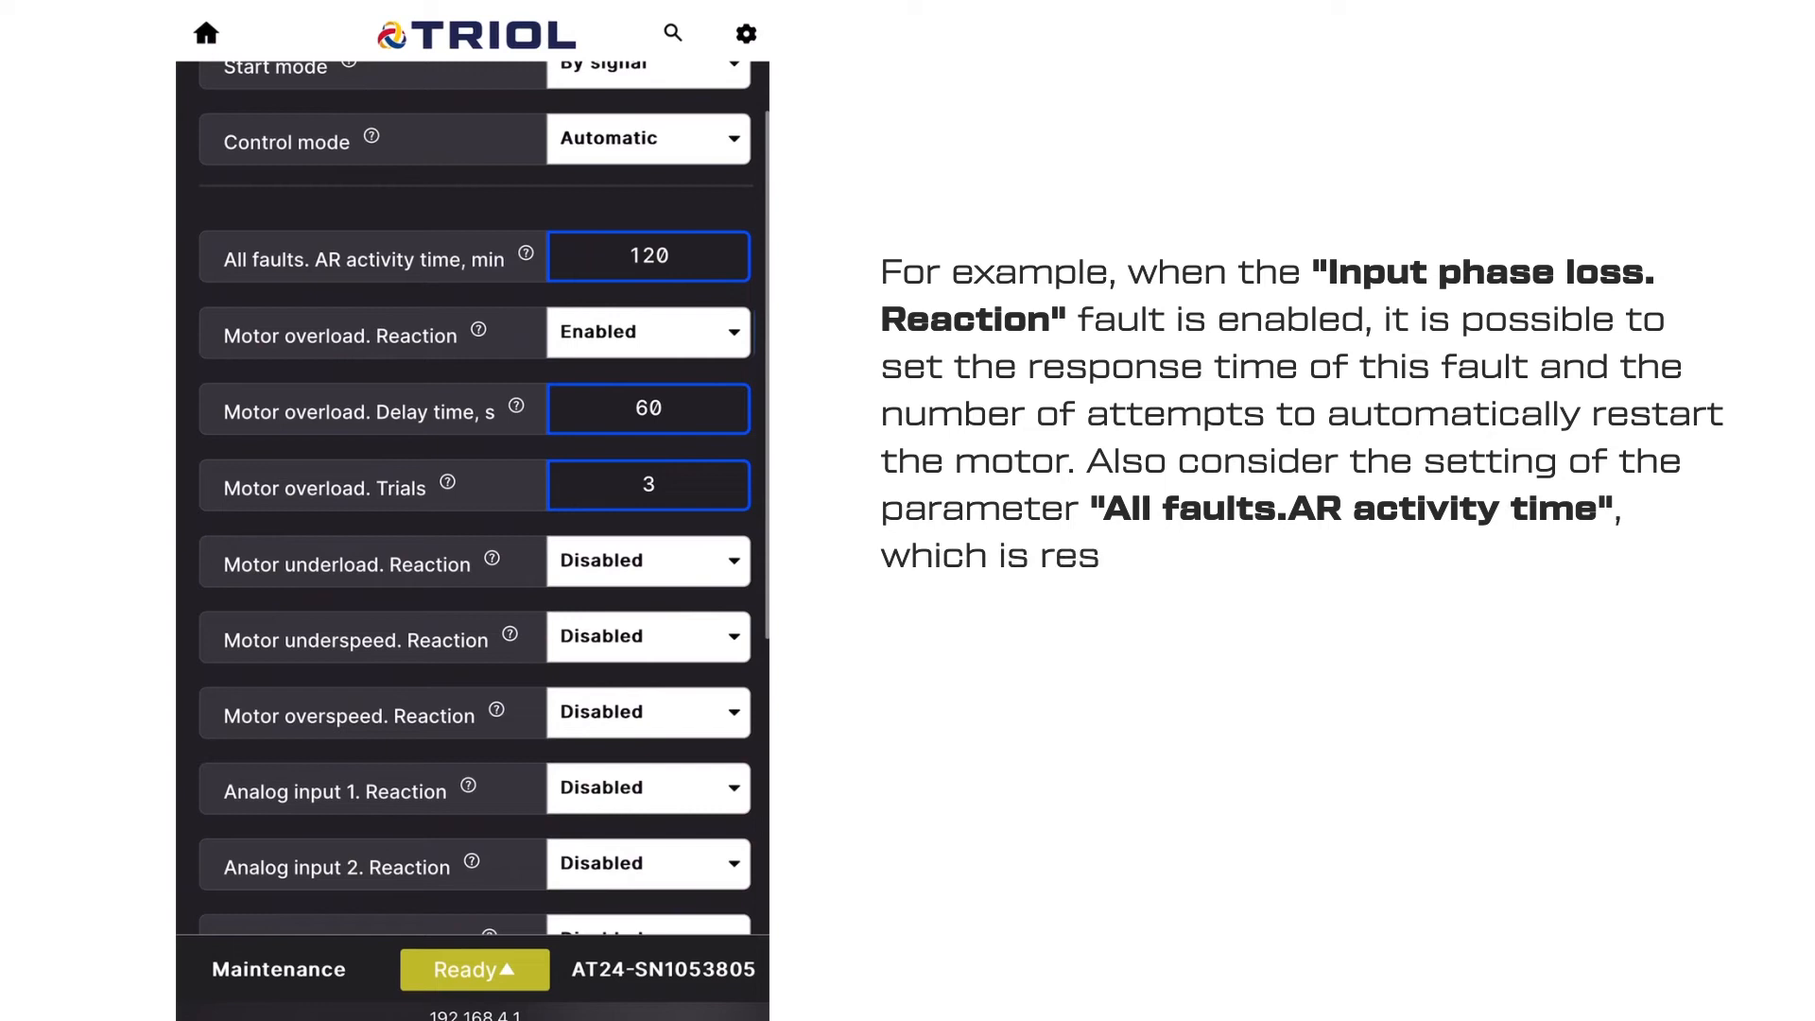
click(648, 637)
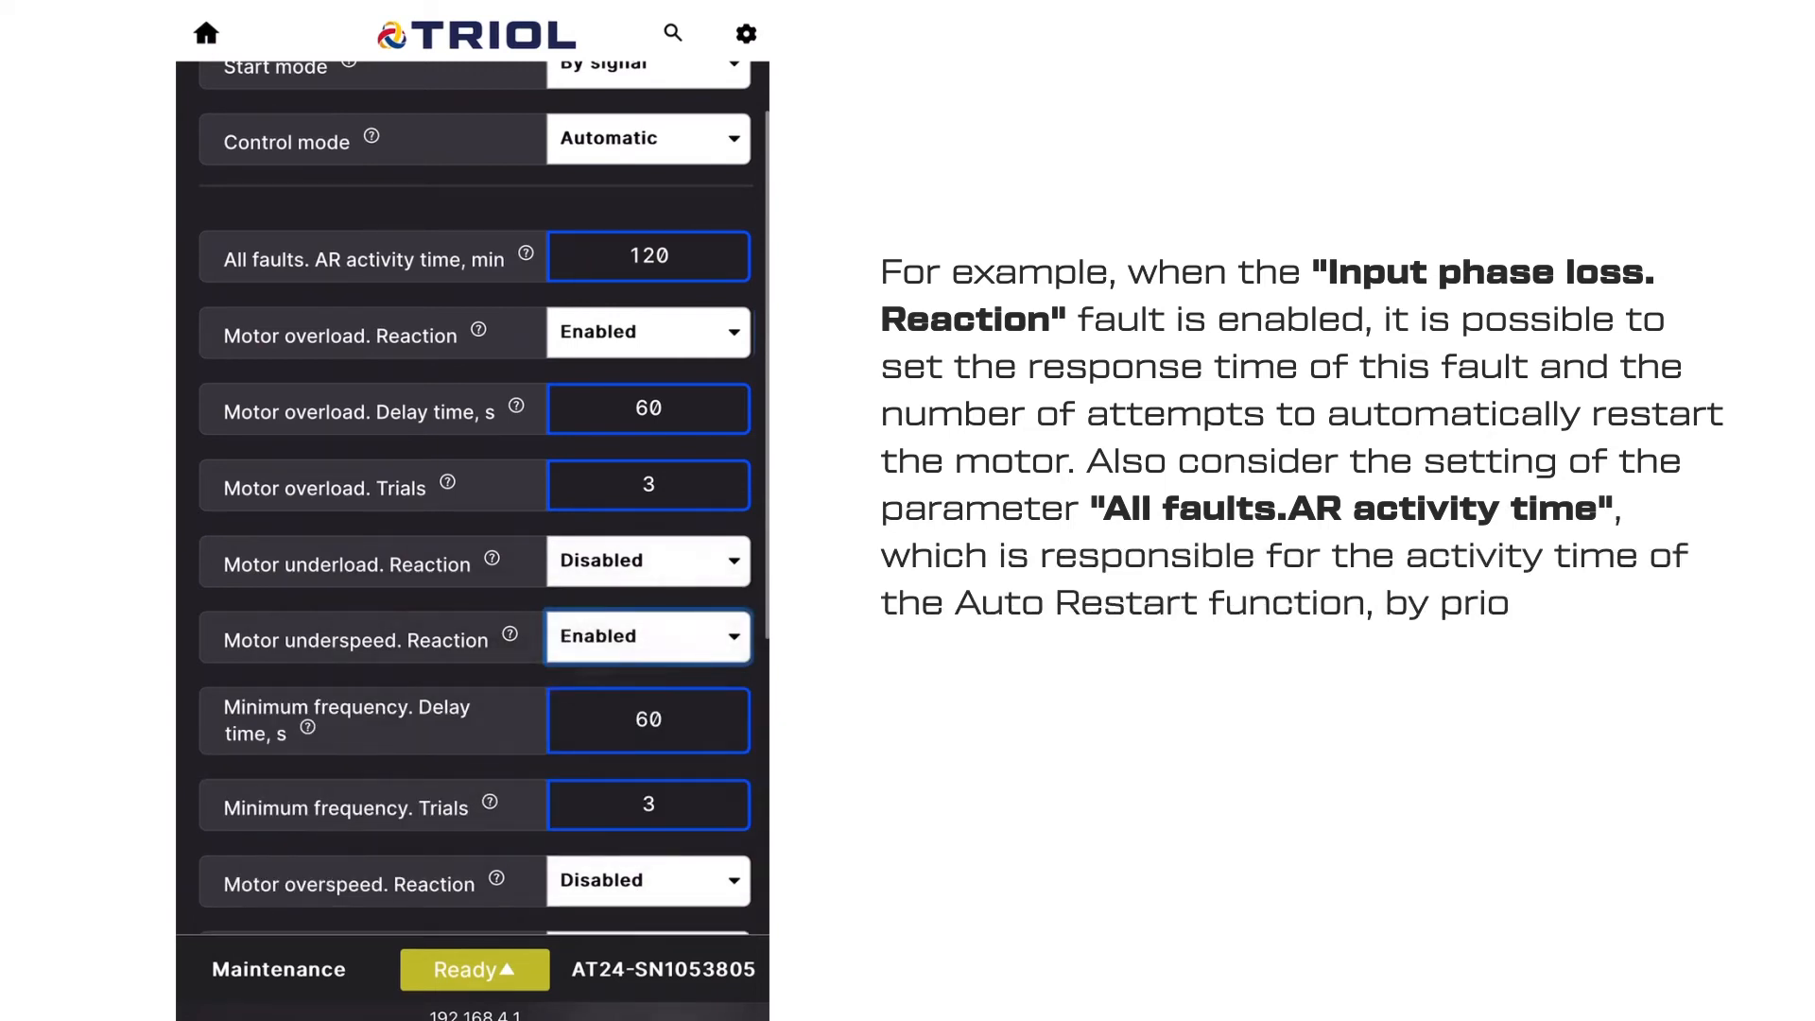
scroll(down, 3)
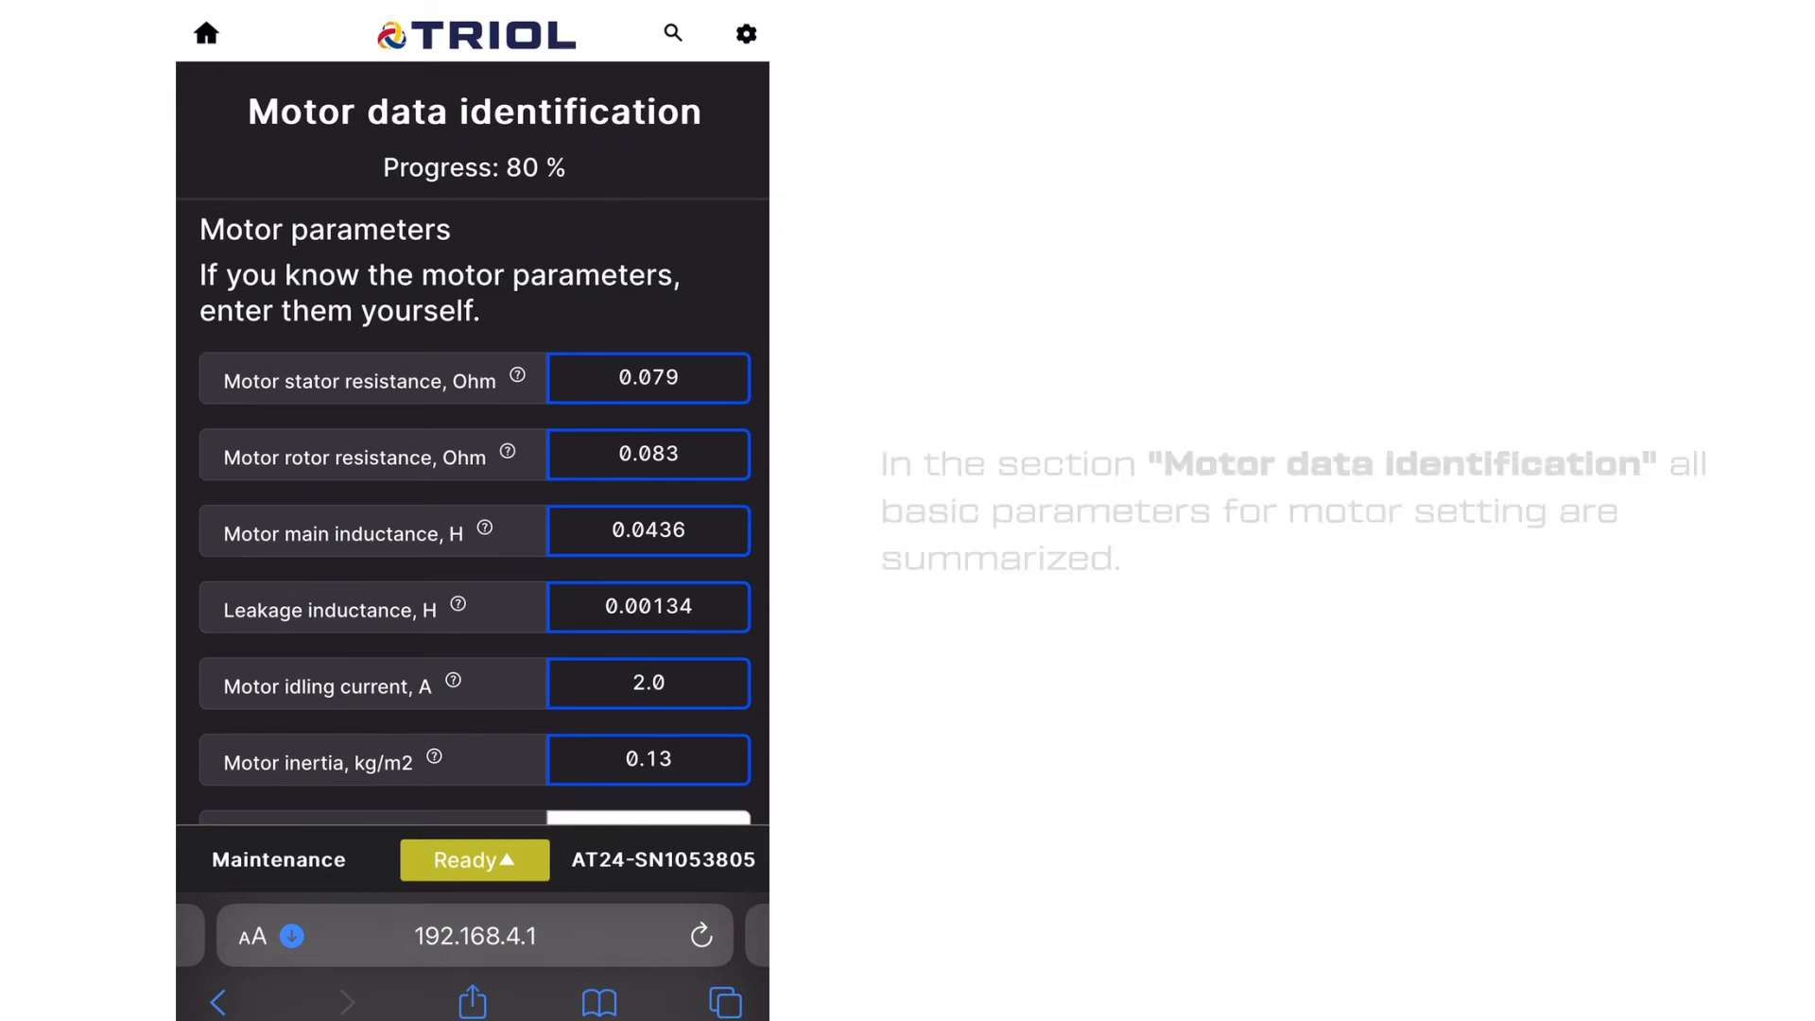
- Choose 'With rotation' identification, start the routine, and confirm the warning
scroll(down, 3)
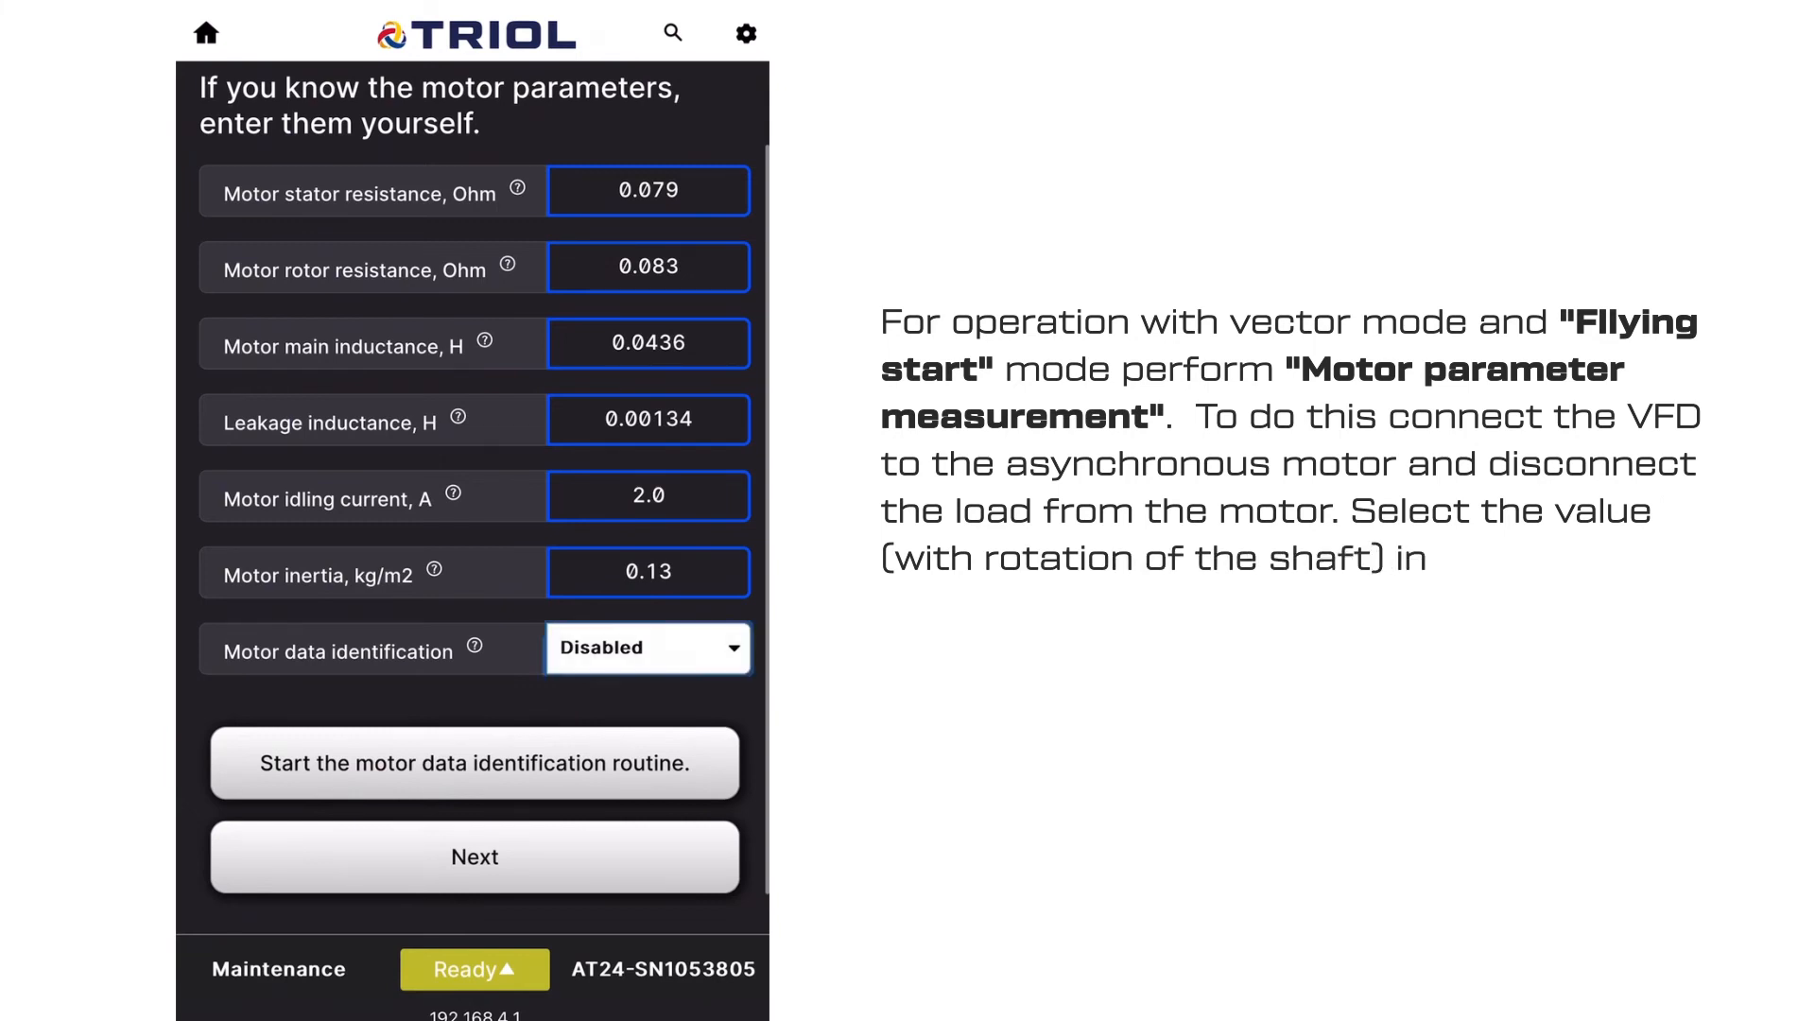
click(648, 647)
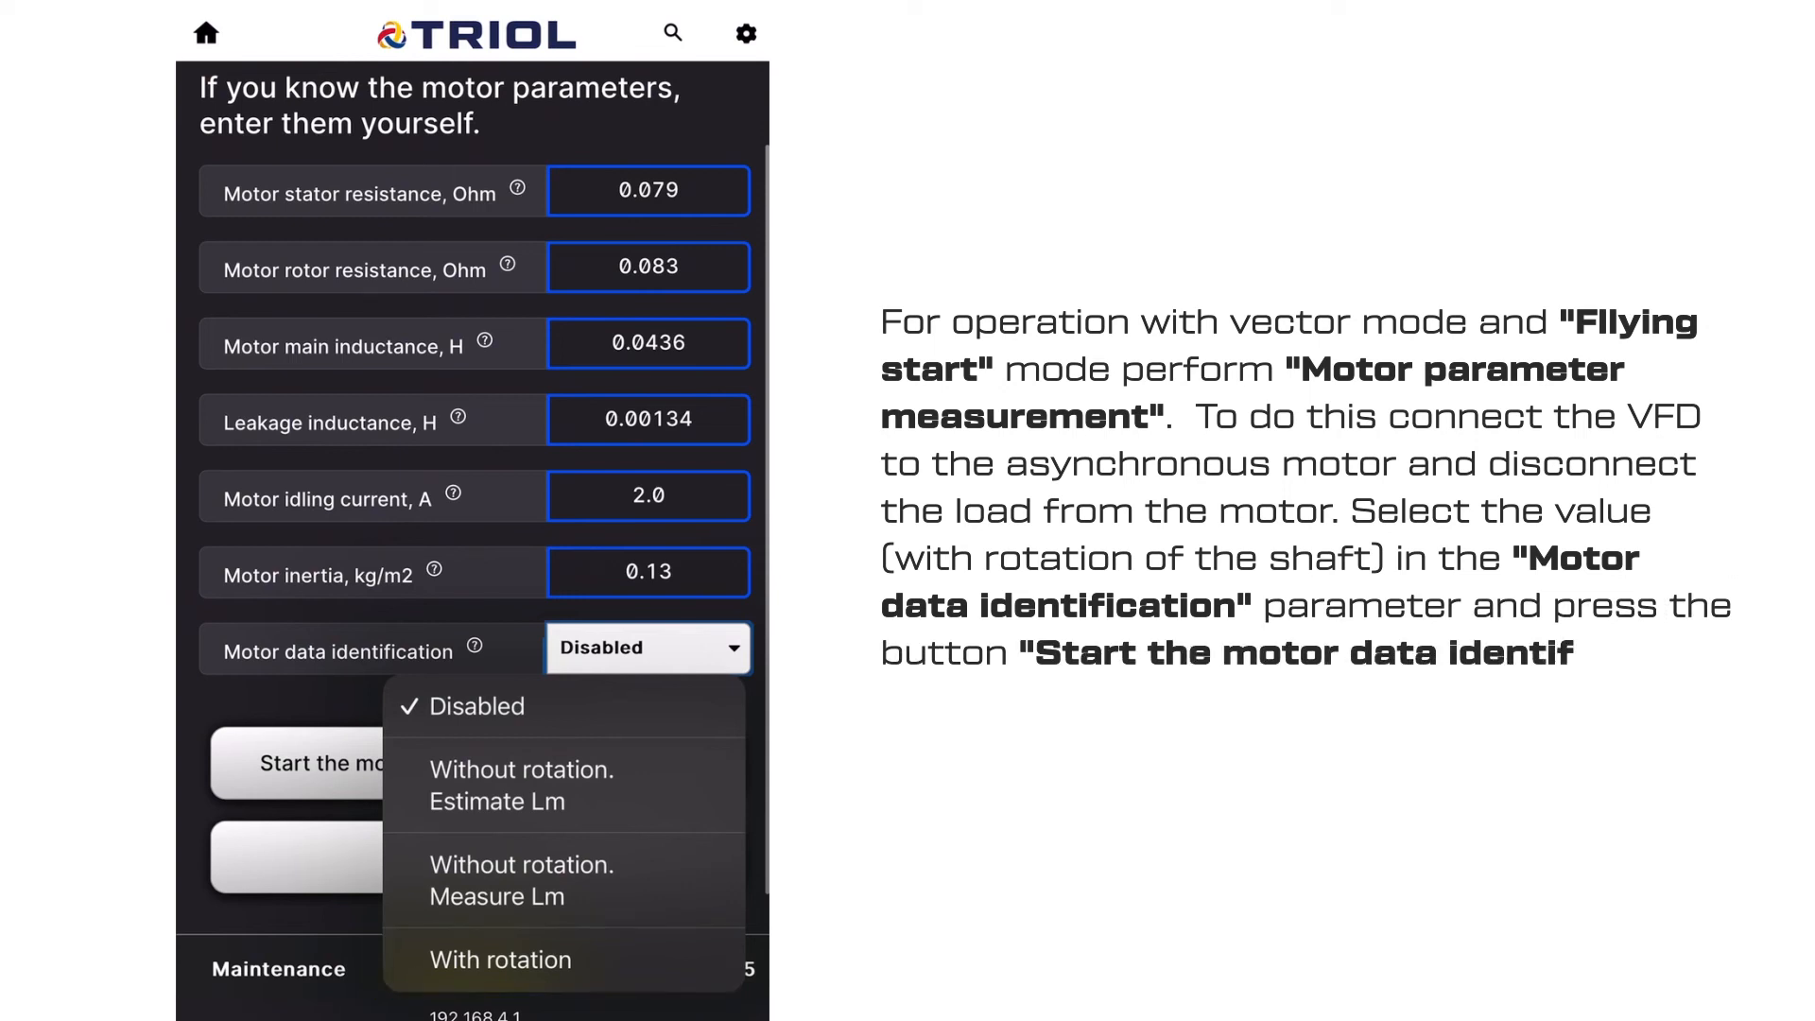
click(506, 959)
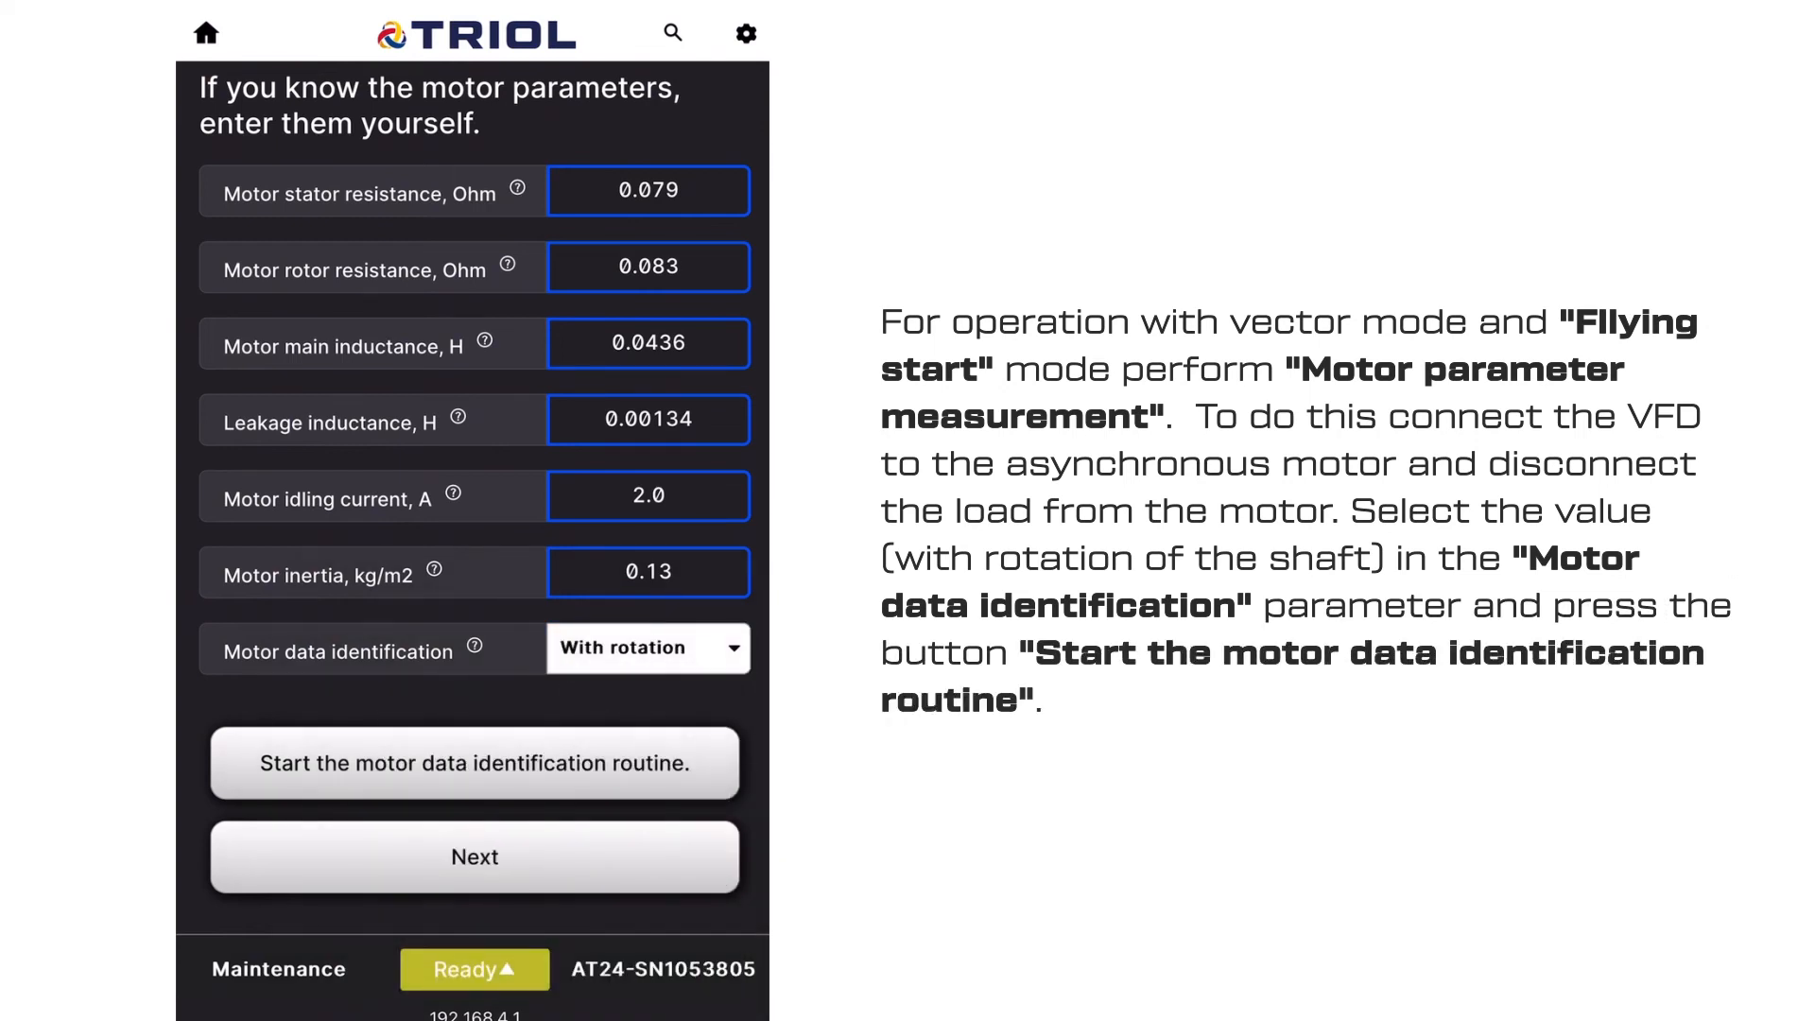
click(474, 763)
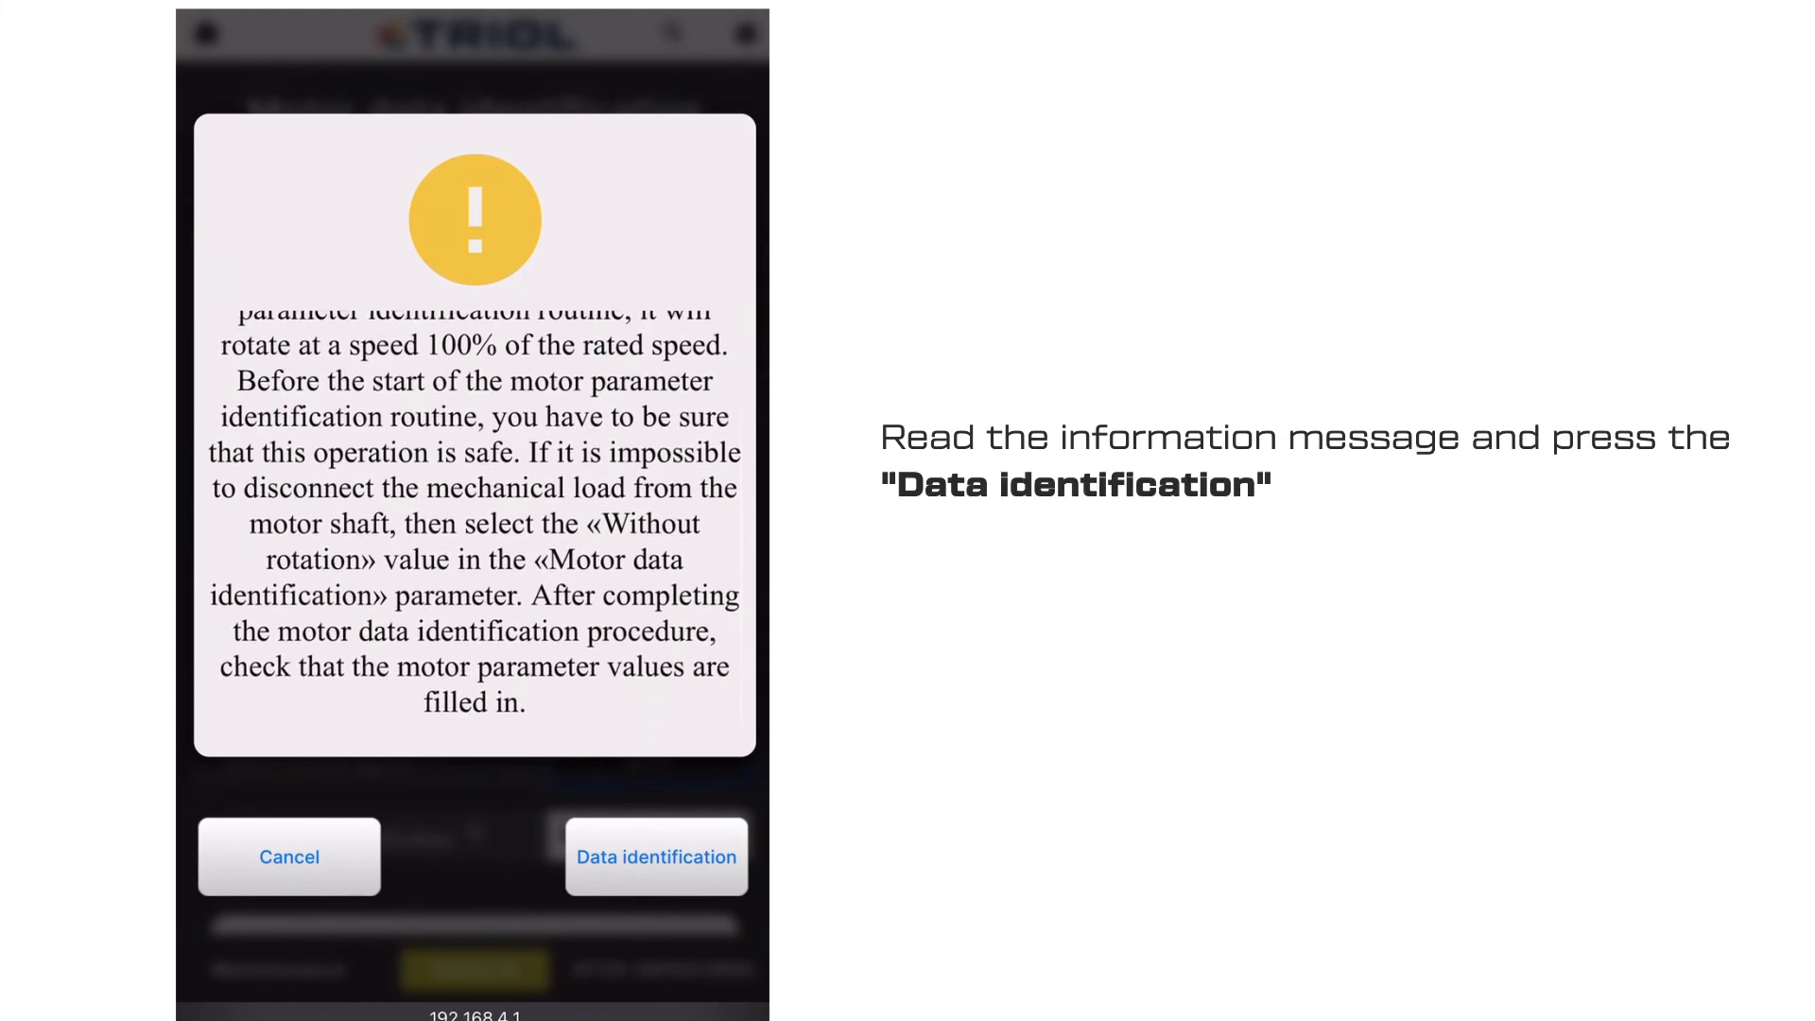
click(656, 857)
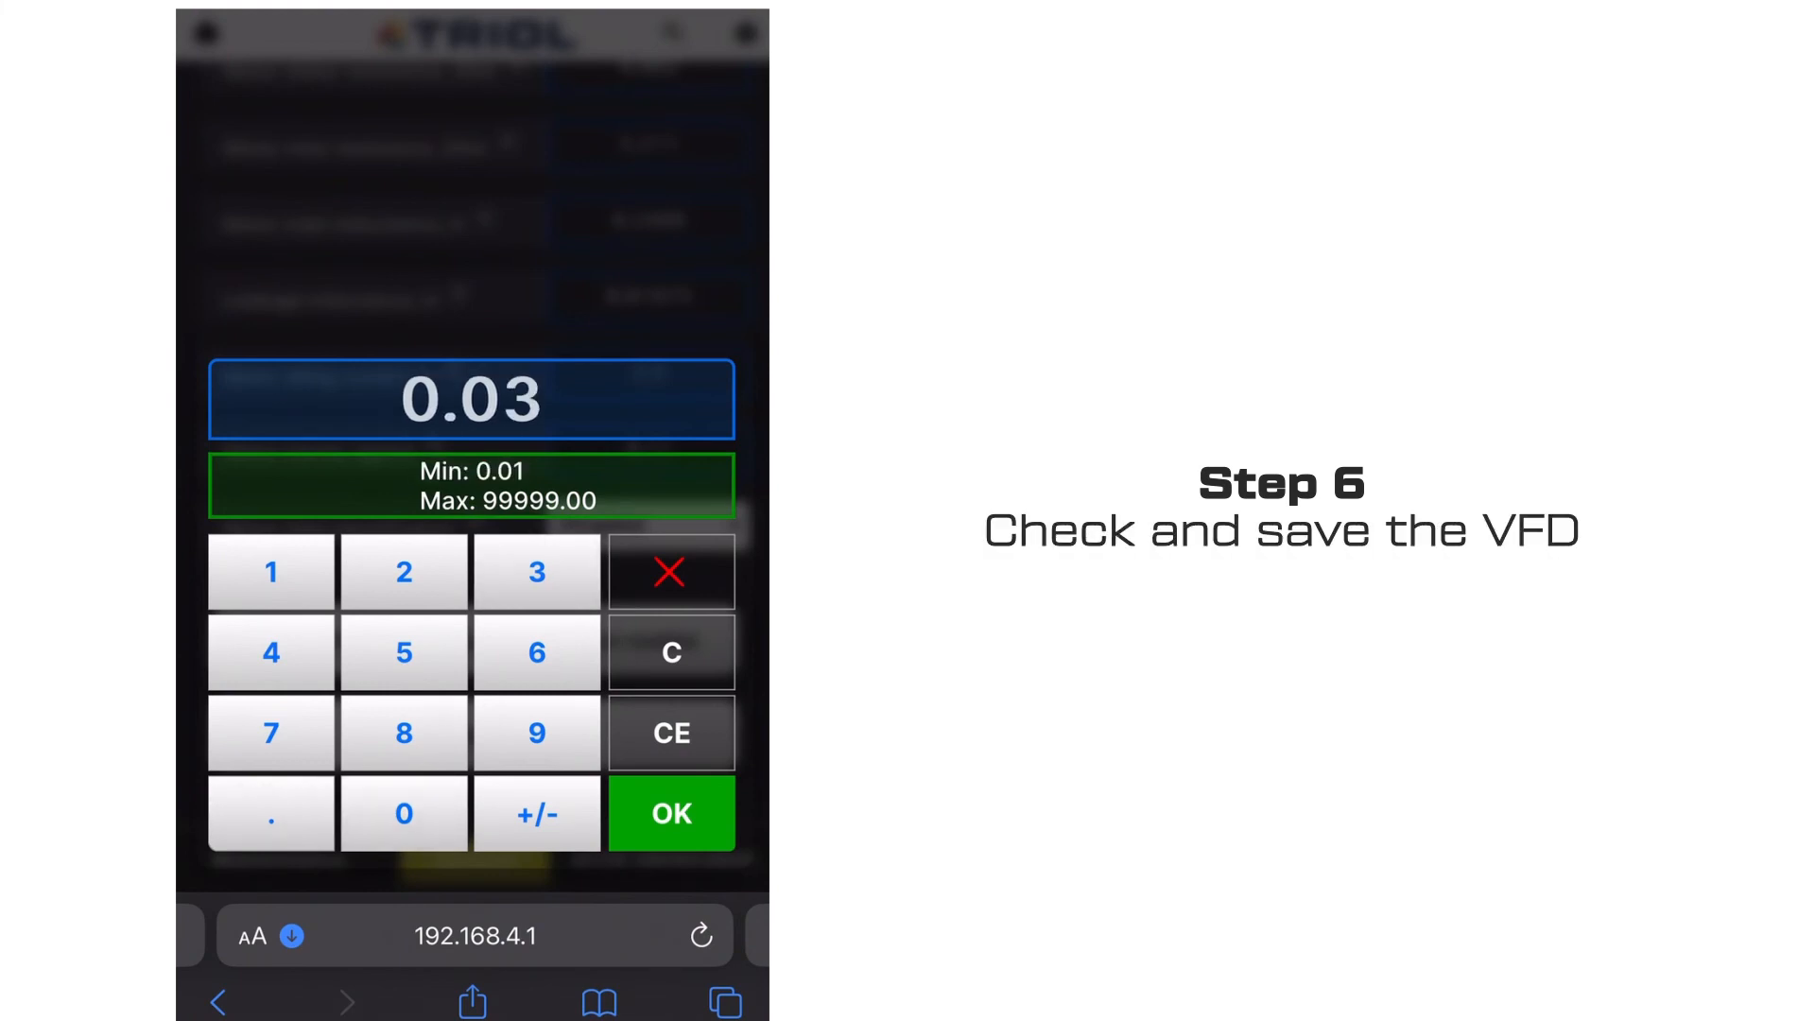
- Confirm motor inertia of 0.03 and proceed past the test-run instructions
click(670, 813)
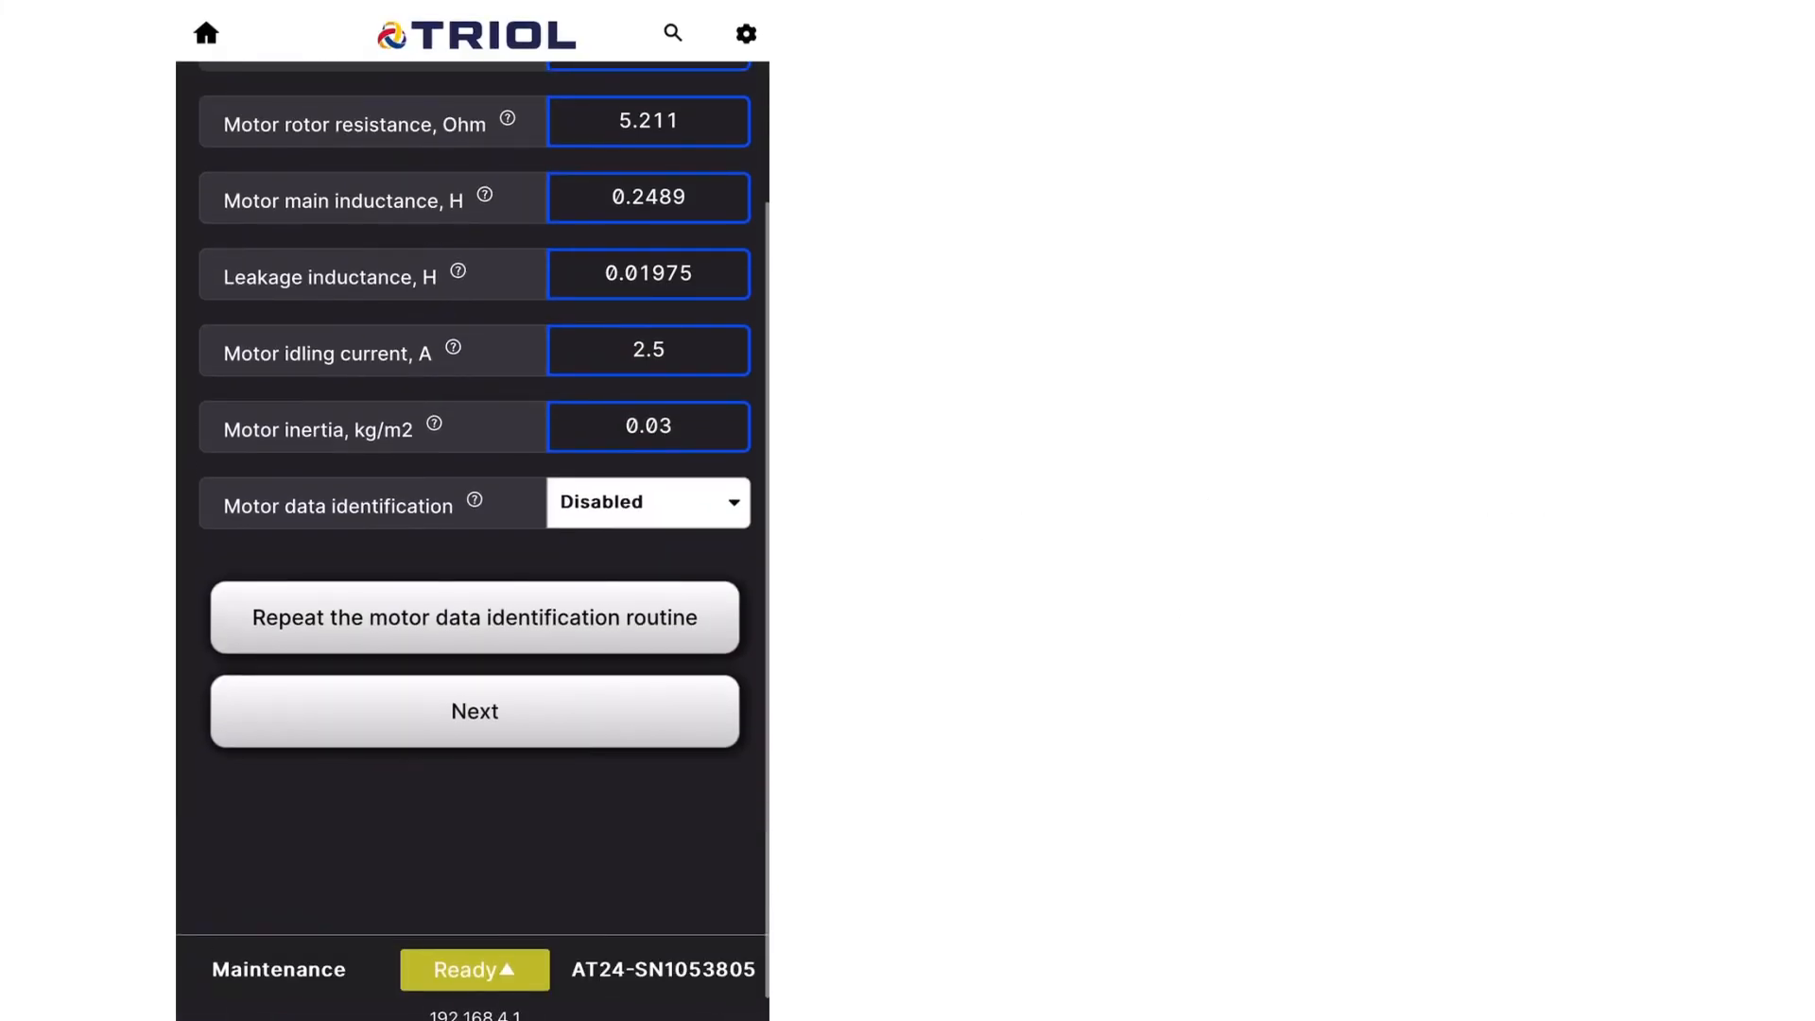
click(475, 712)
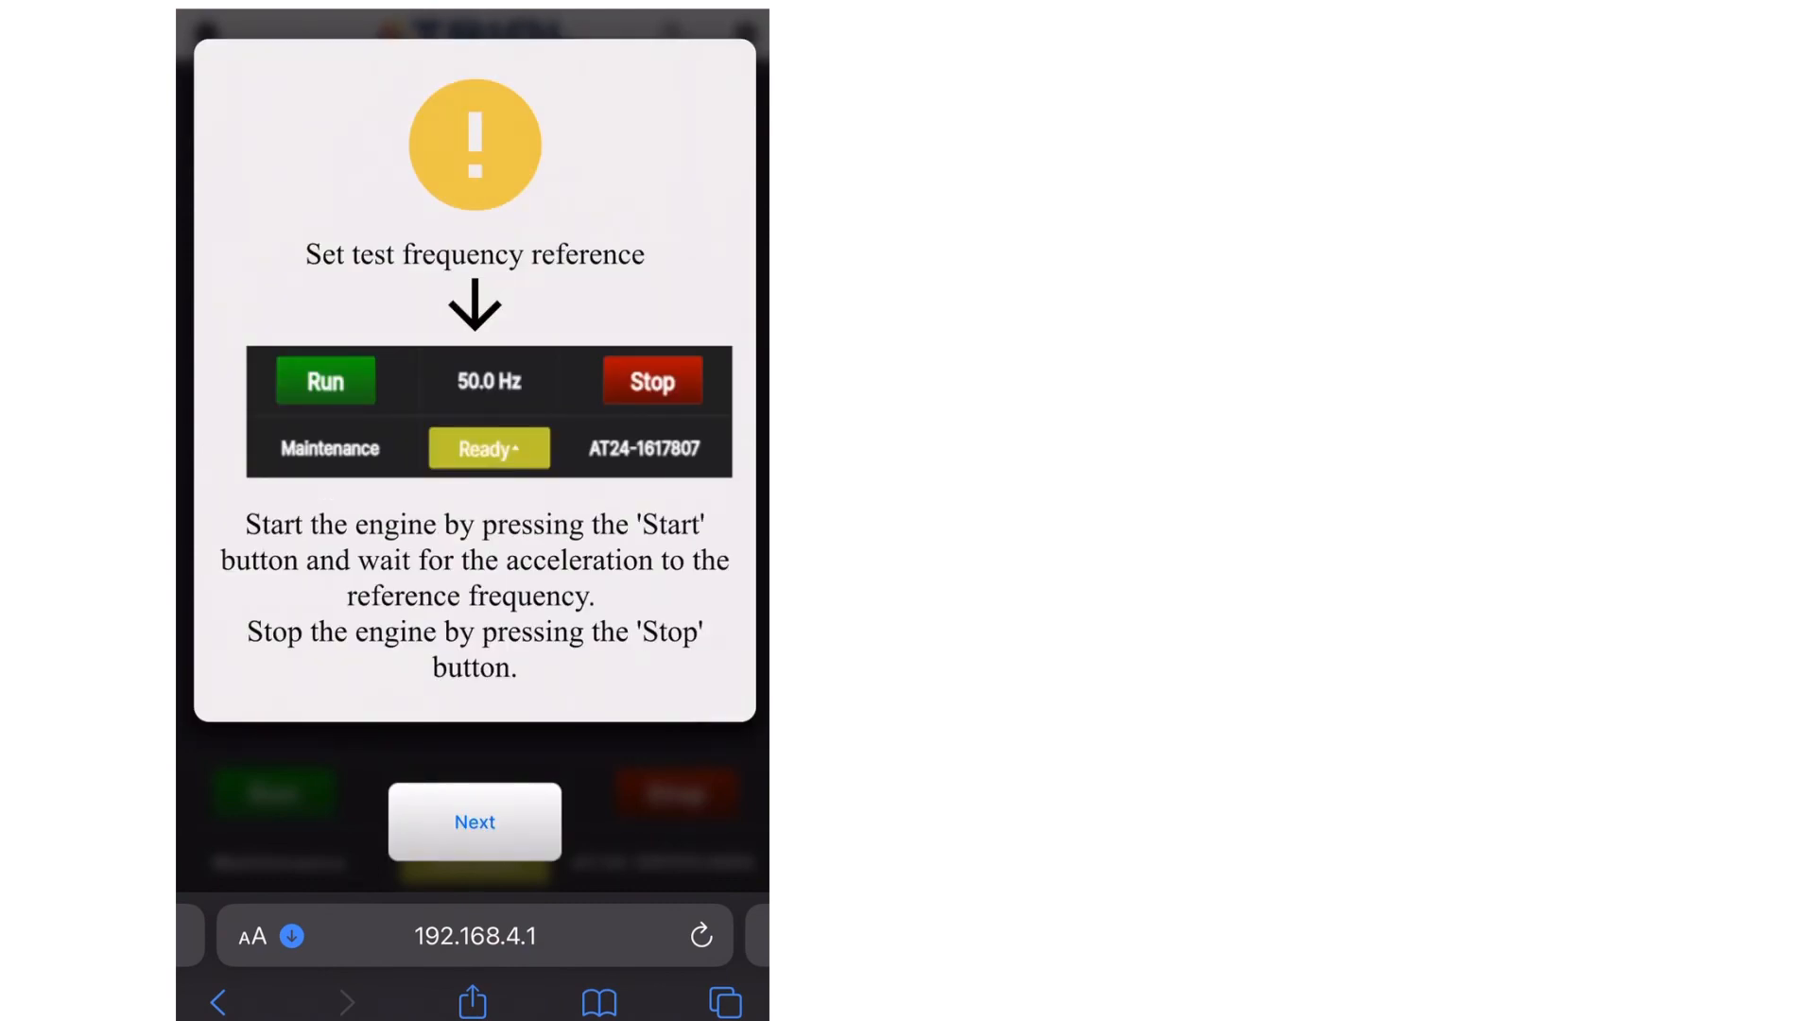
click(475, 821)
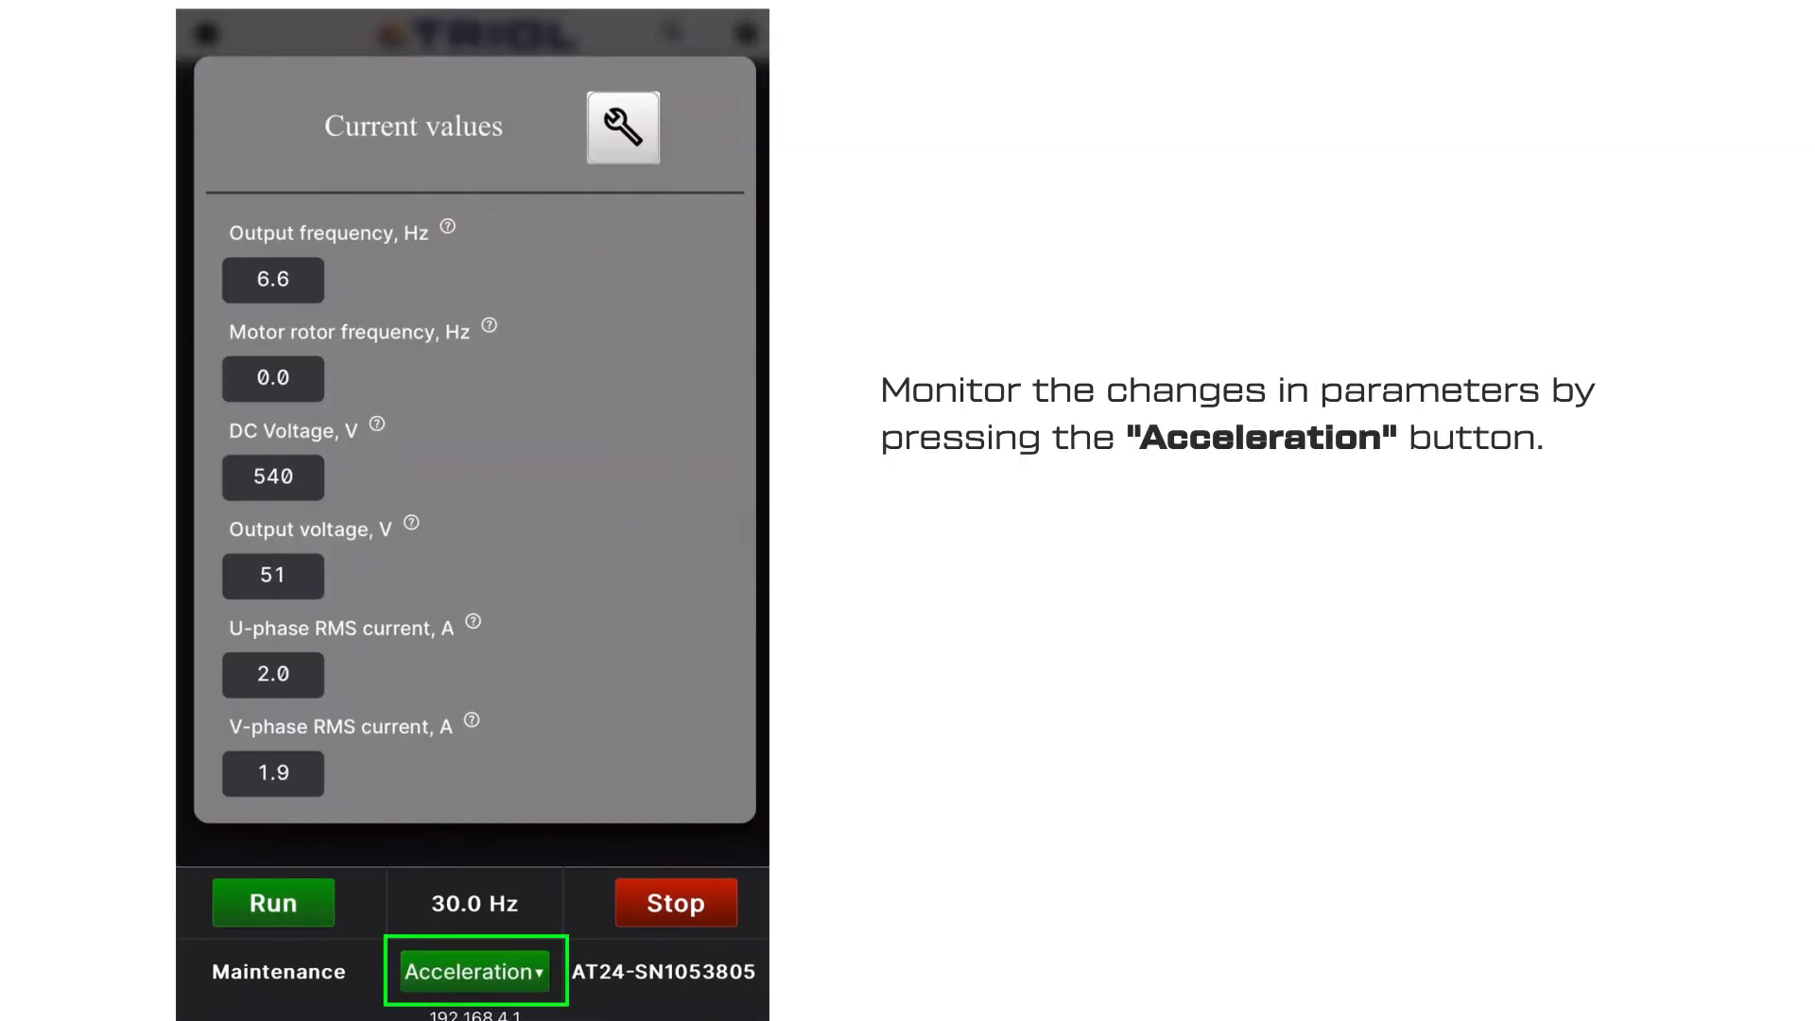
- Run the motor, watch live current values, lower the setpoint to 10 Hz, and stop it
click(470, 972)
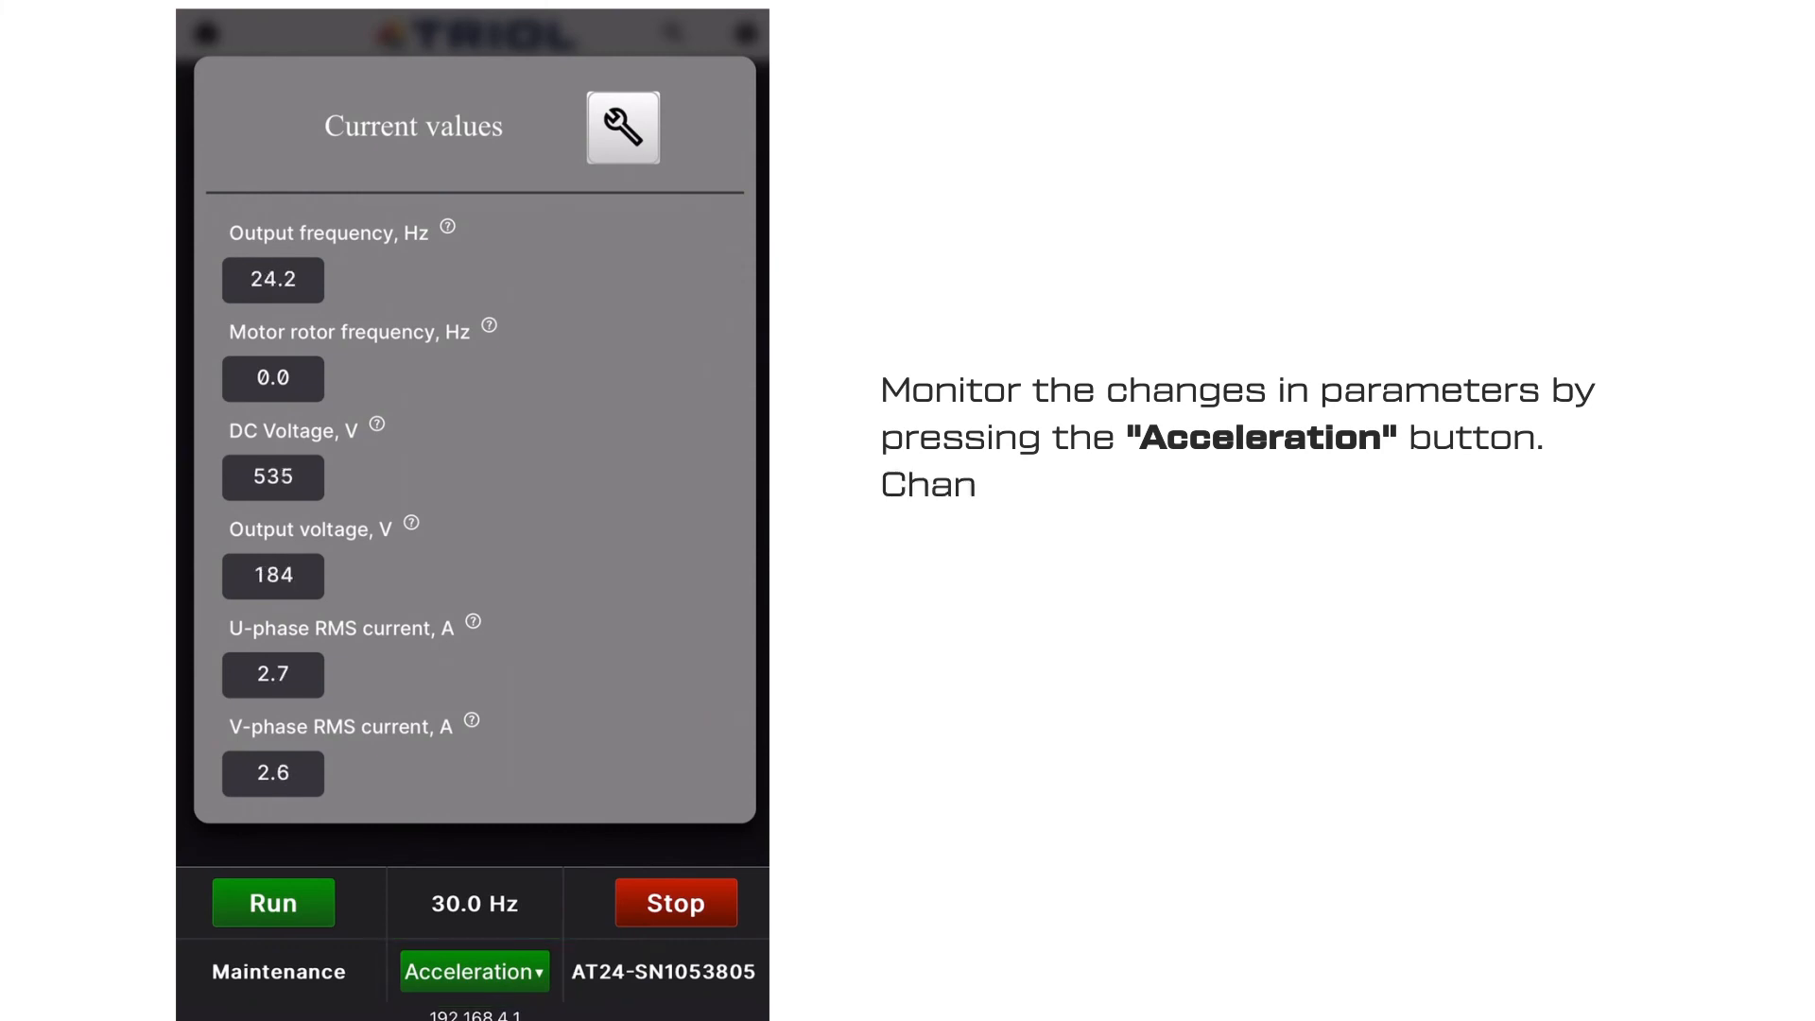
click(470, 971)
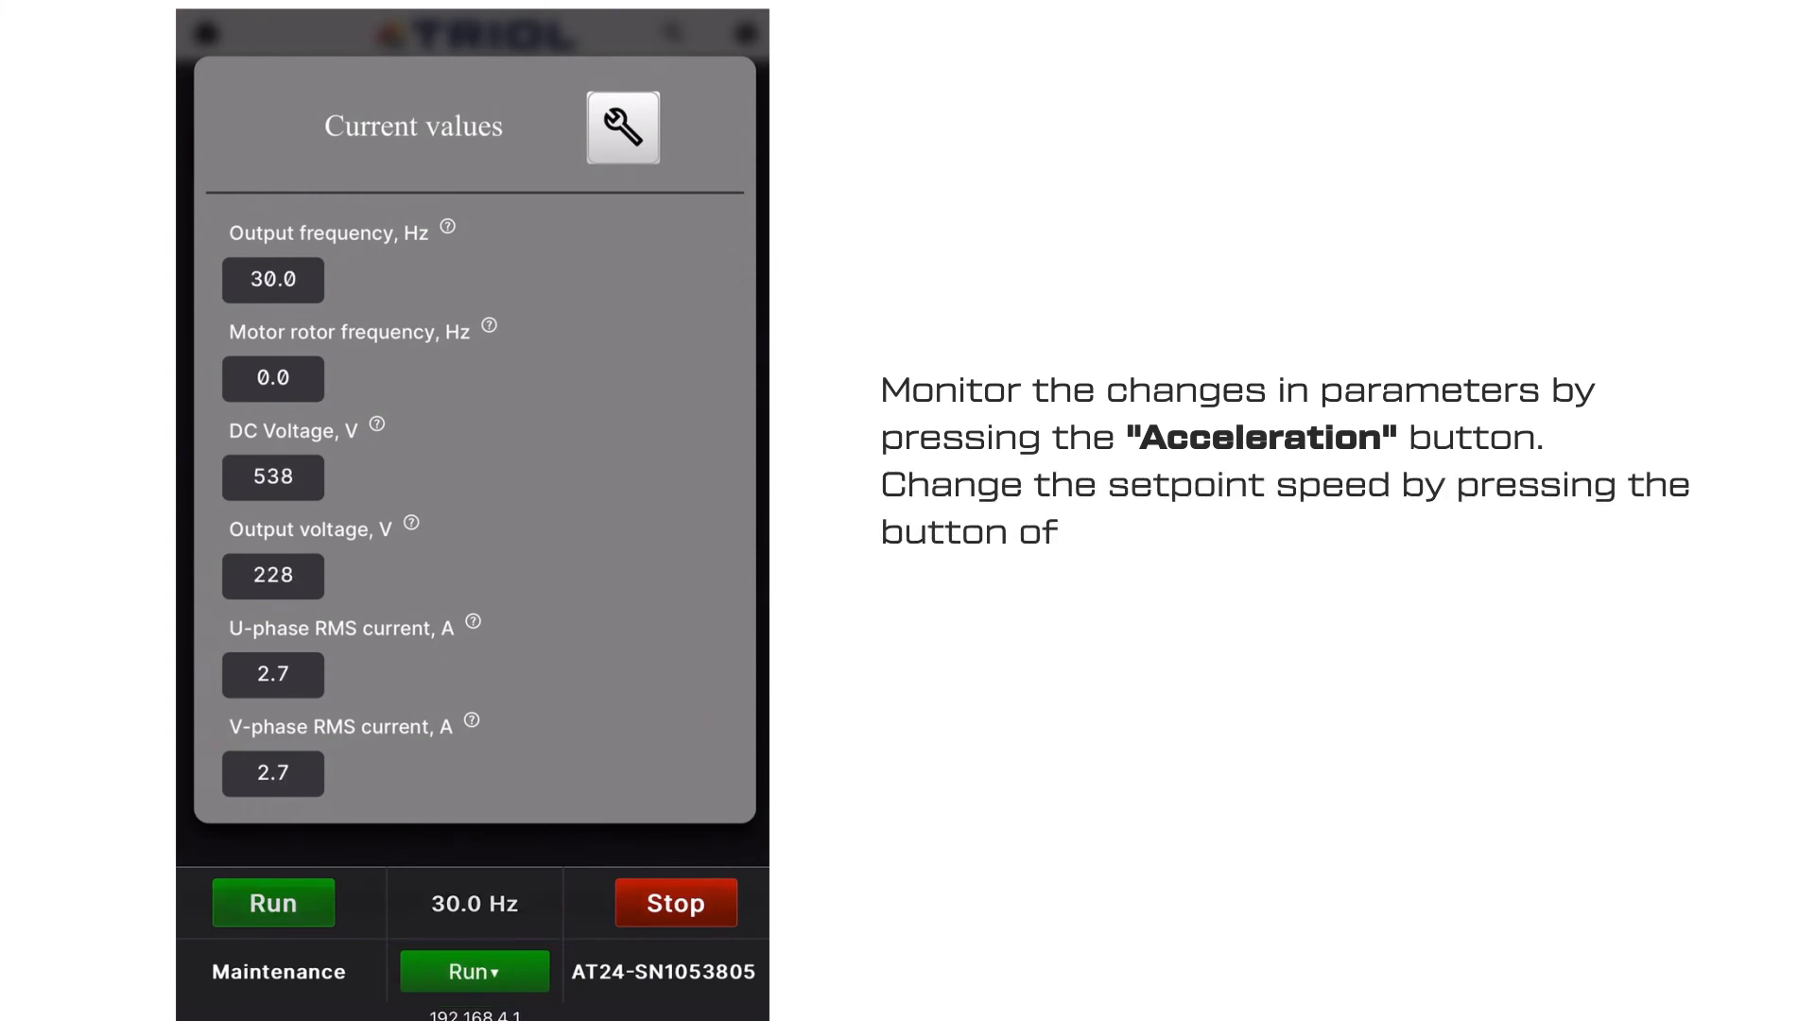
click(476, 971)
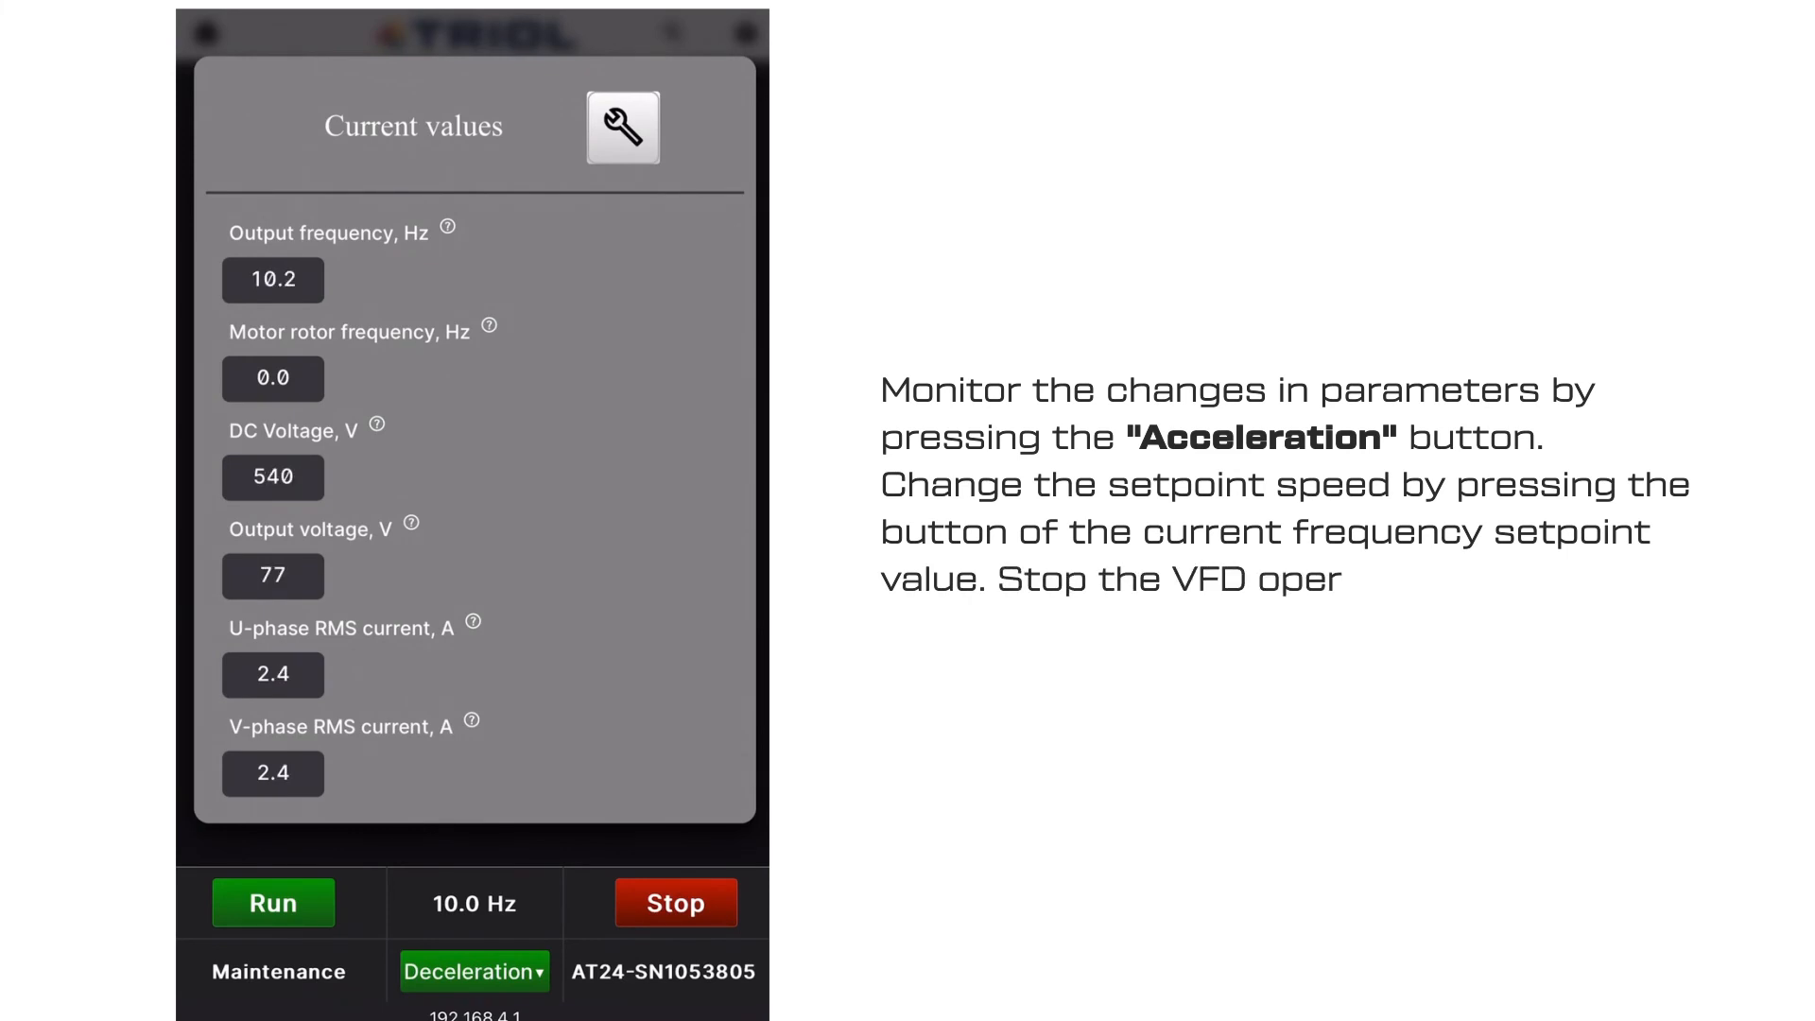
click(671, 903)
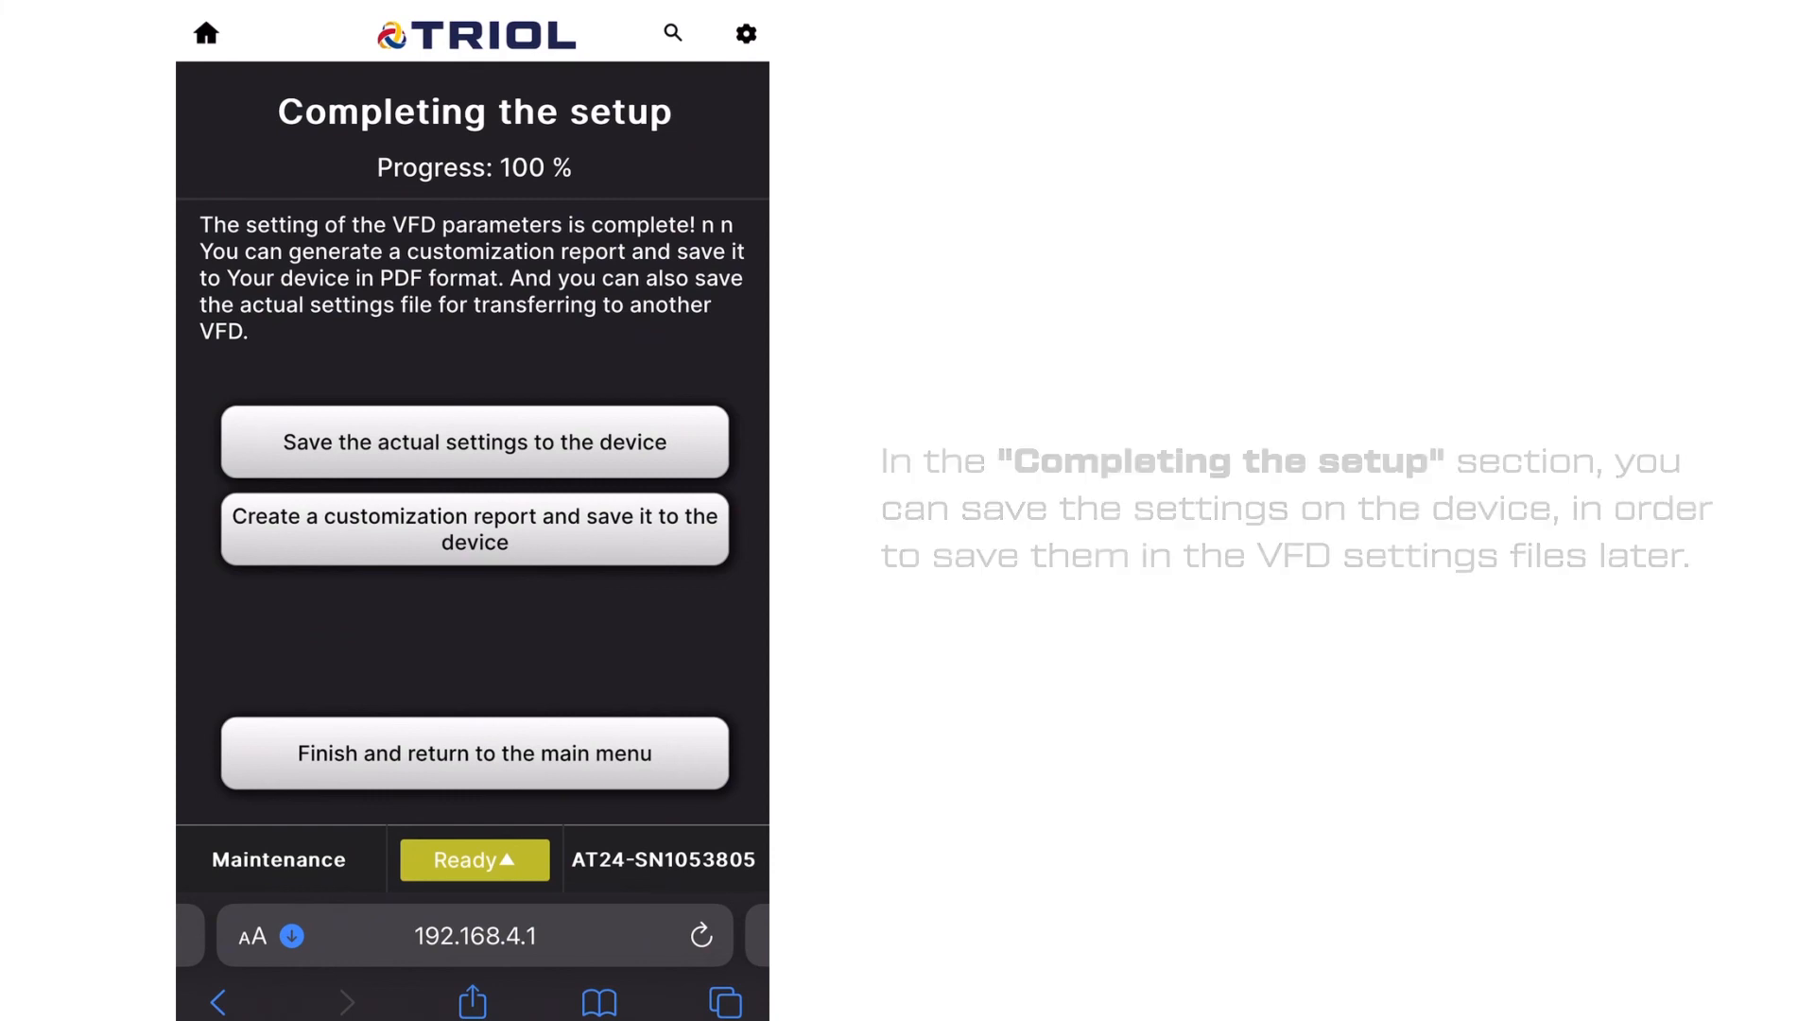
- Download the actual settings file to the phone, then finish setup and return to the main menu
click(474, 442)
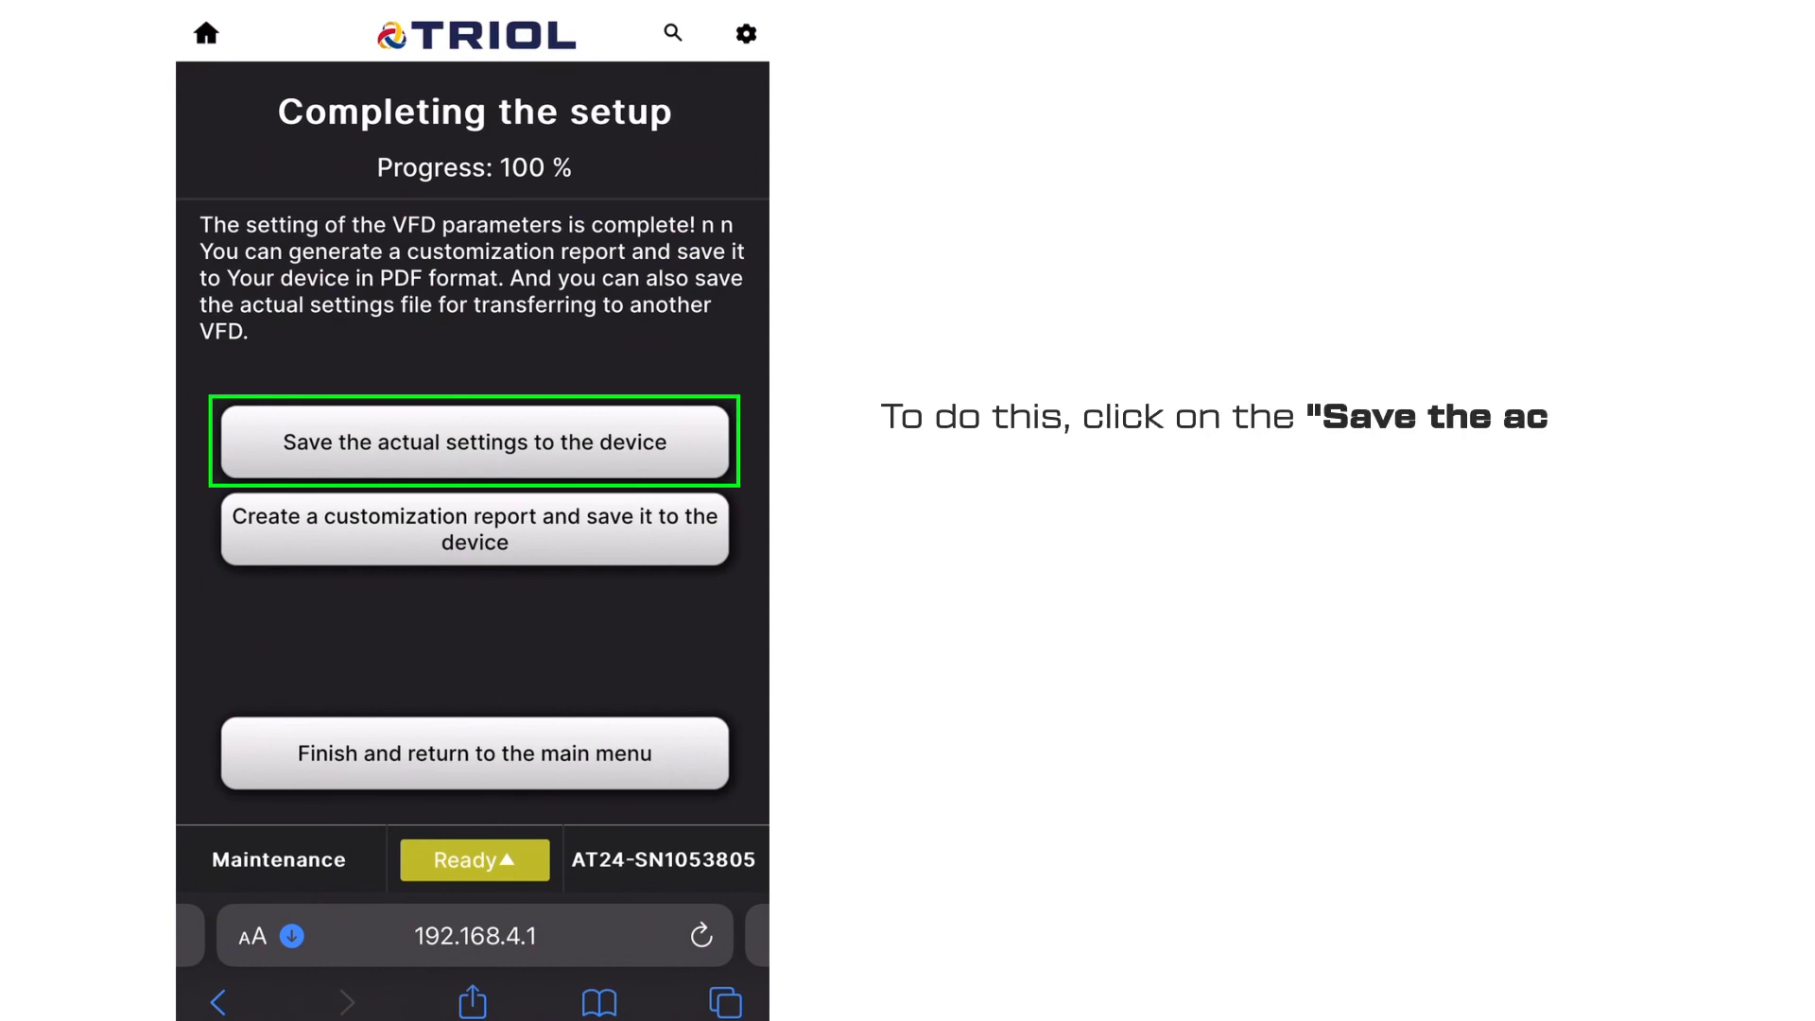
click(472, 443)
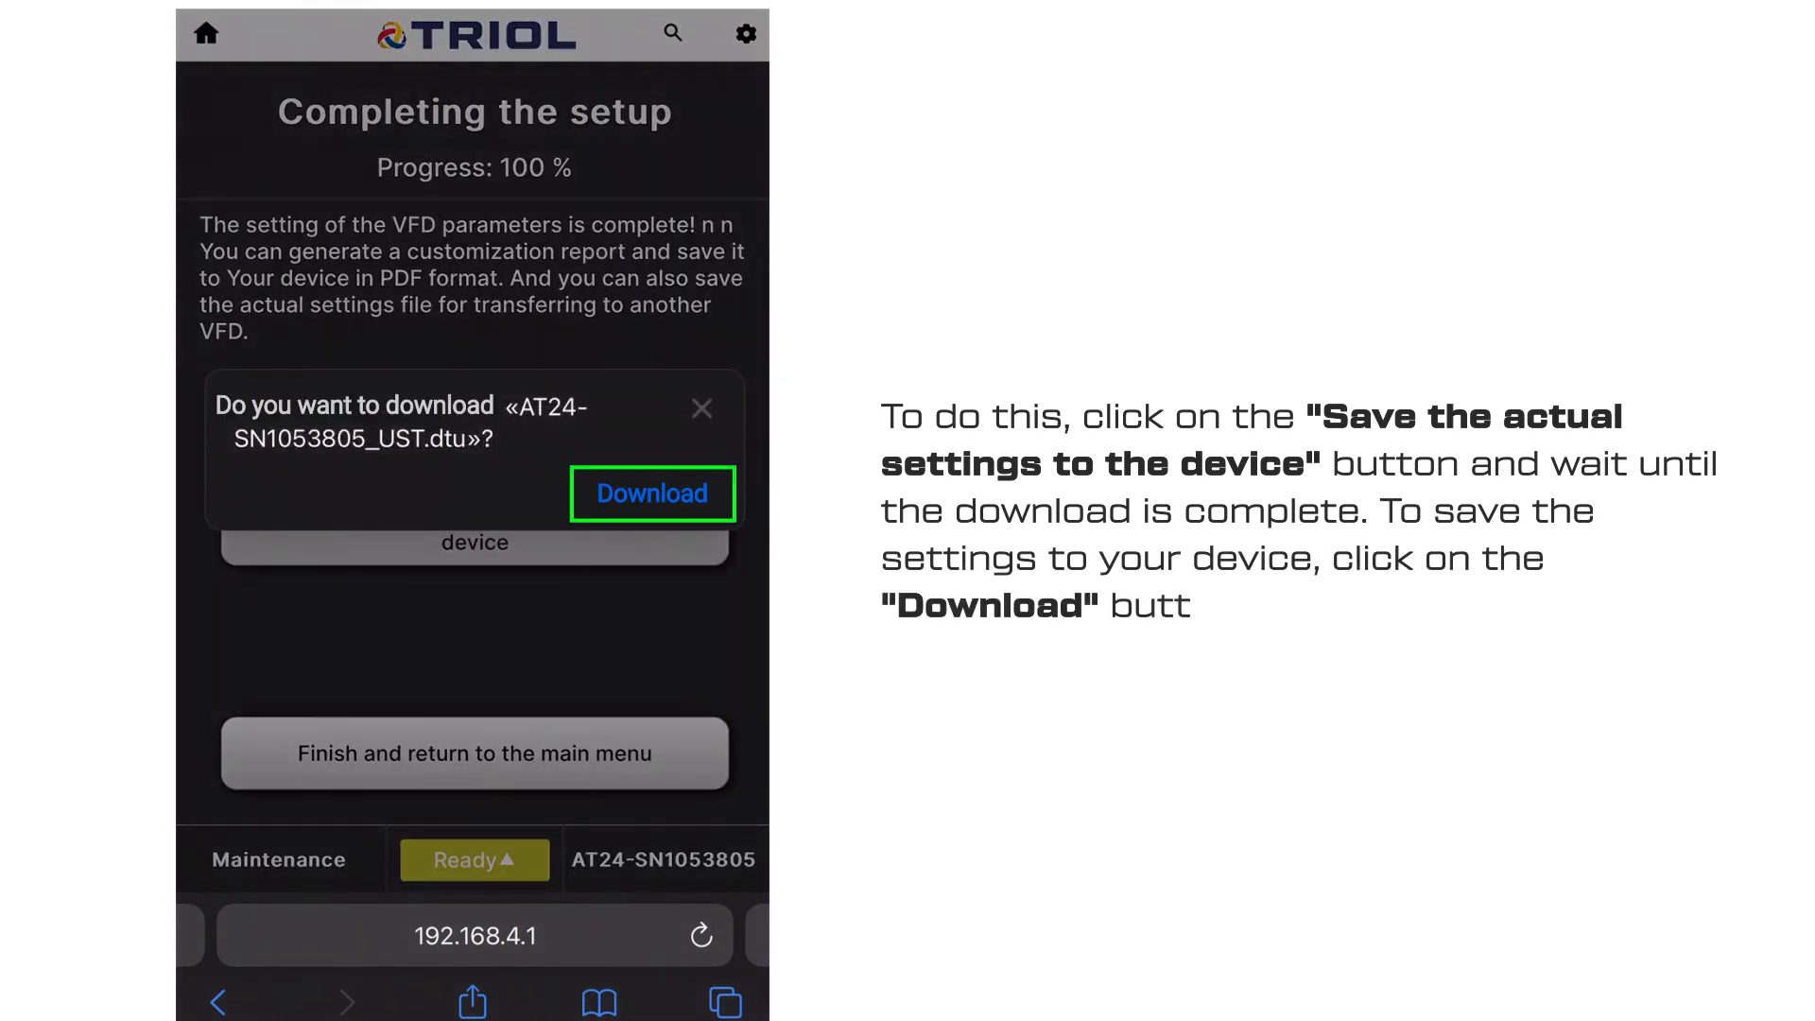
click(652, 494)
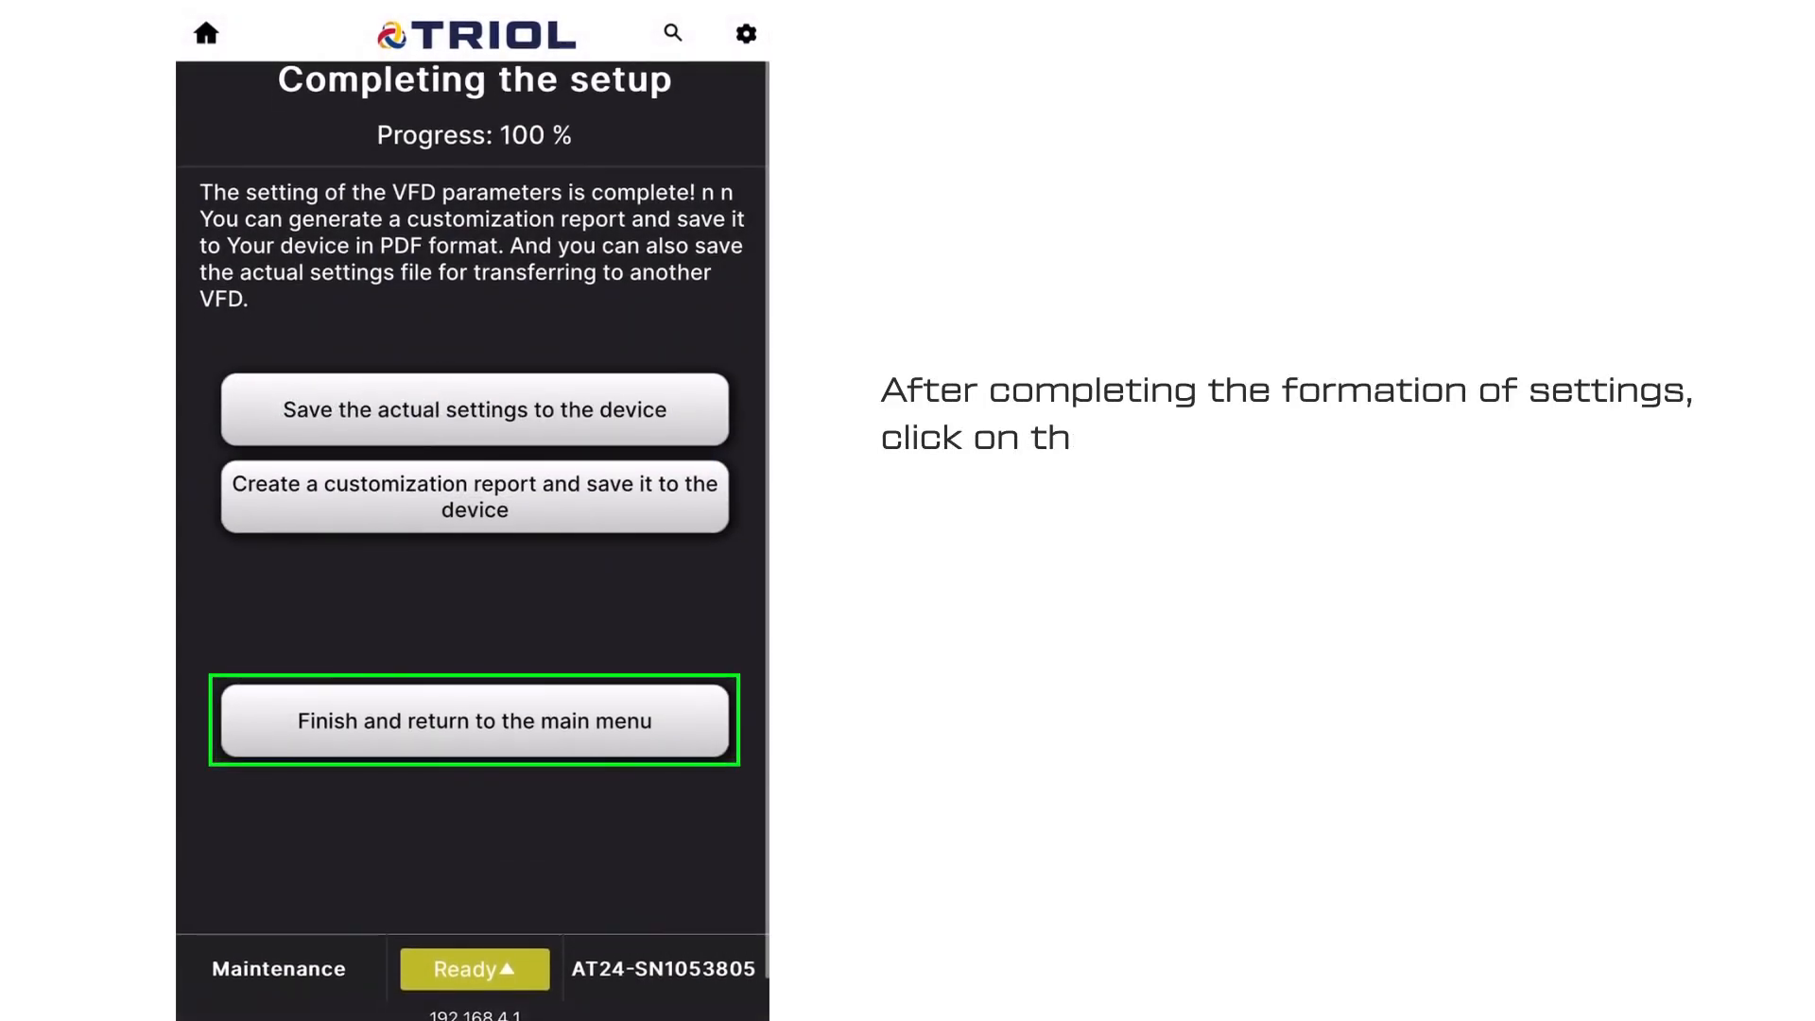
click(474, 721)
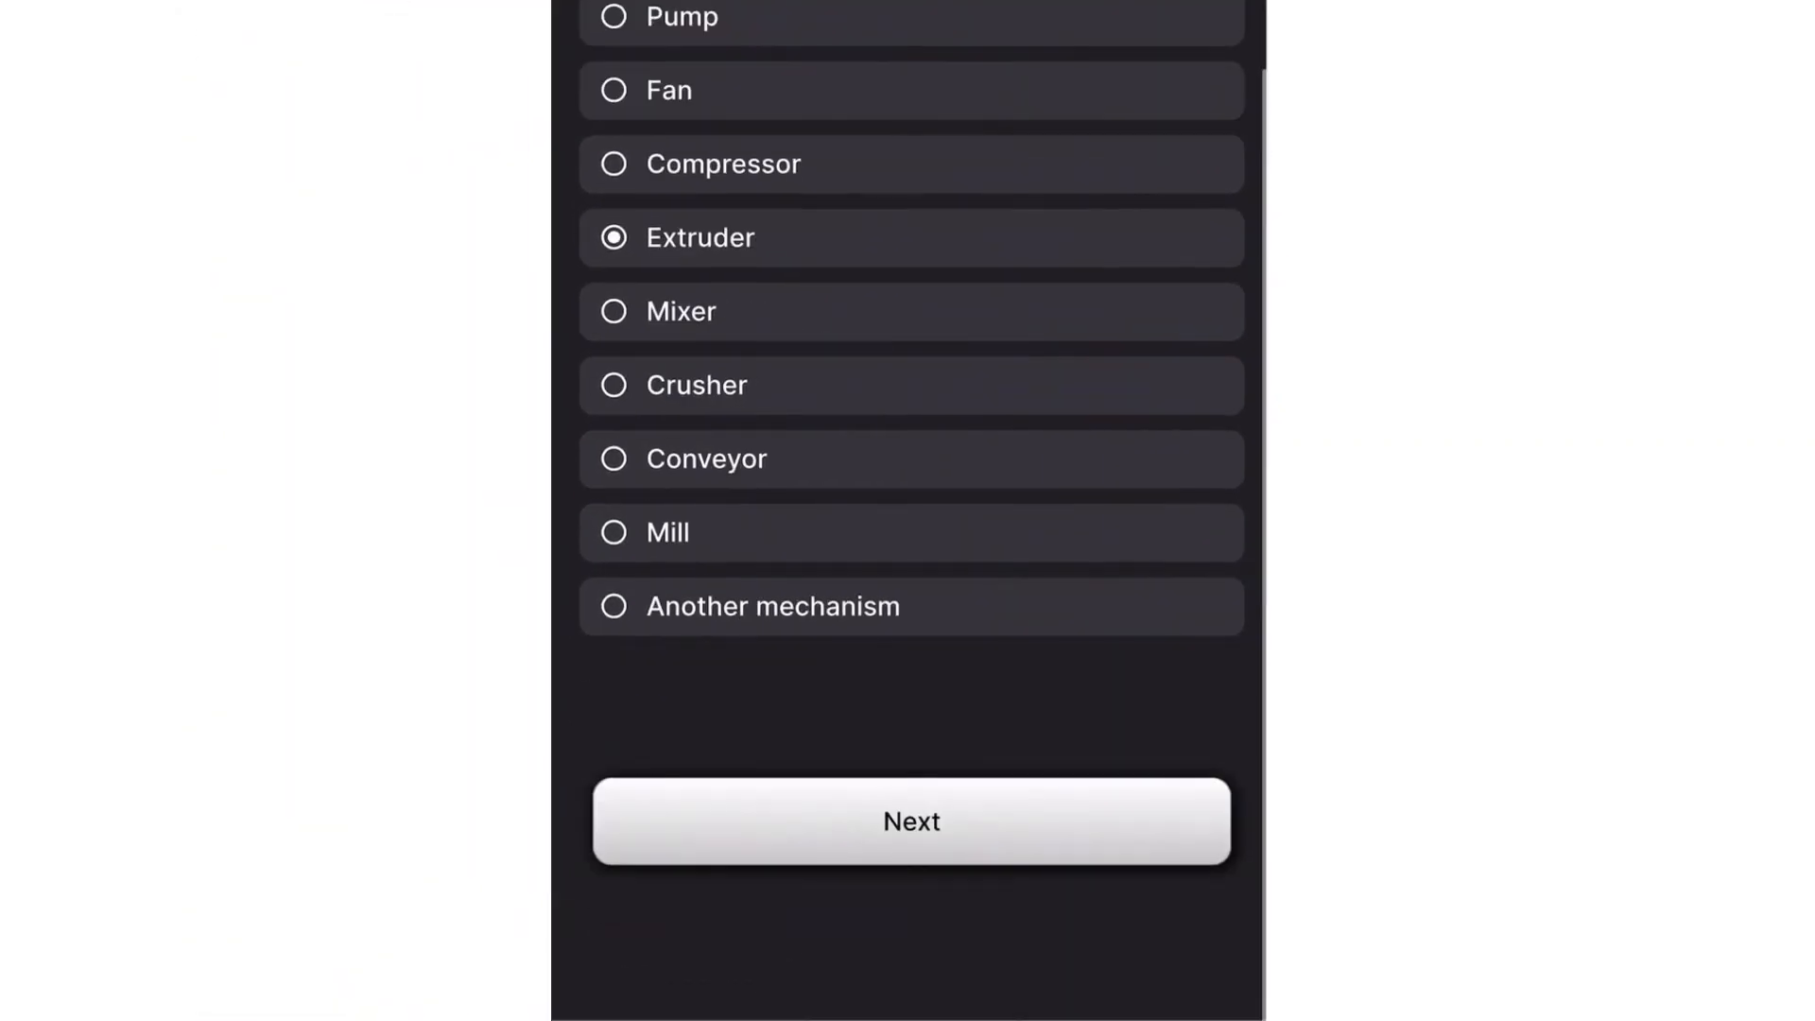
- Choose Extruder, perform the factory reset, and enter motor nameplate data
click(910, 822)
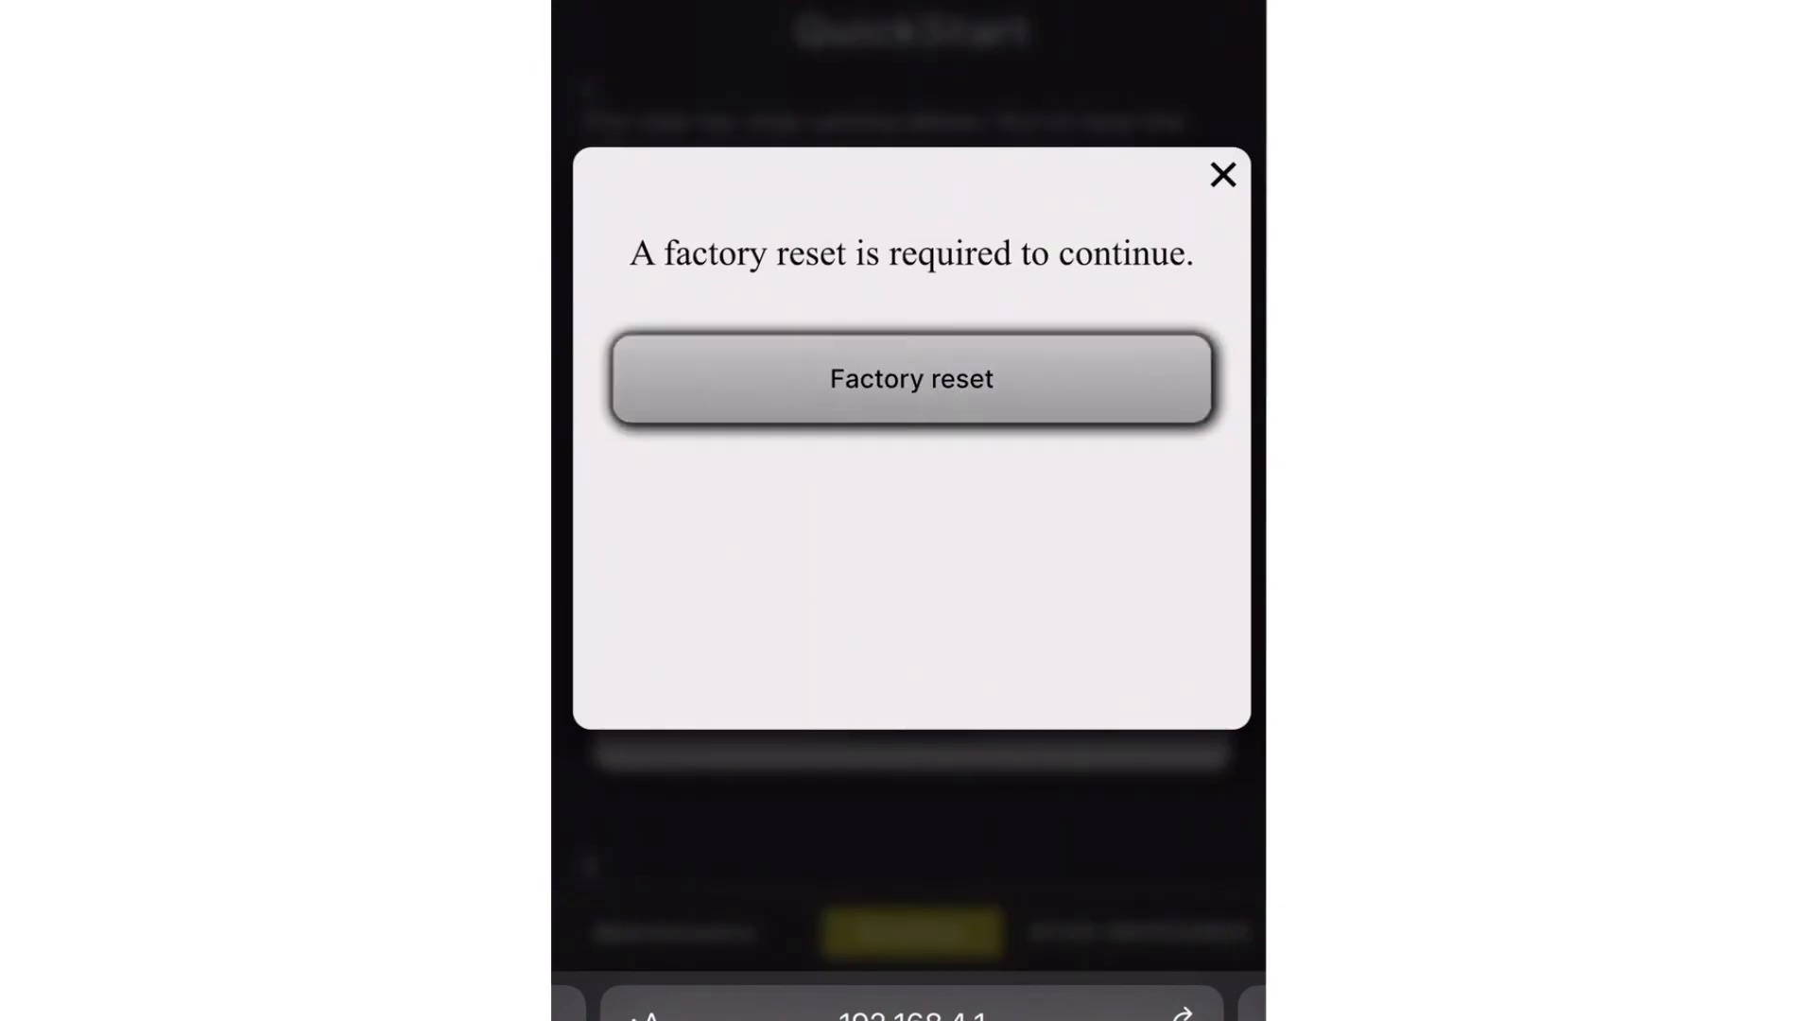
click(910, 379)
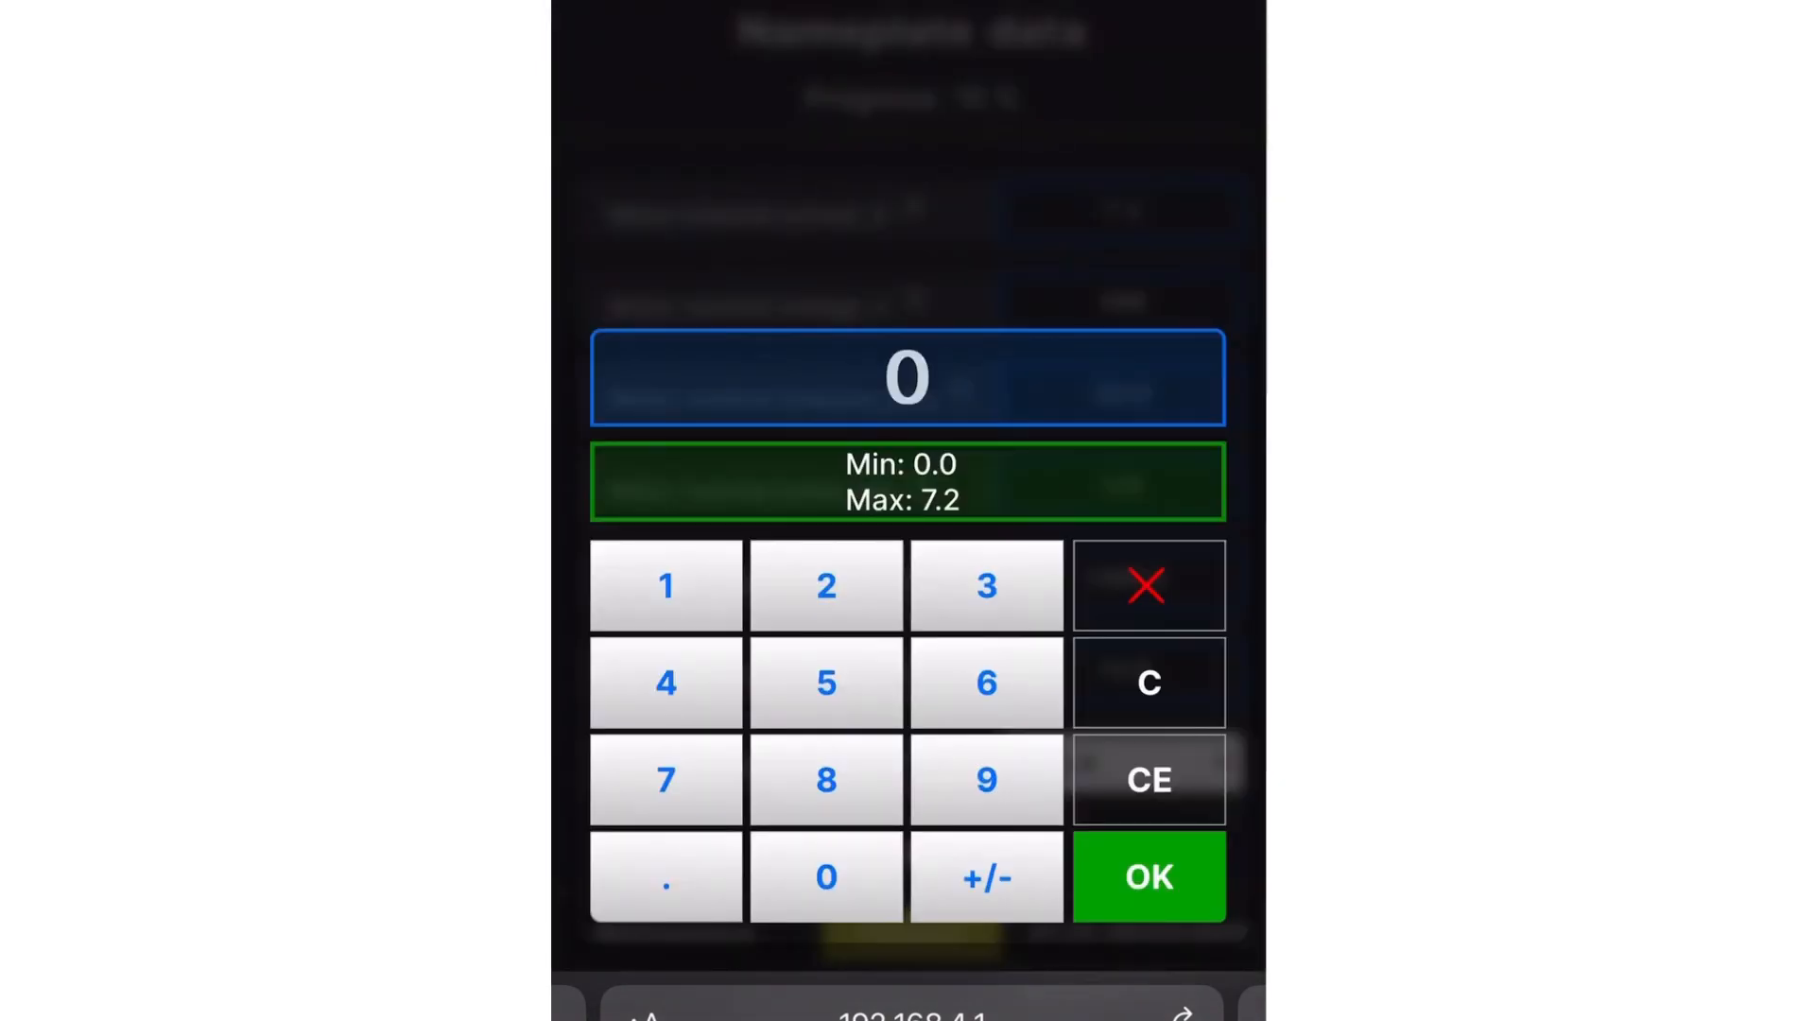
click(1151, 877)
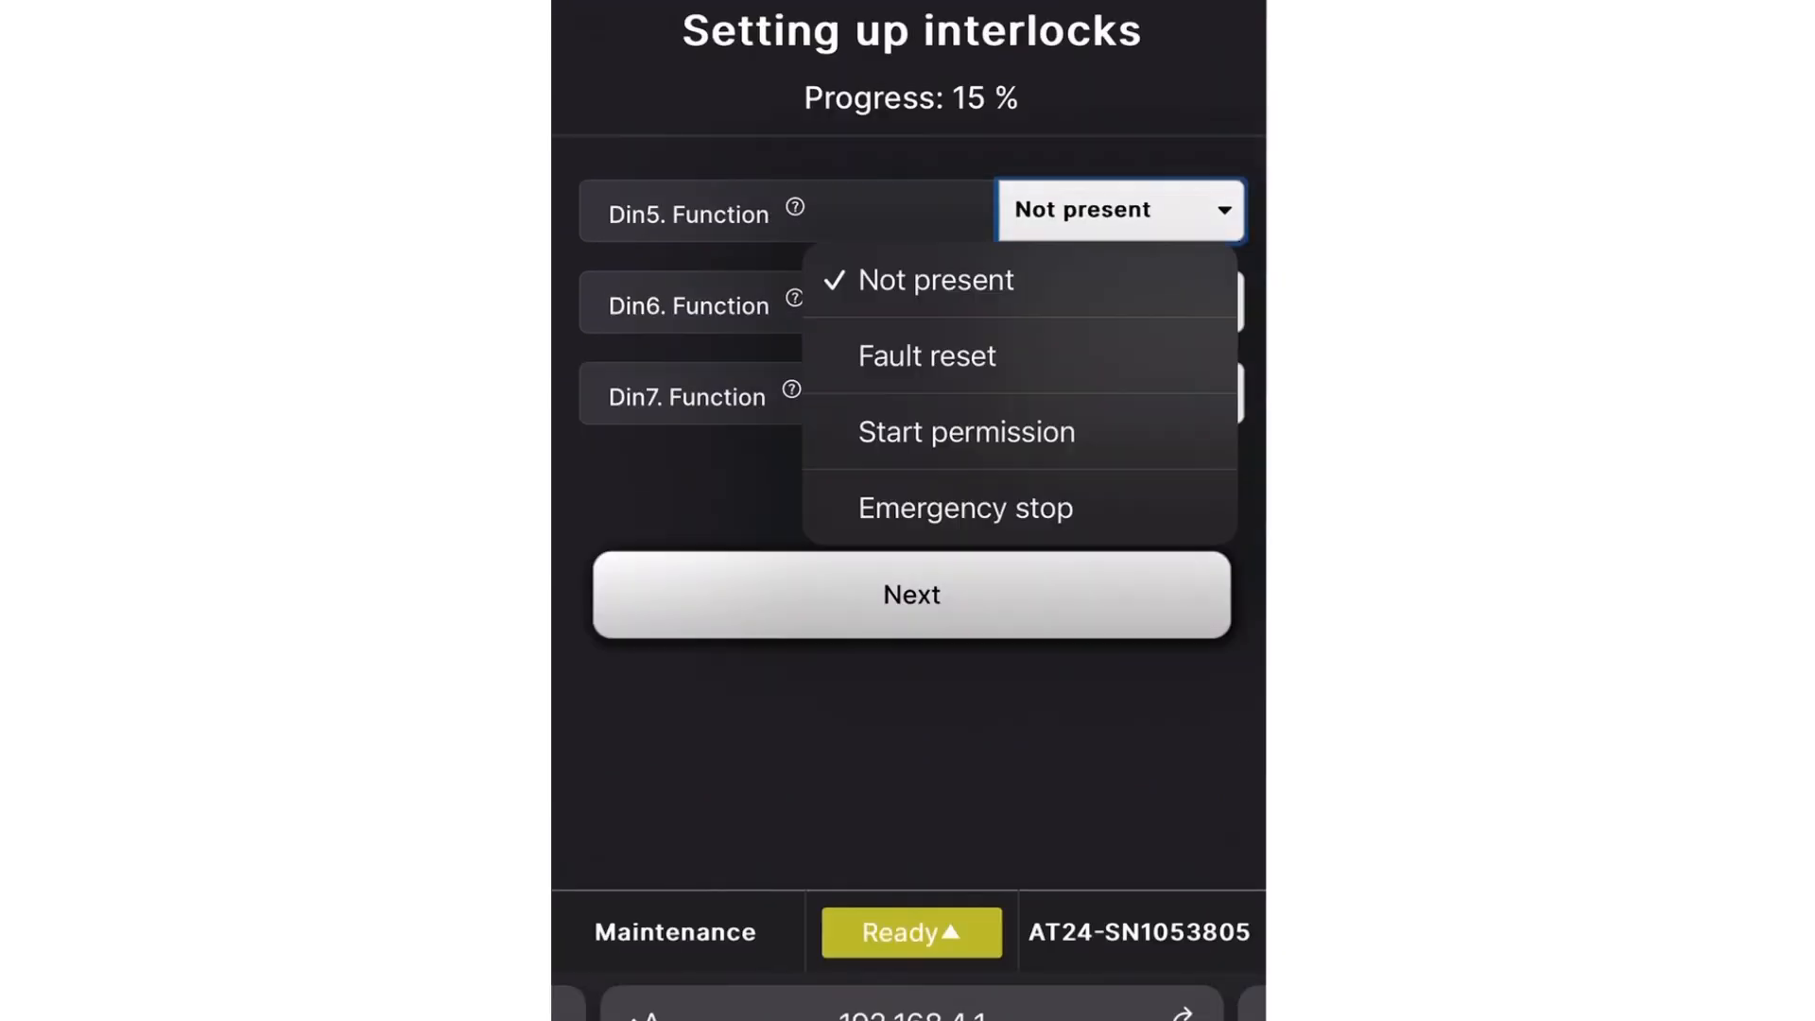
- Assign Din5 to Start permission and Din6 to Emergency stop
click(965, 431)
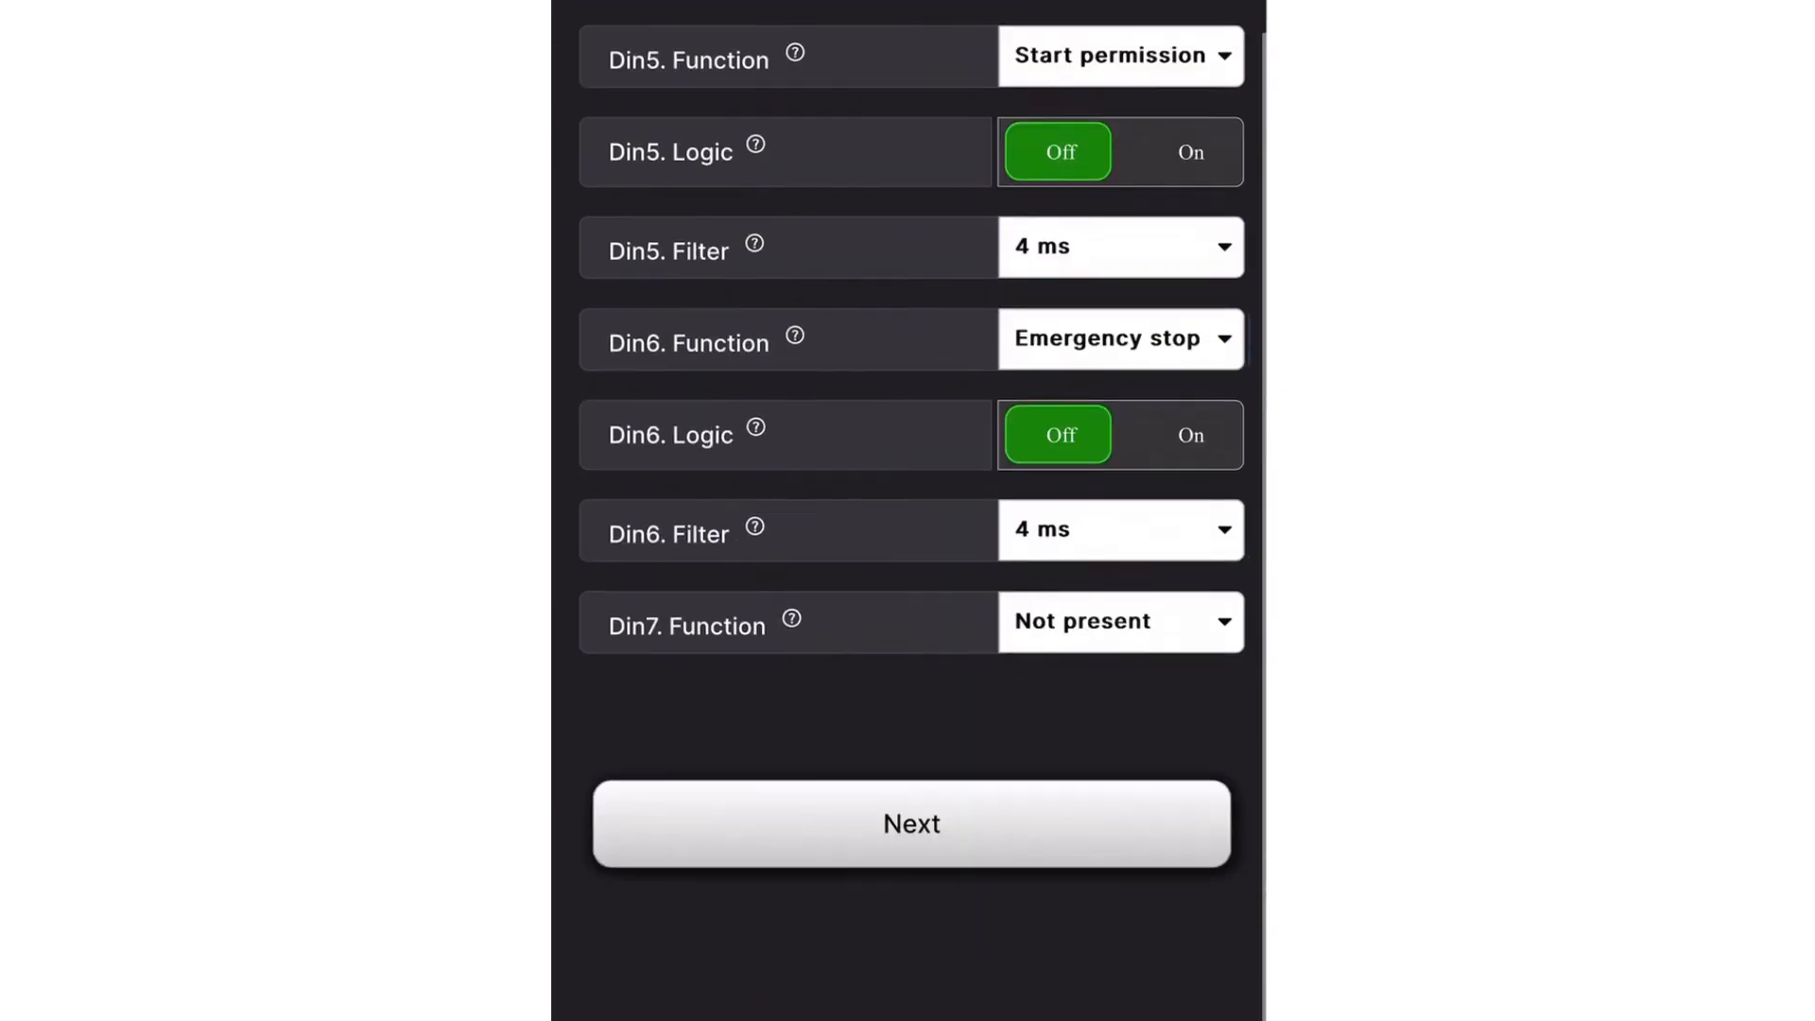
click(912, 823)
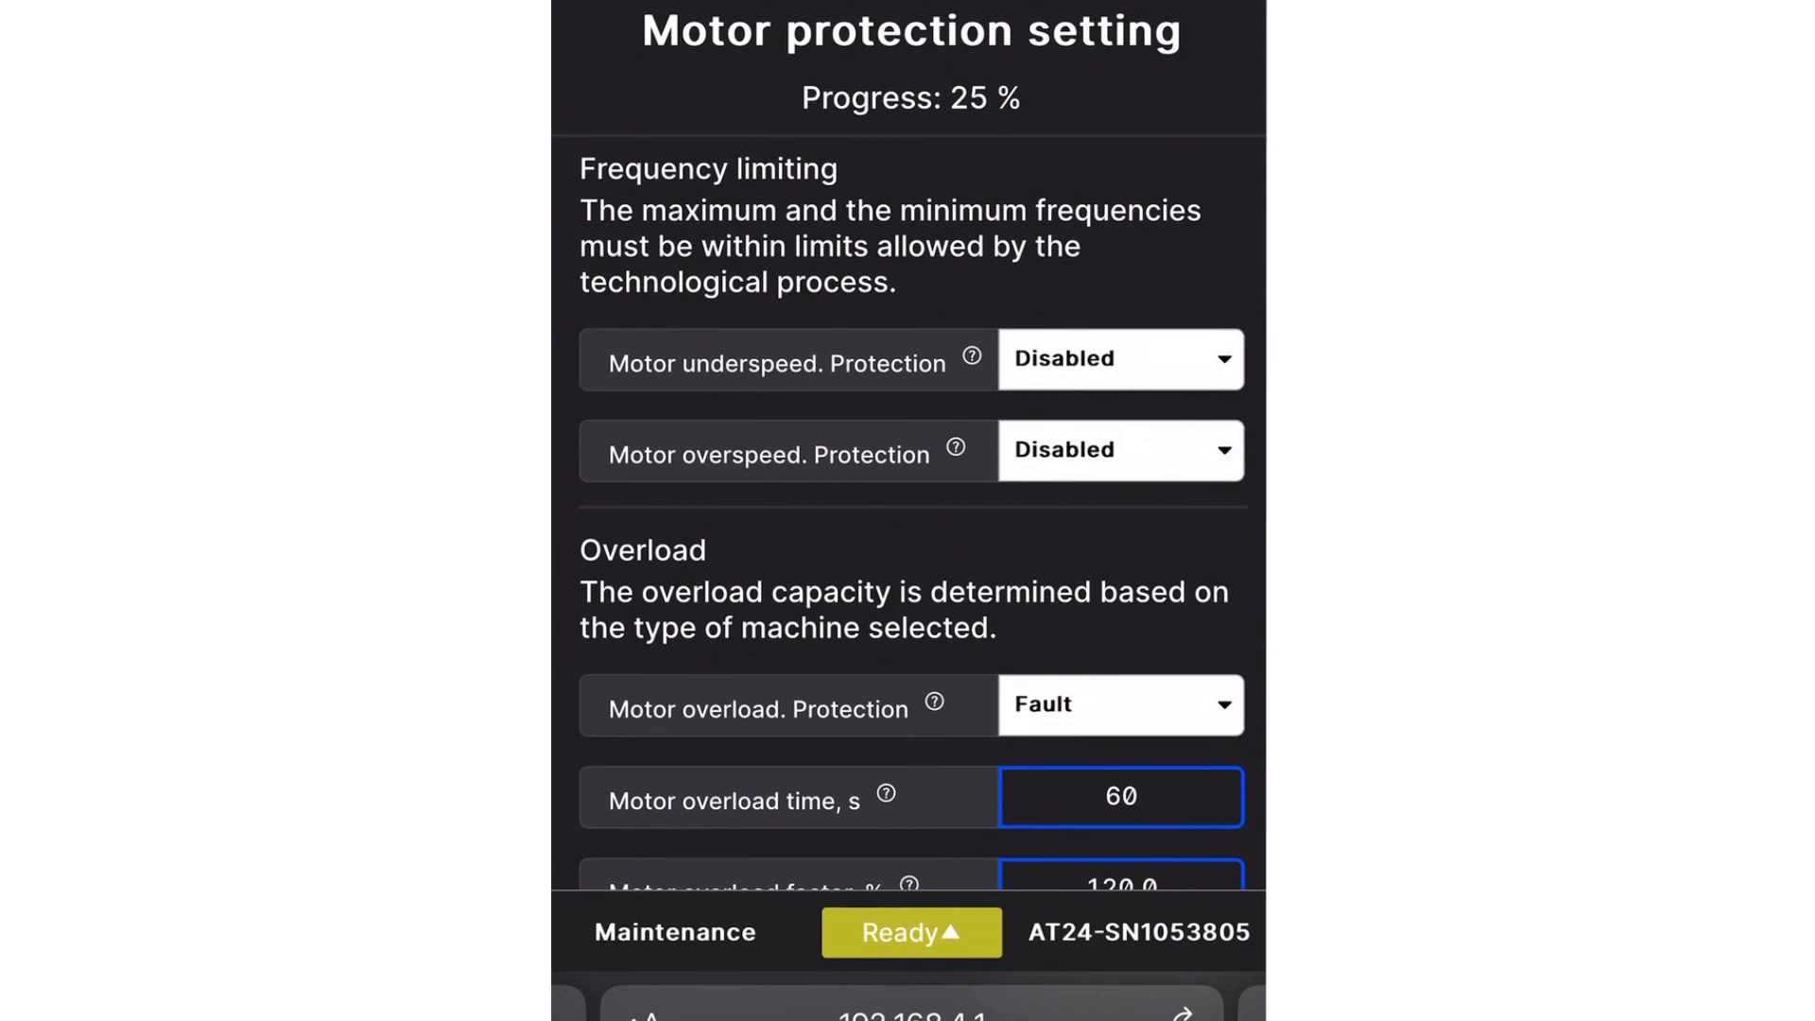
scroll(down, 3)
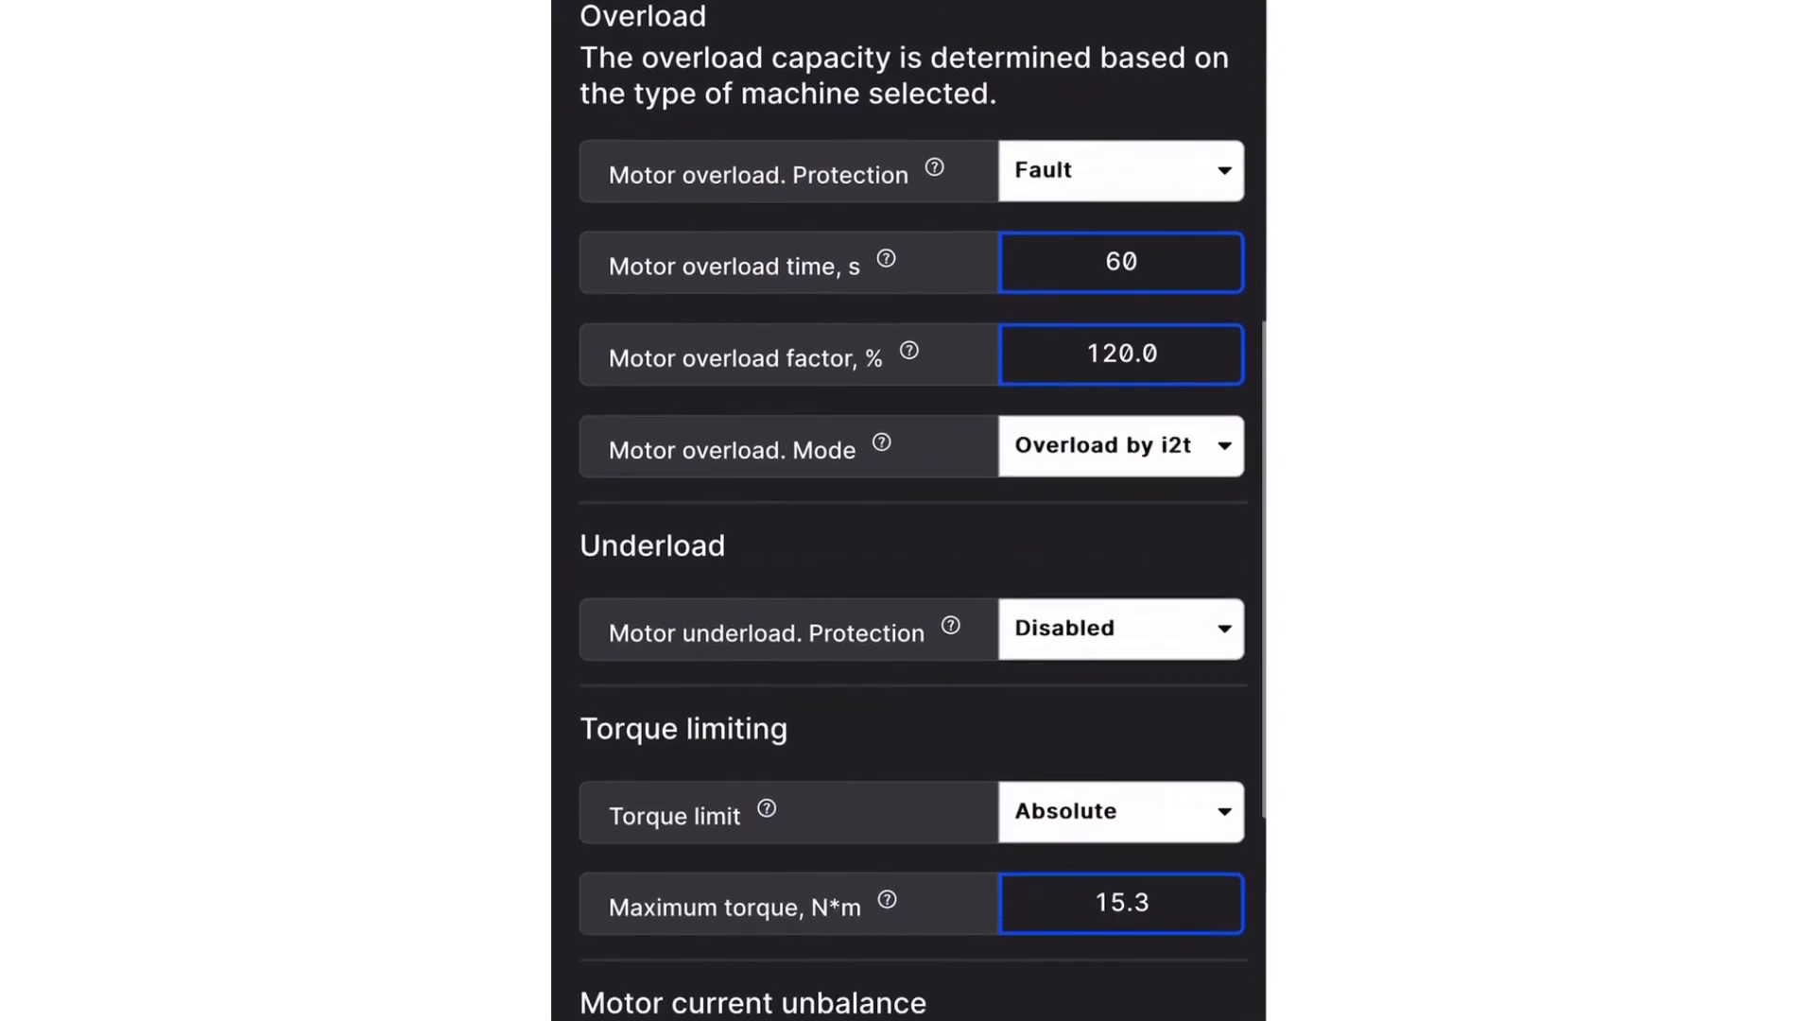